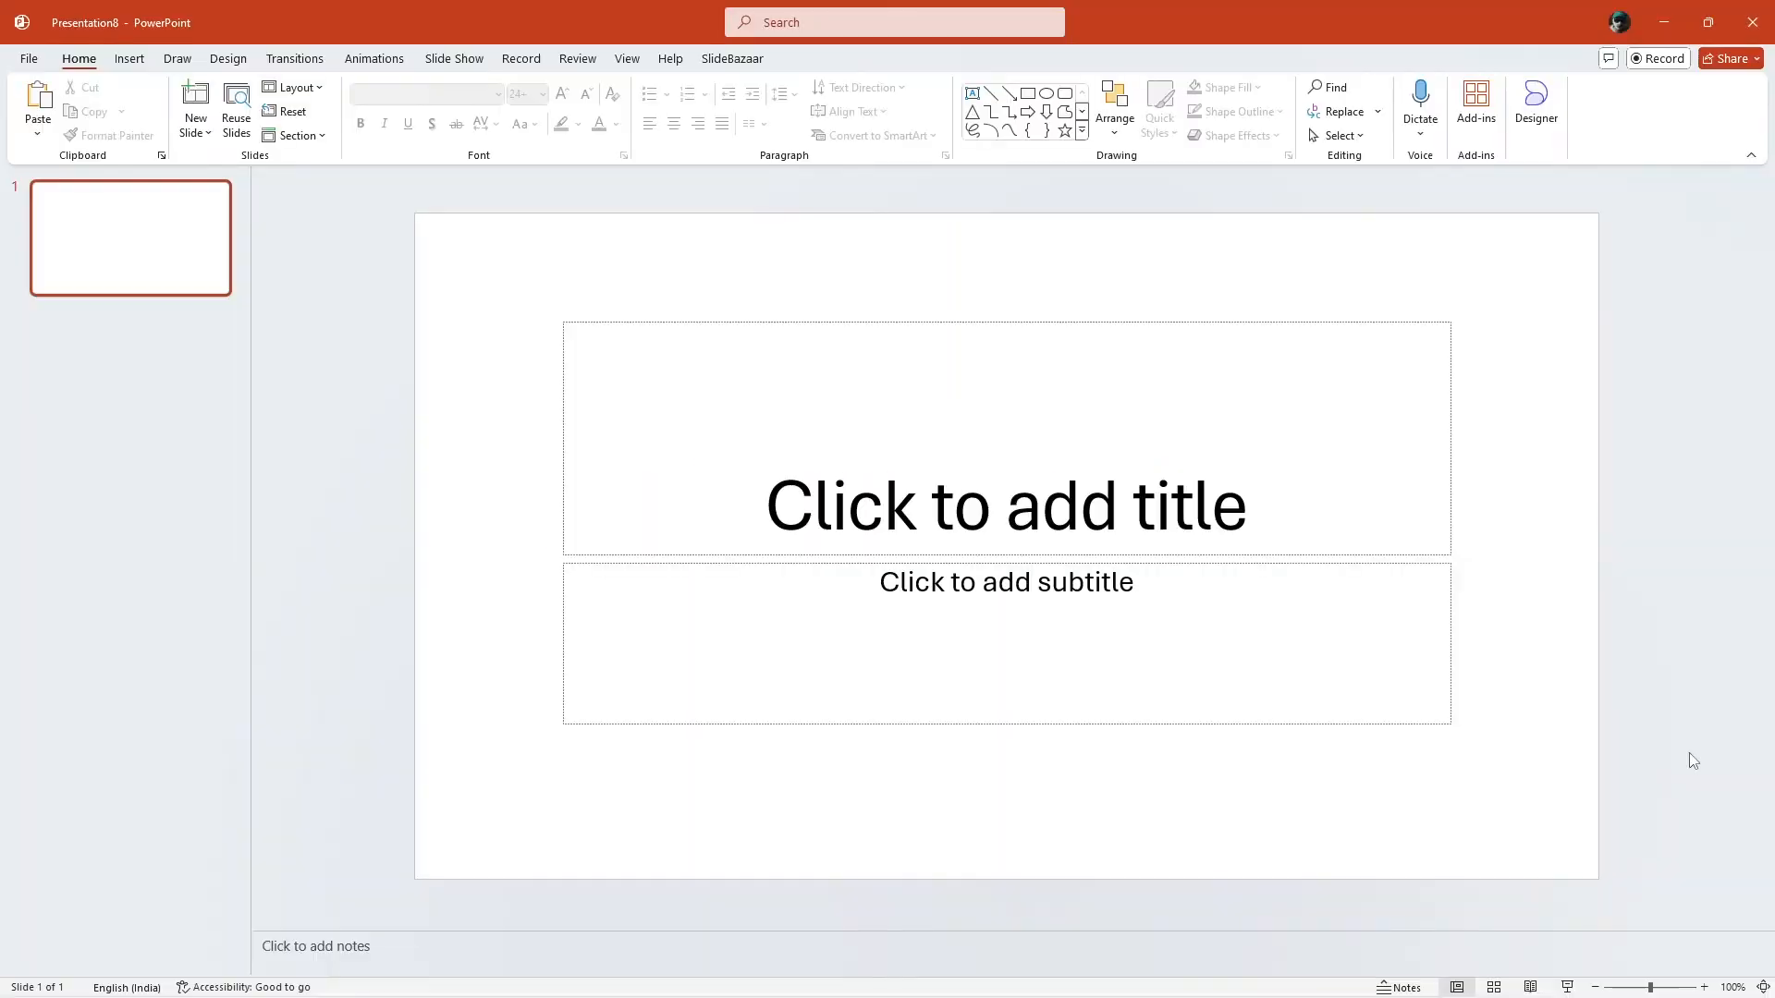
Step: Browse the SlideBazaar add-in's ready-made template gallery and dismiss it
left_click(732, 57)
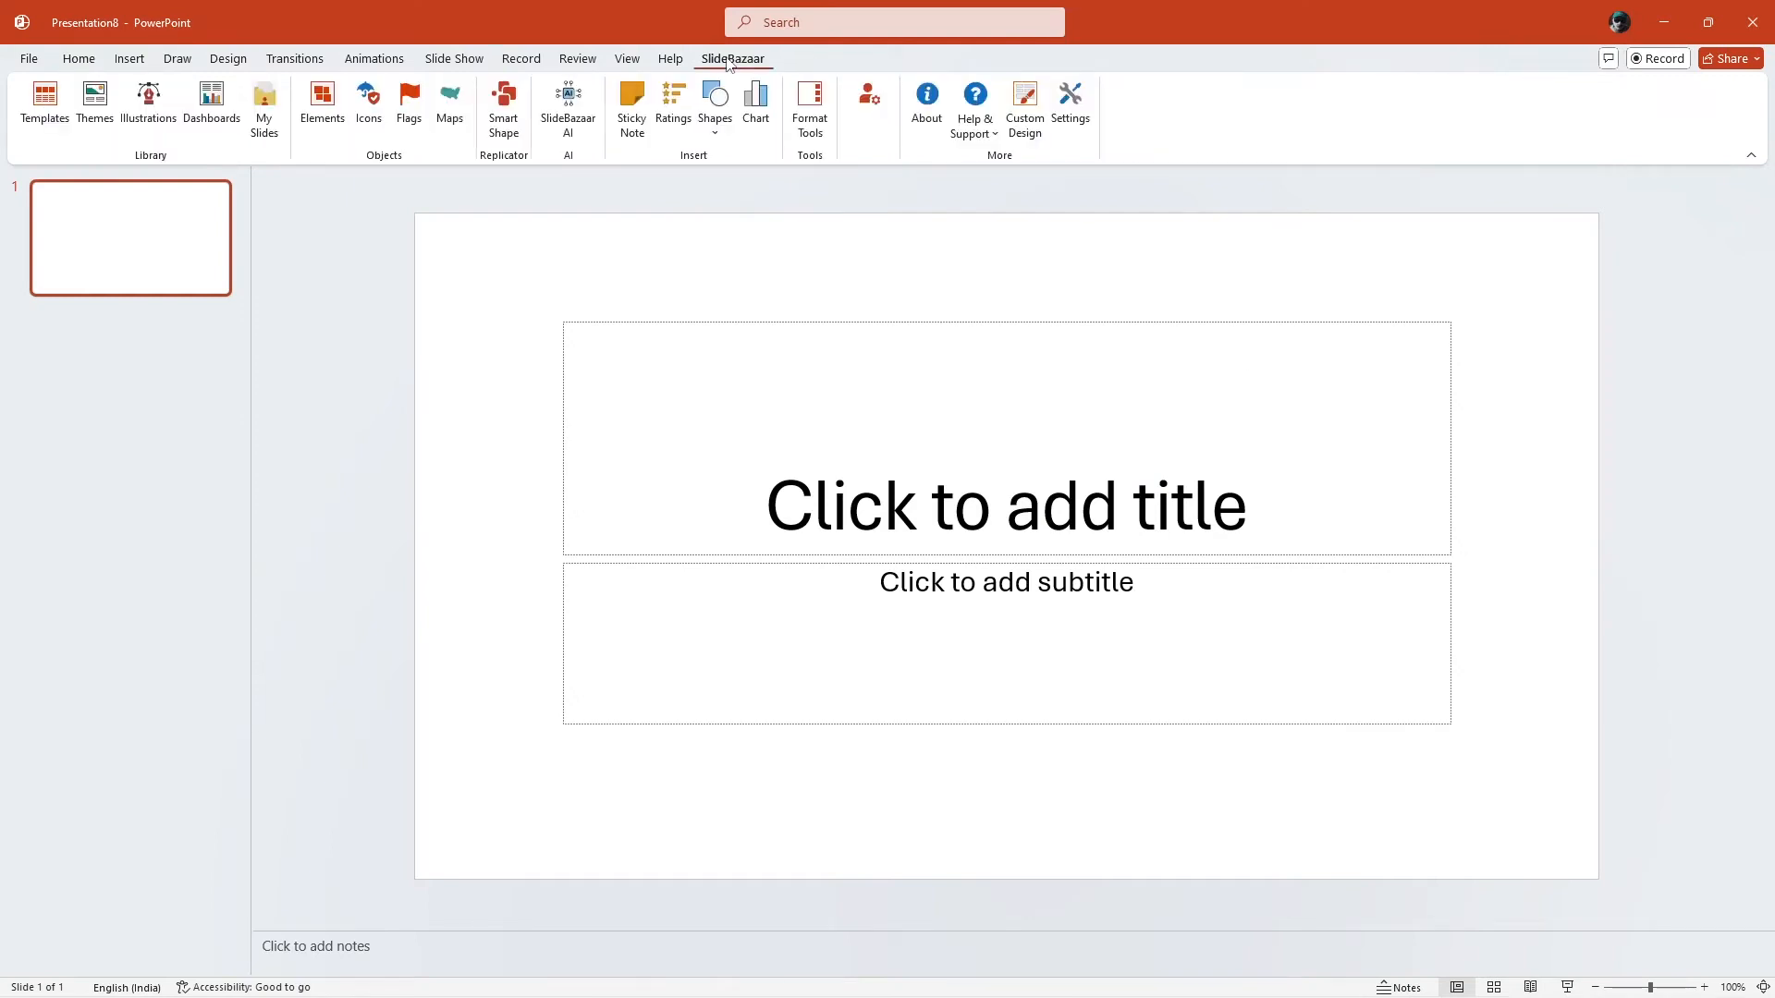
mouse_move(45, 107)
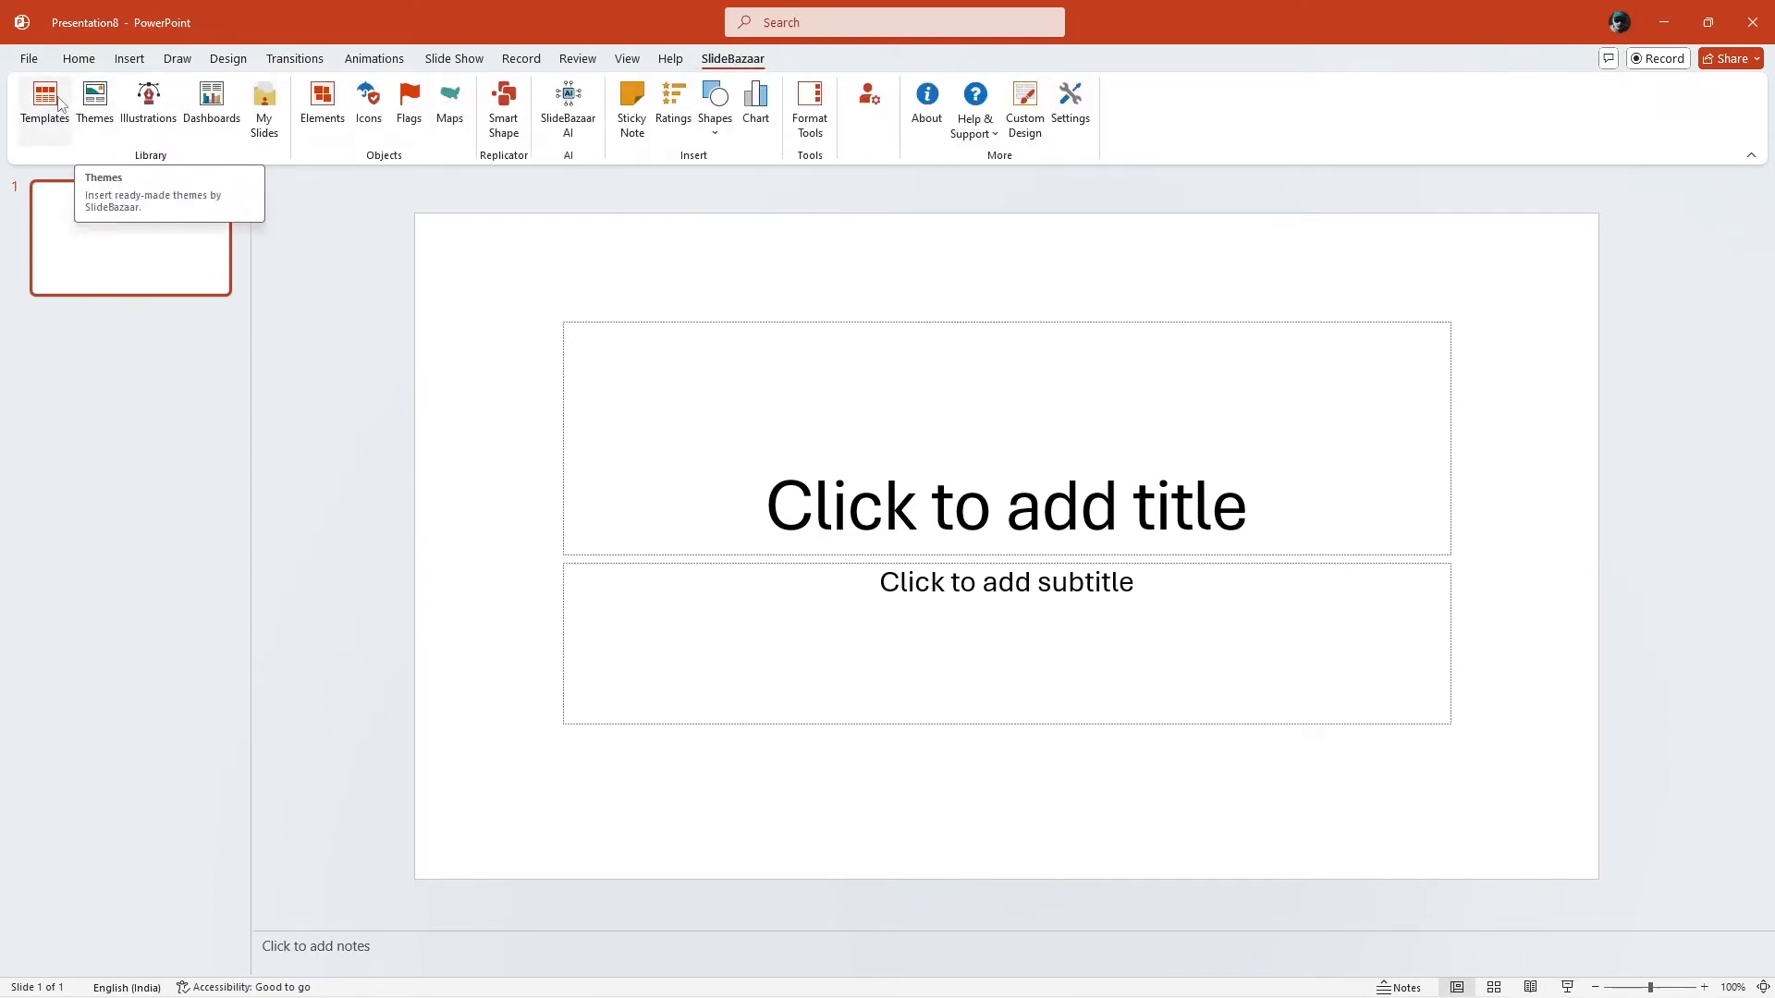
left_click(44, 107)
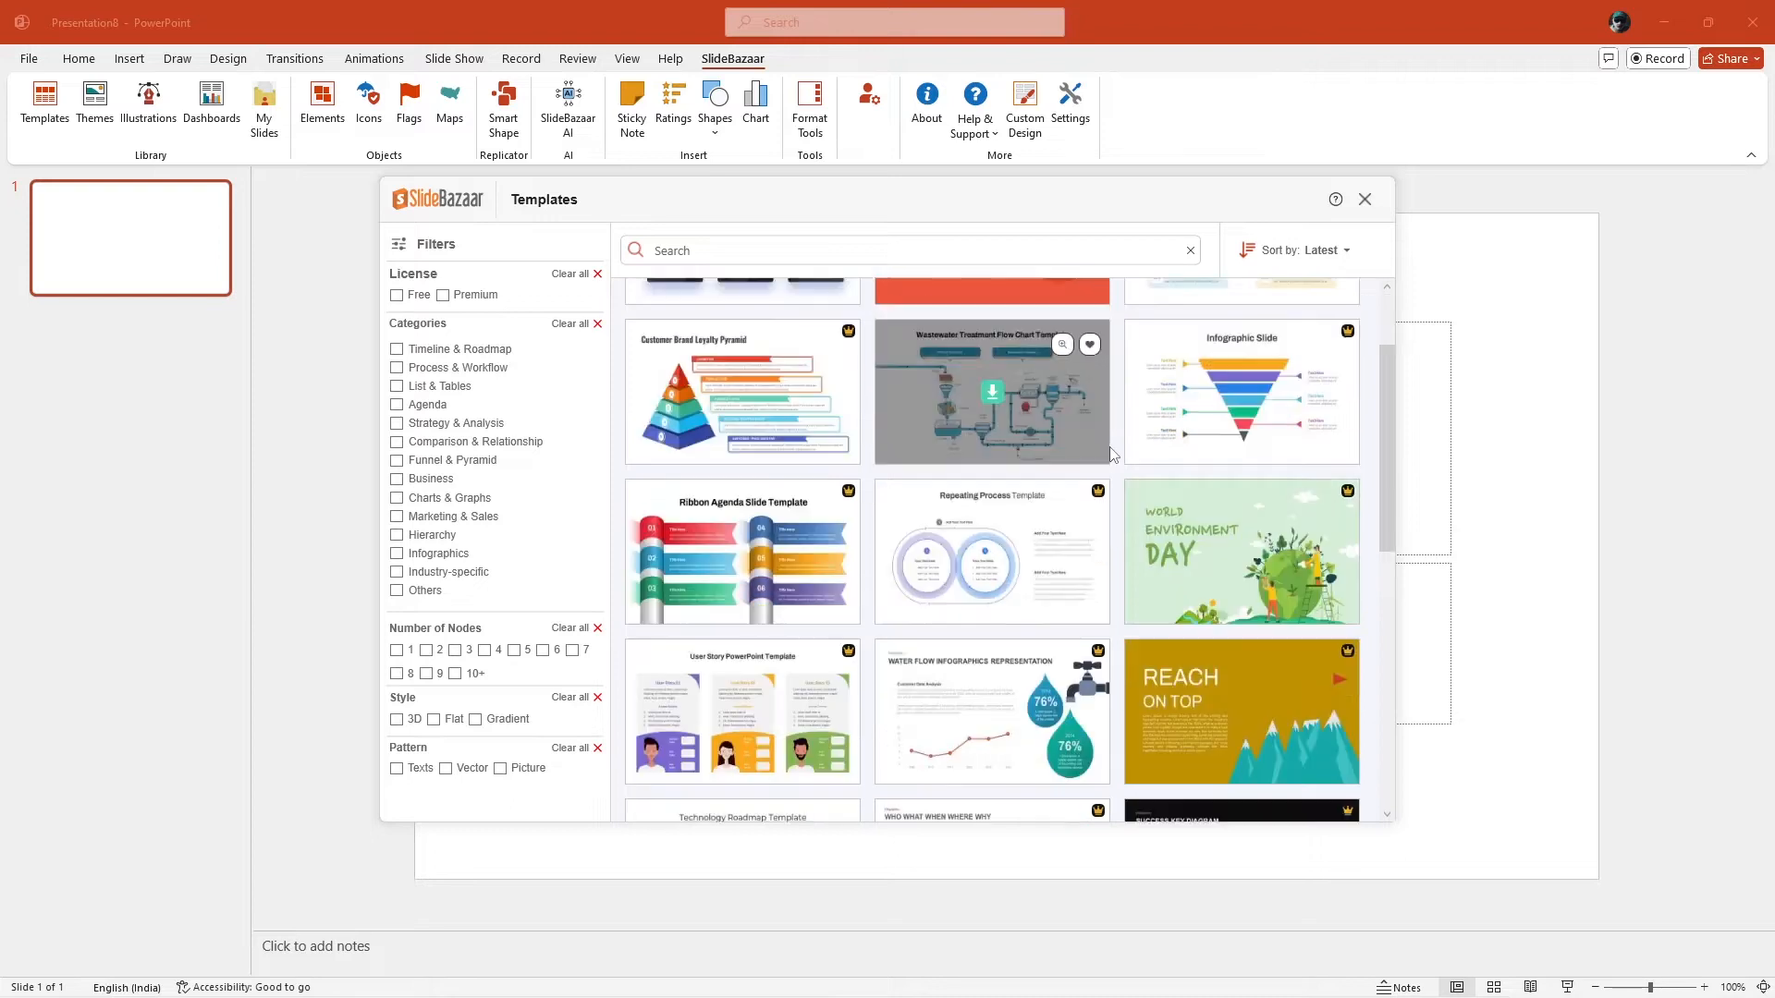
left_click(1365, 200)
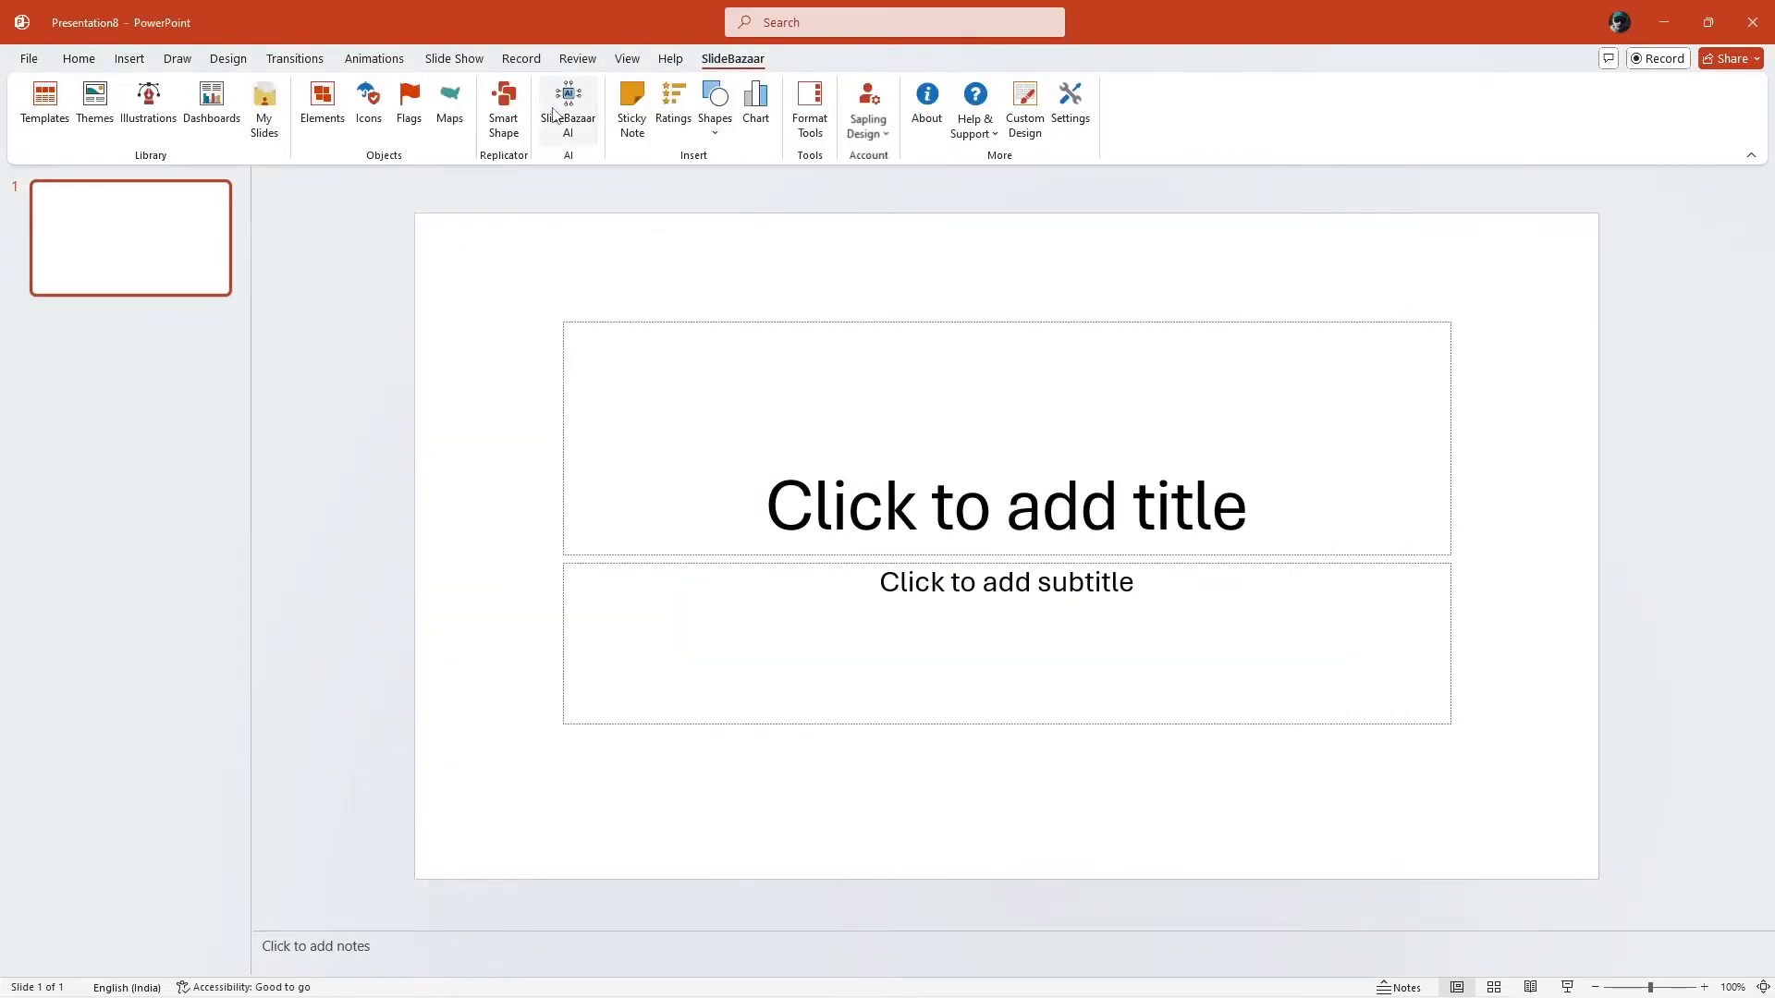
Step: Start the SlideBazaar AI generator with the topic 'Blockchain explained'
left_click(567, 107)
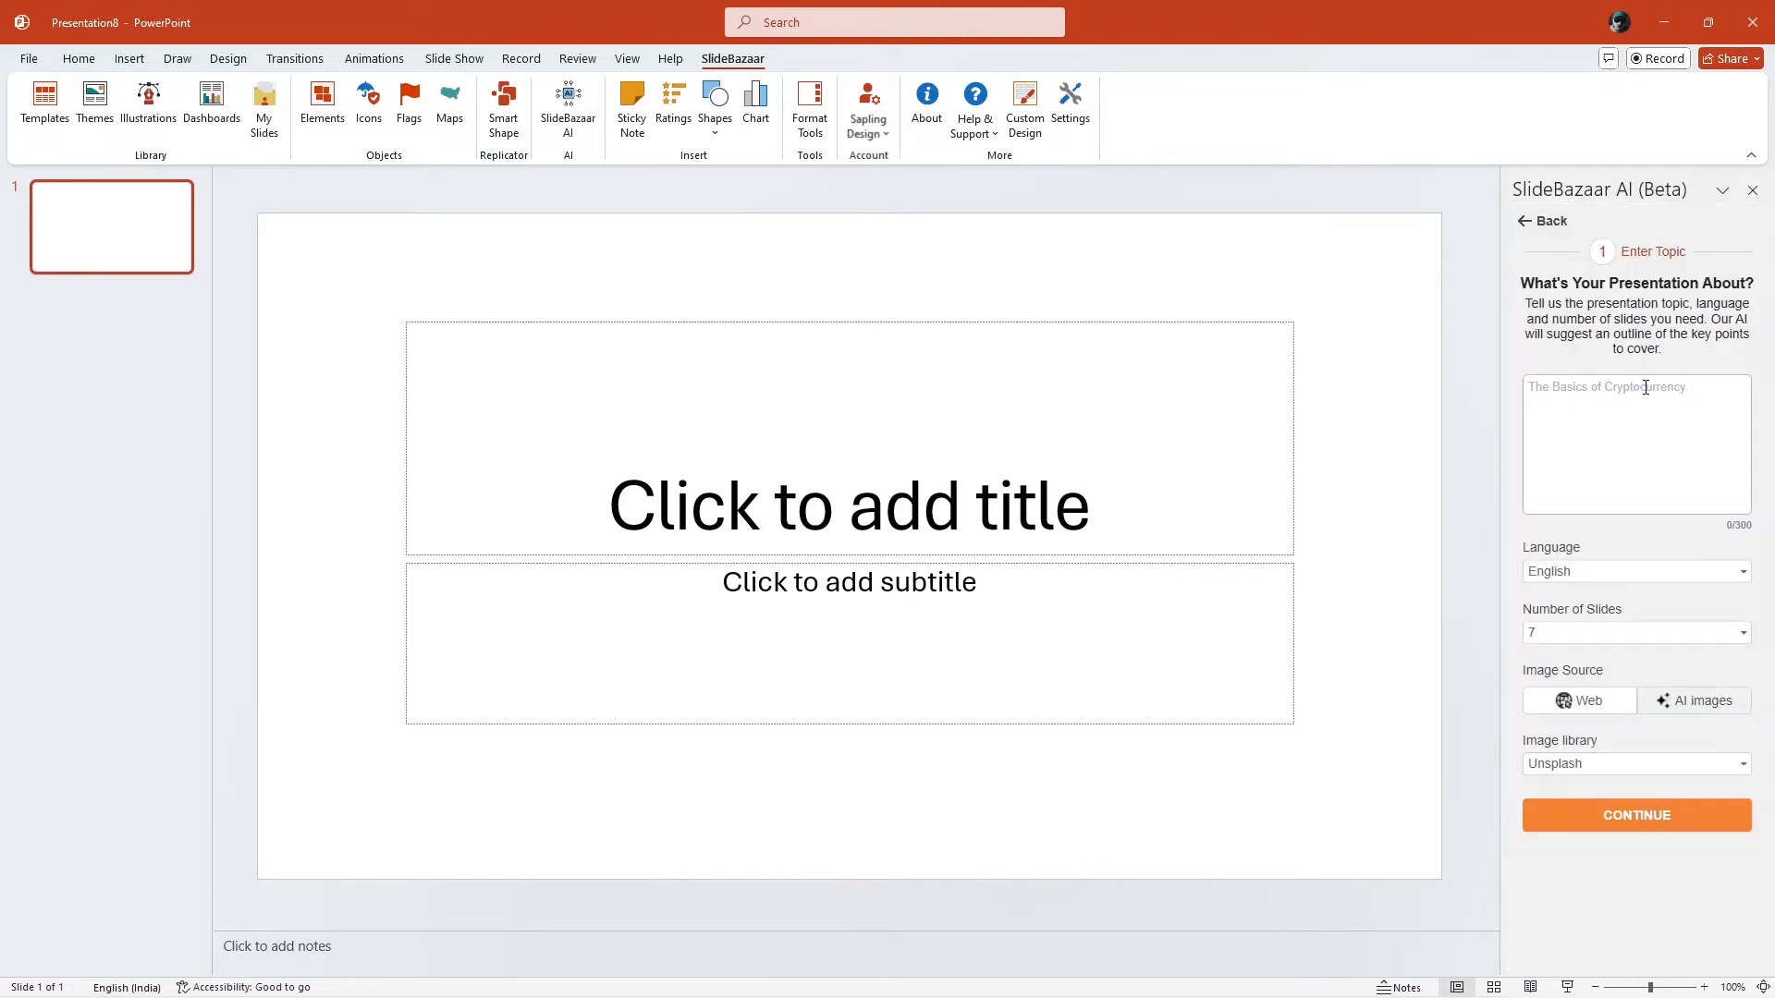
type("Blockchain explained")
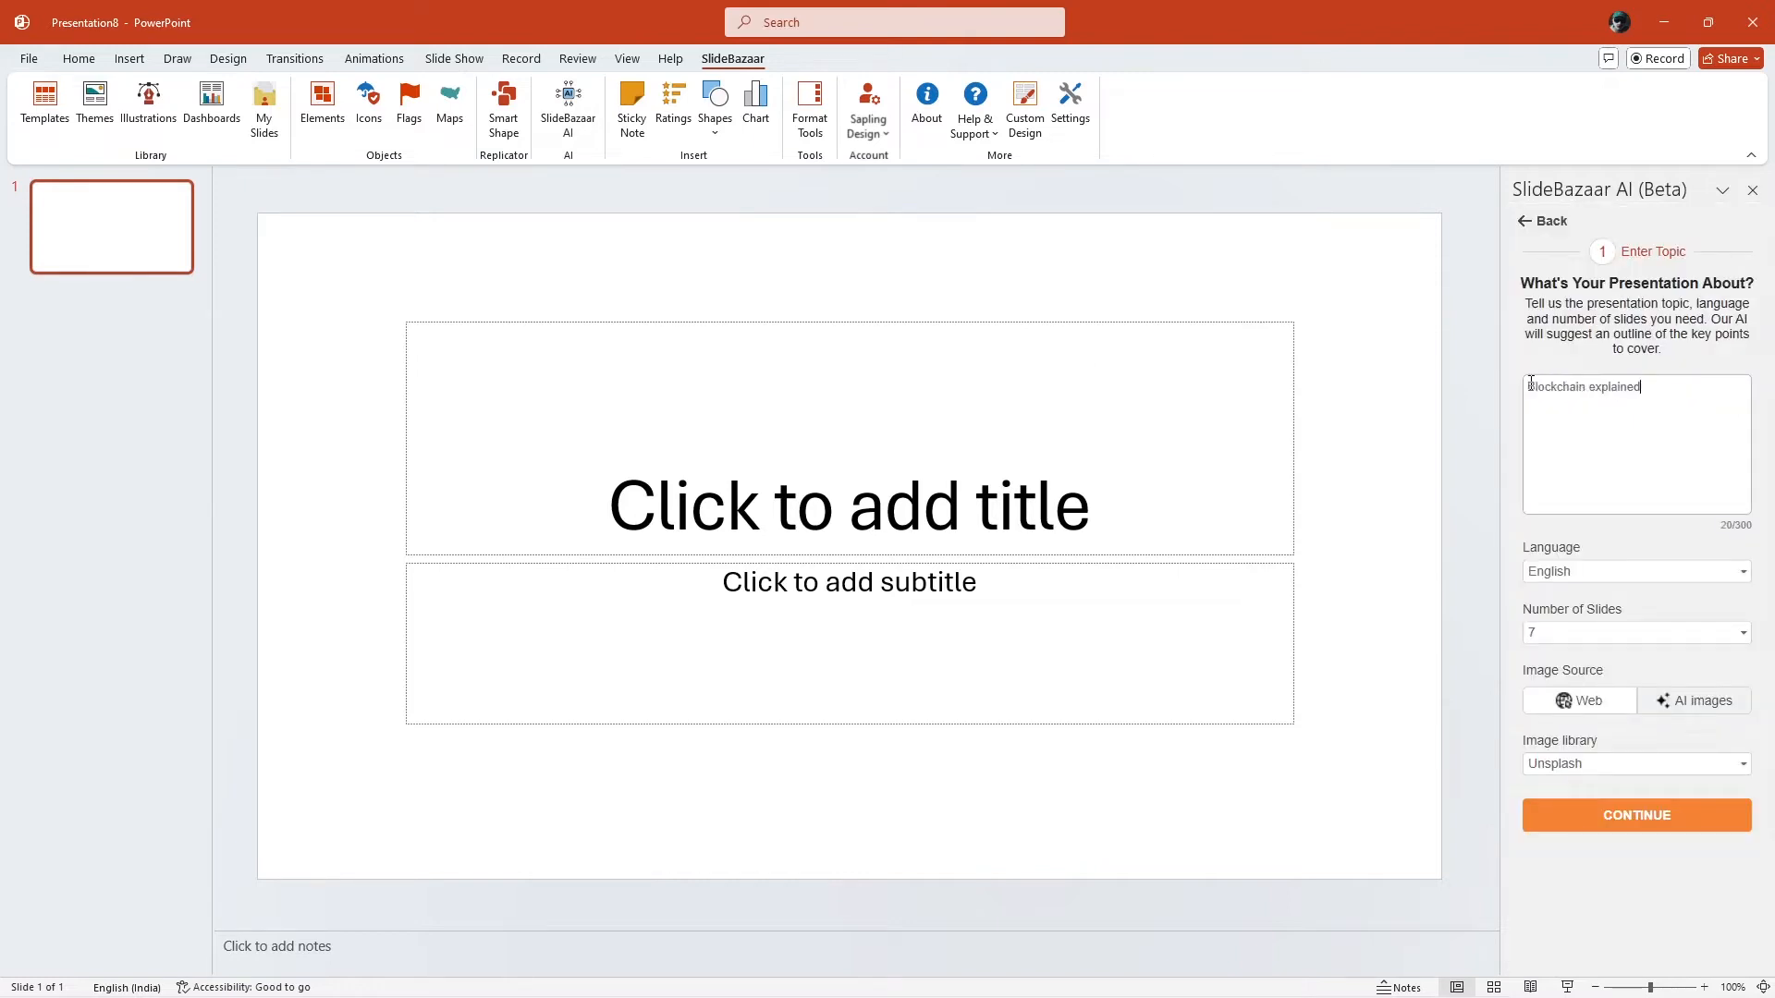
Step: Look through the finished UFO deck's slides, including Government Disclosure
left_click(1636, 572)
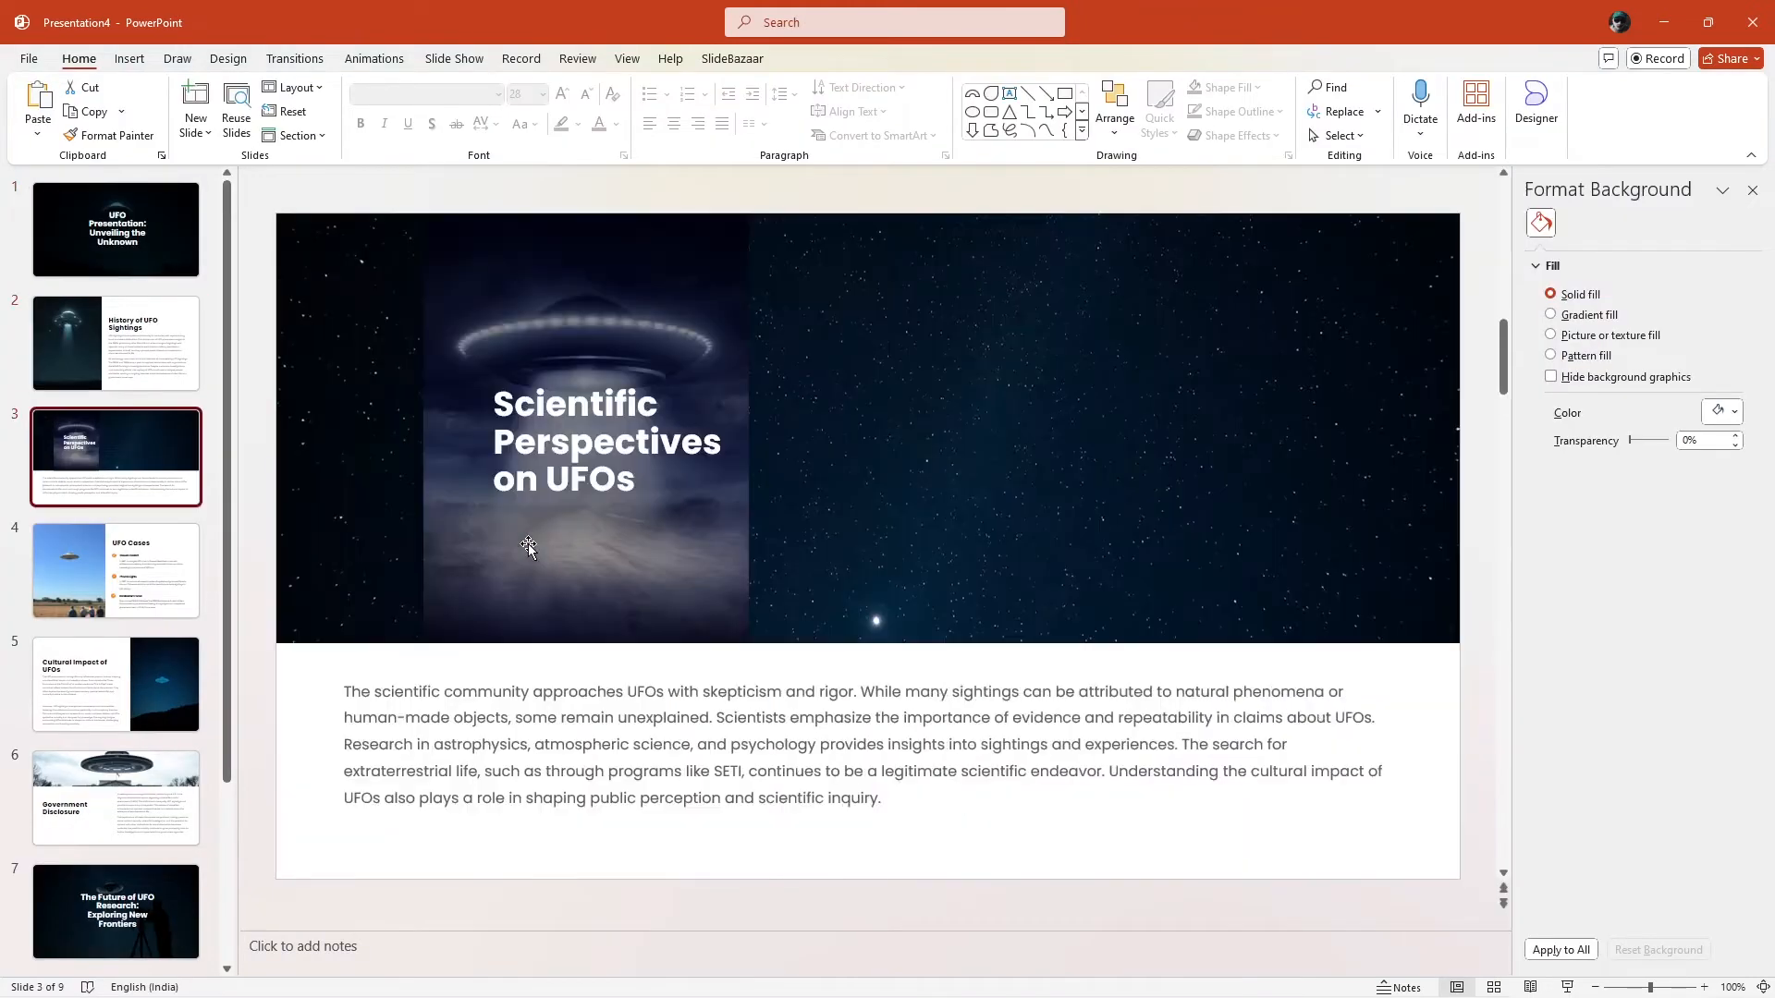
left_click(115, 797)
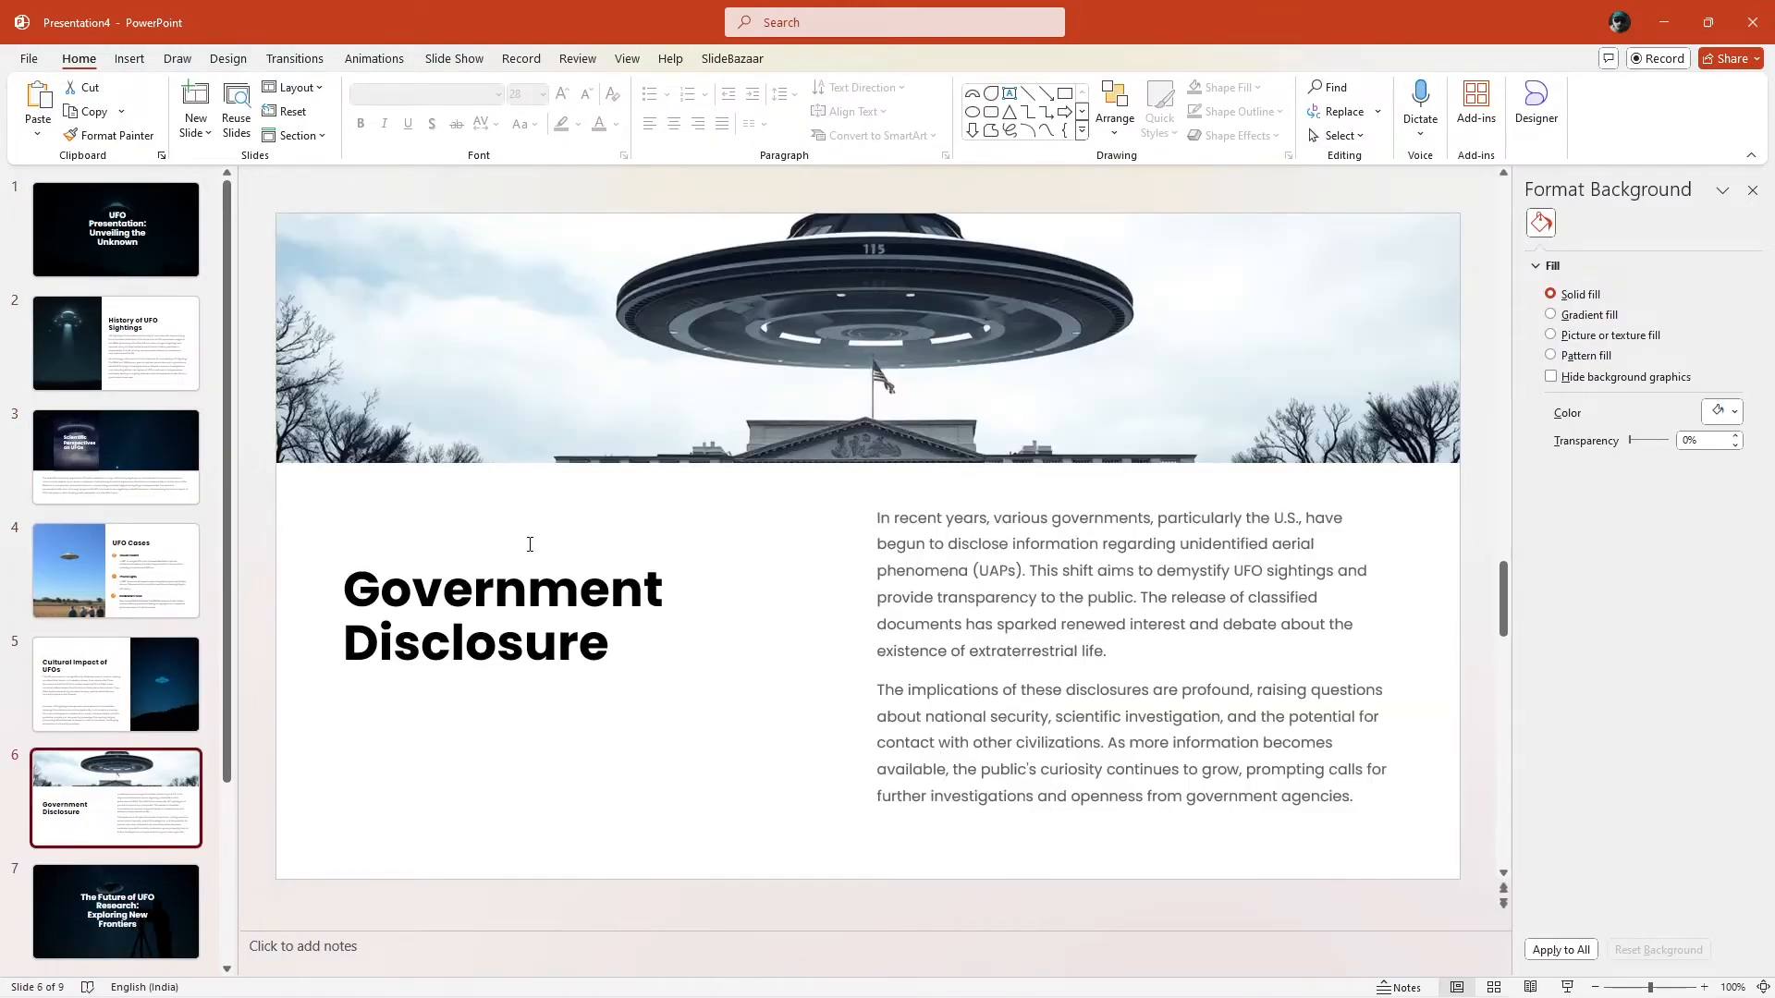
left_click(115, 911)
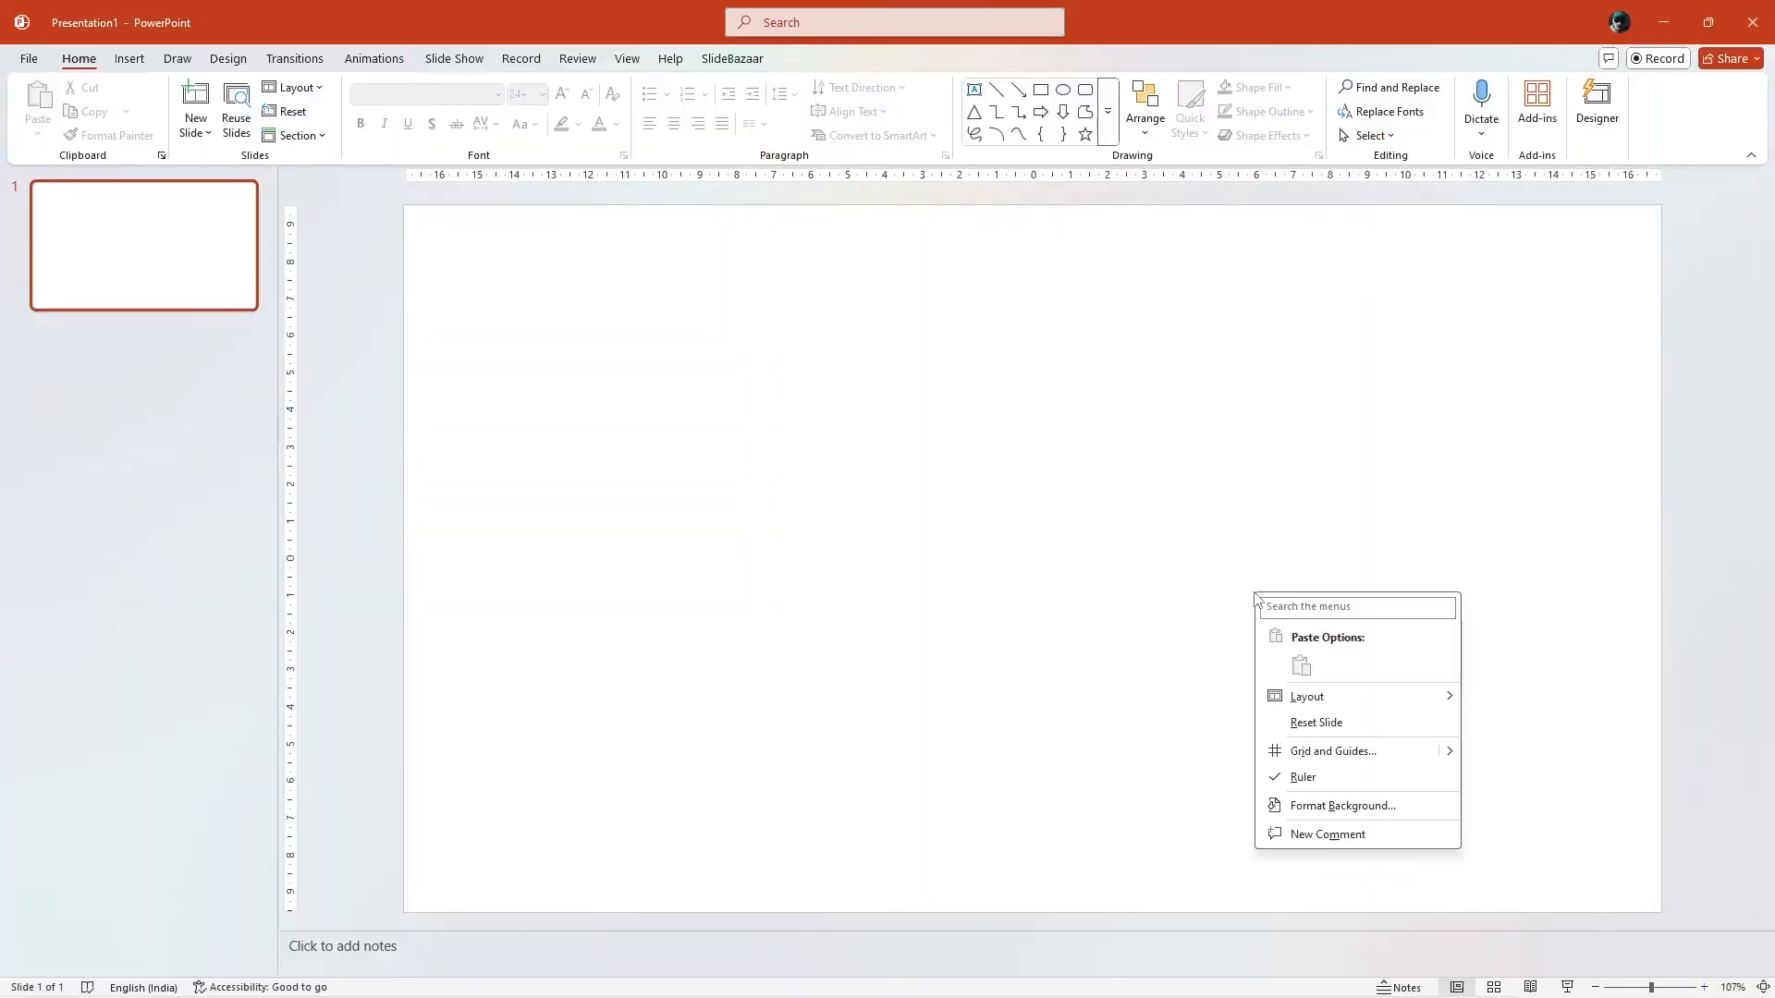
Step: Fill the blank slide's background with solid deep blue via Format Background
left_click(1342, 804)
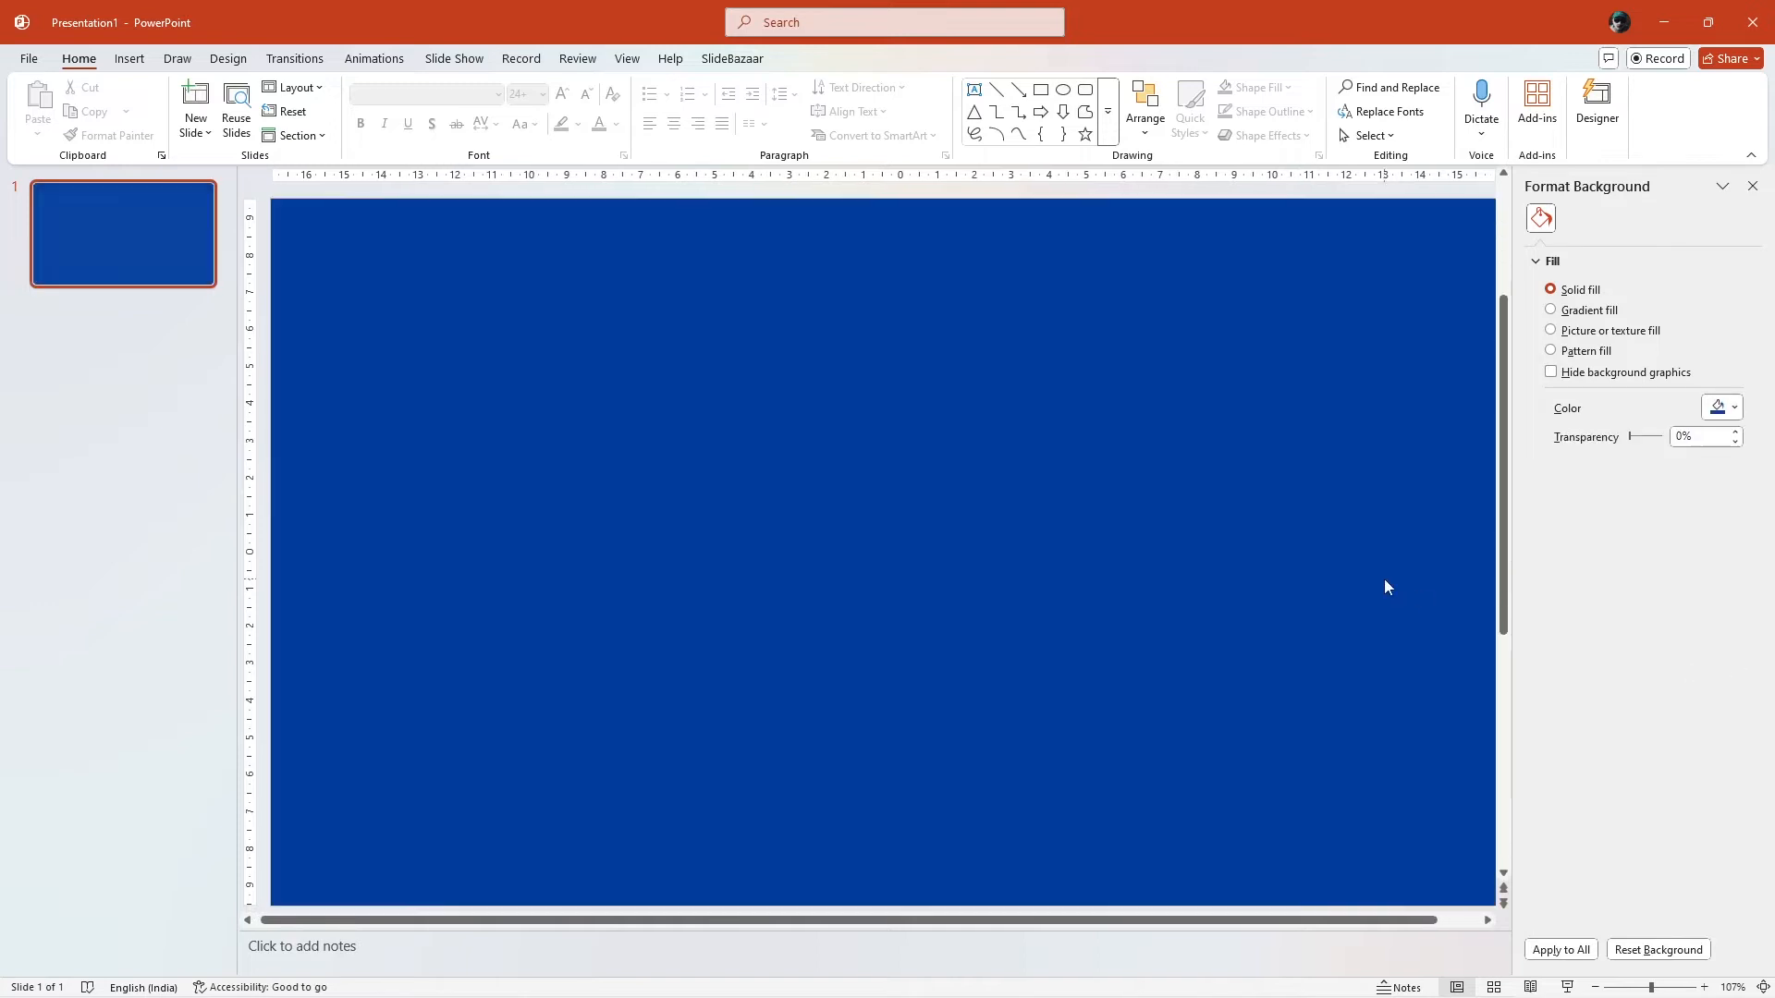
mouse_move(589, 376)
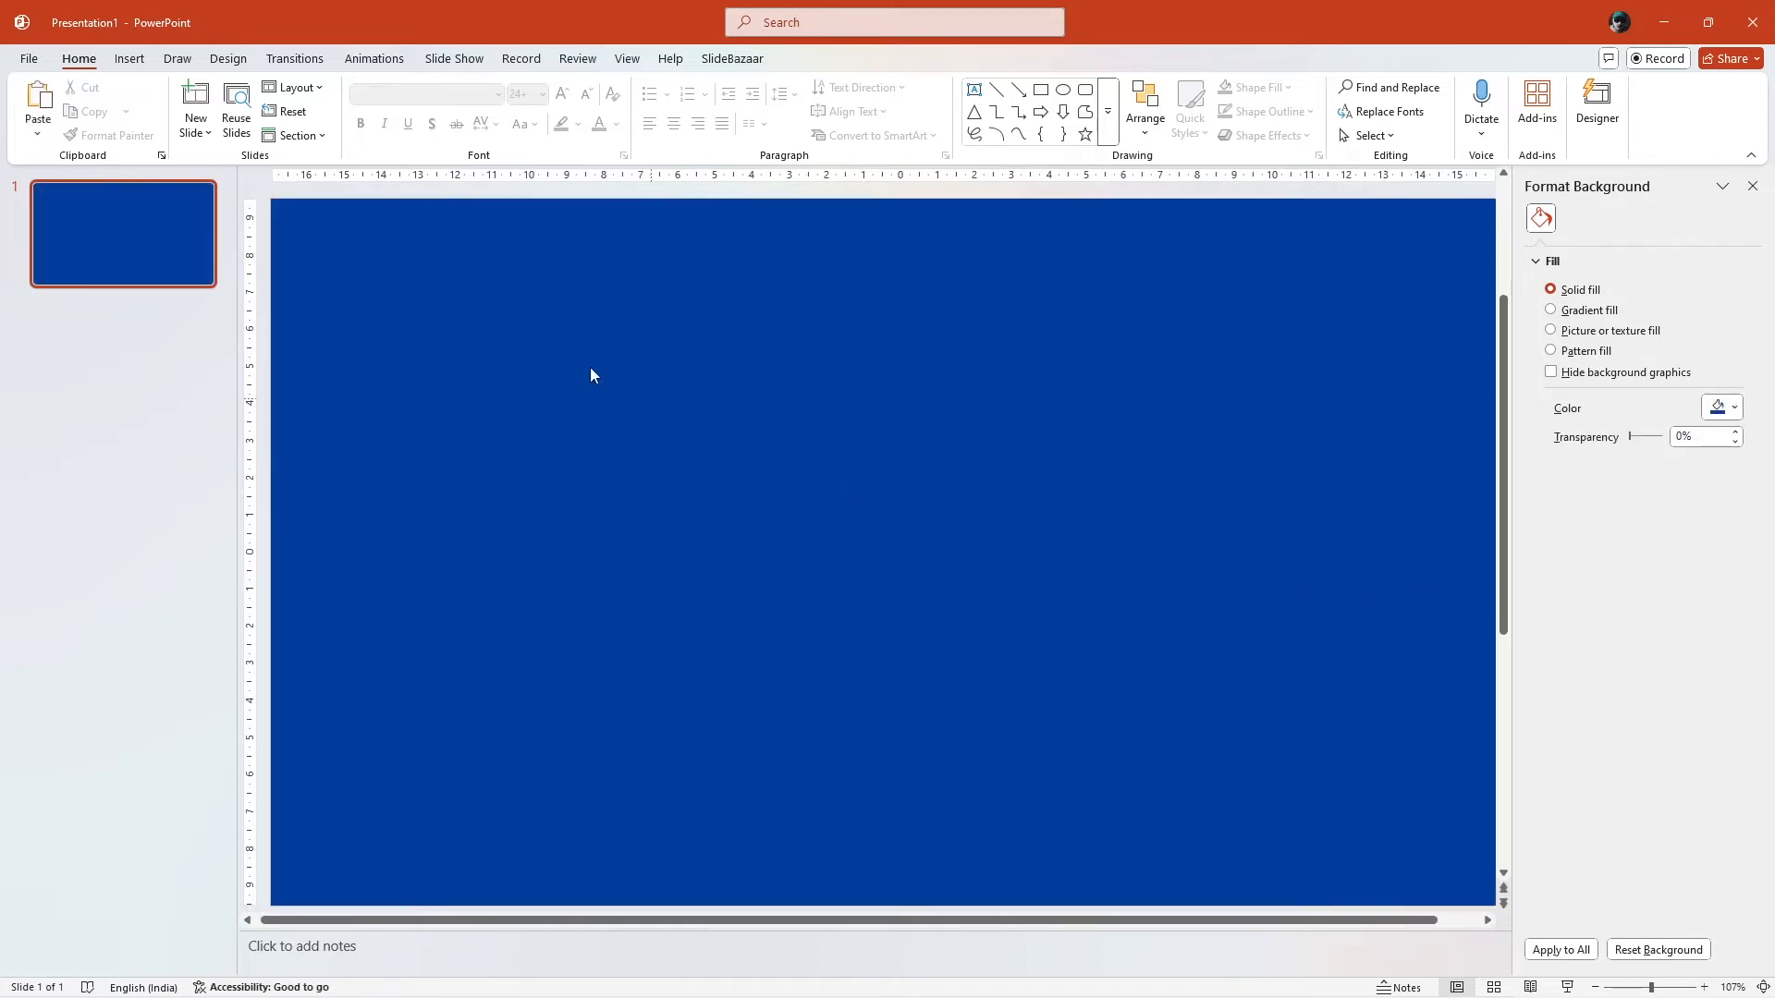
left_click(405, 108)
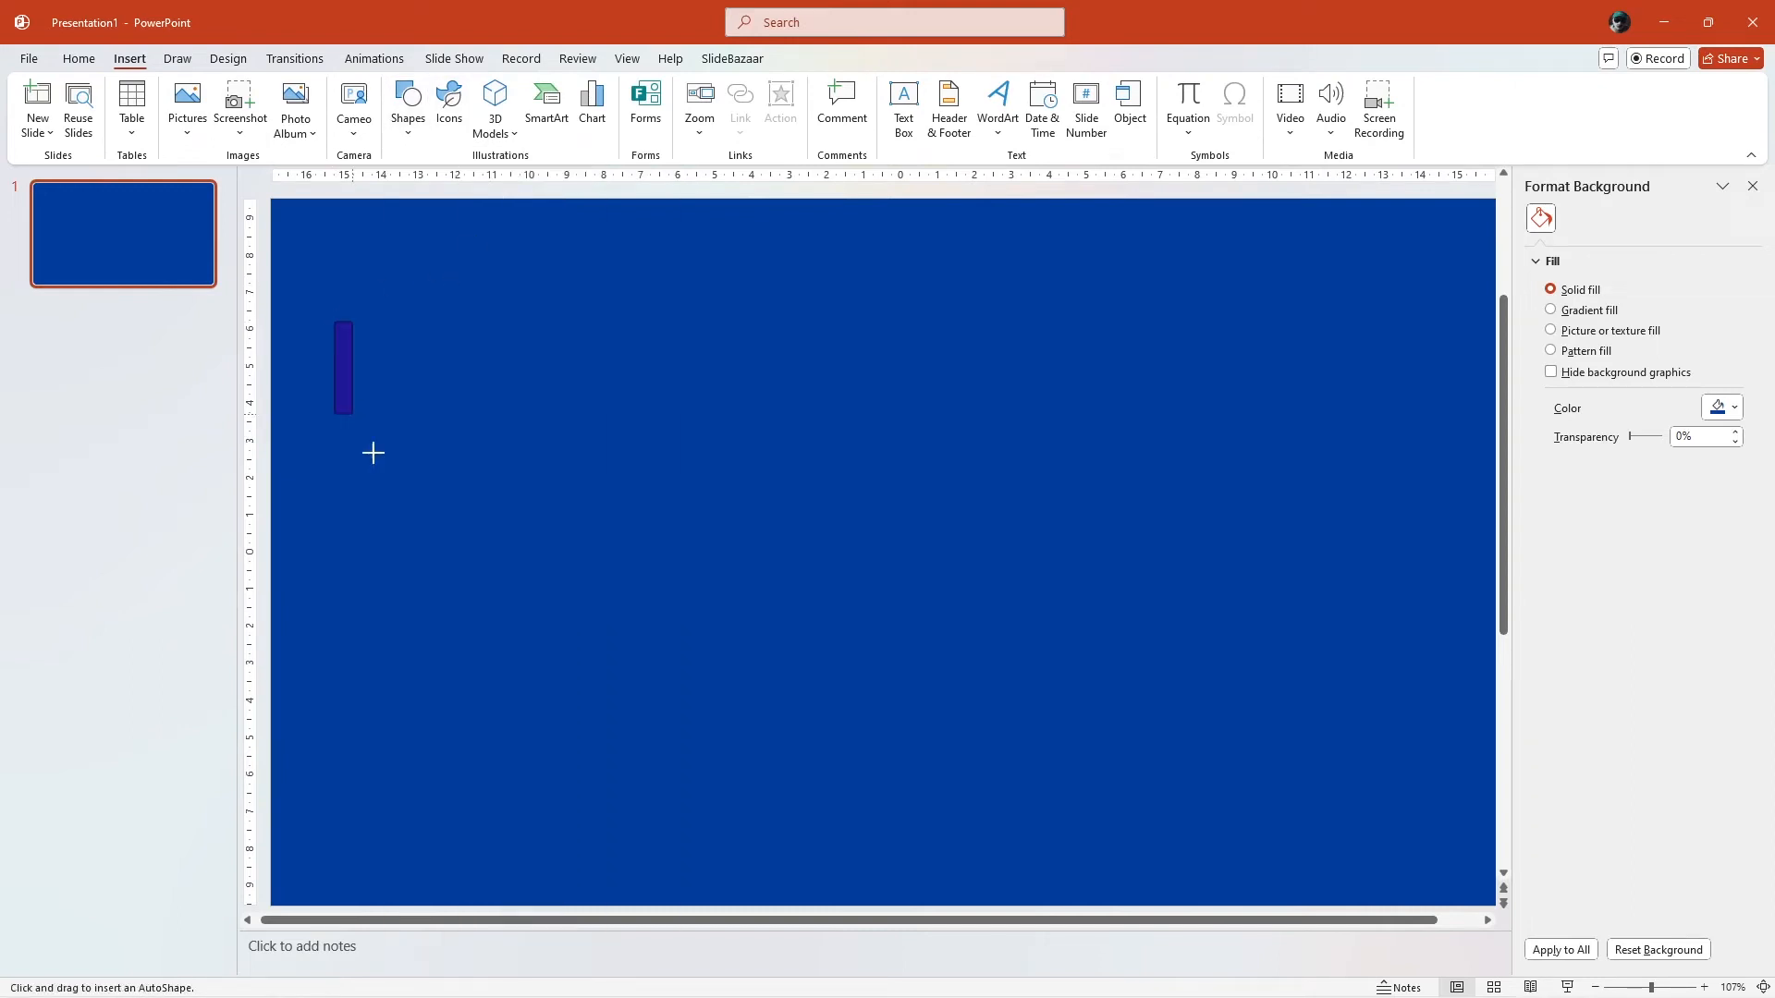
Step: Draw a large rounded rectangle card across the slide and fill it yellow
left_click_drag(373, 324, 1446, 865)
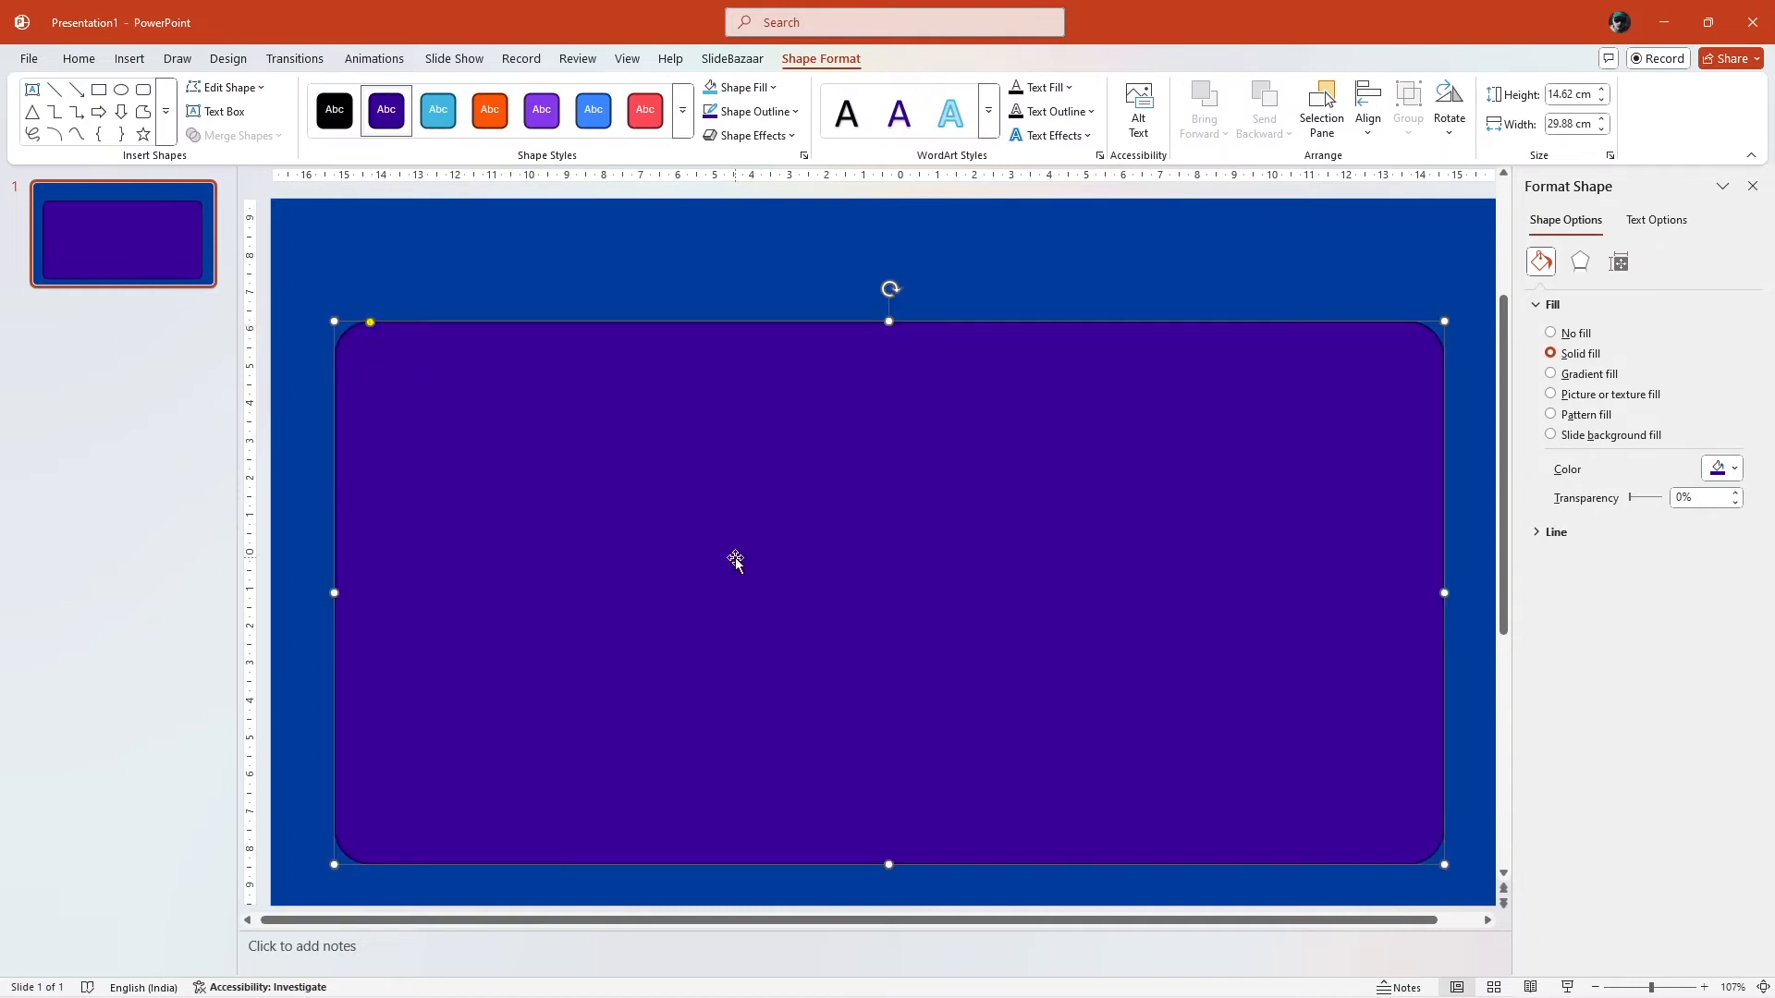
left_click_drag(334, 591, 314, 592)
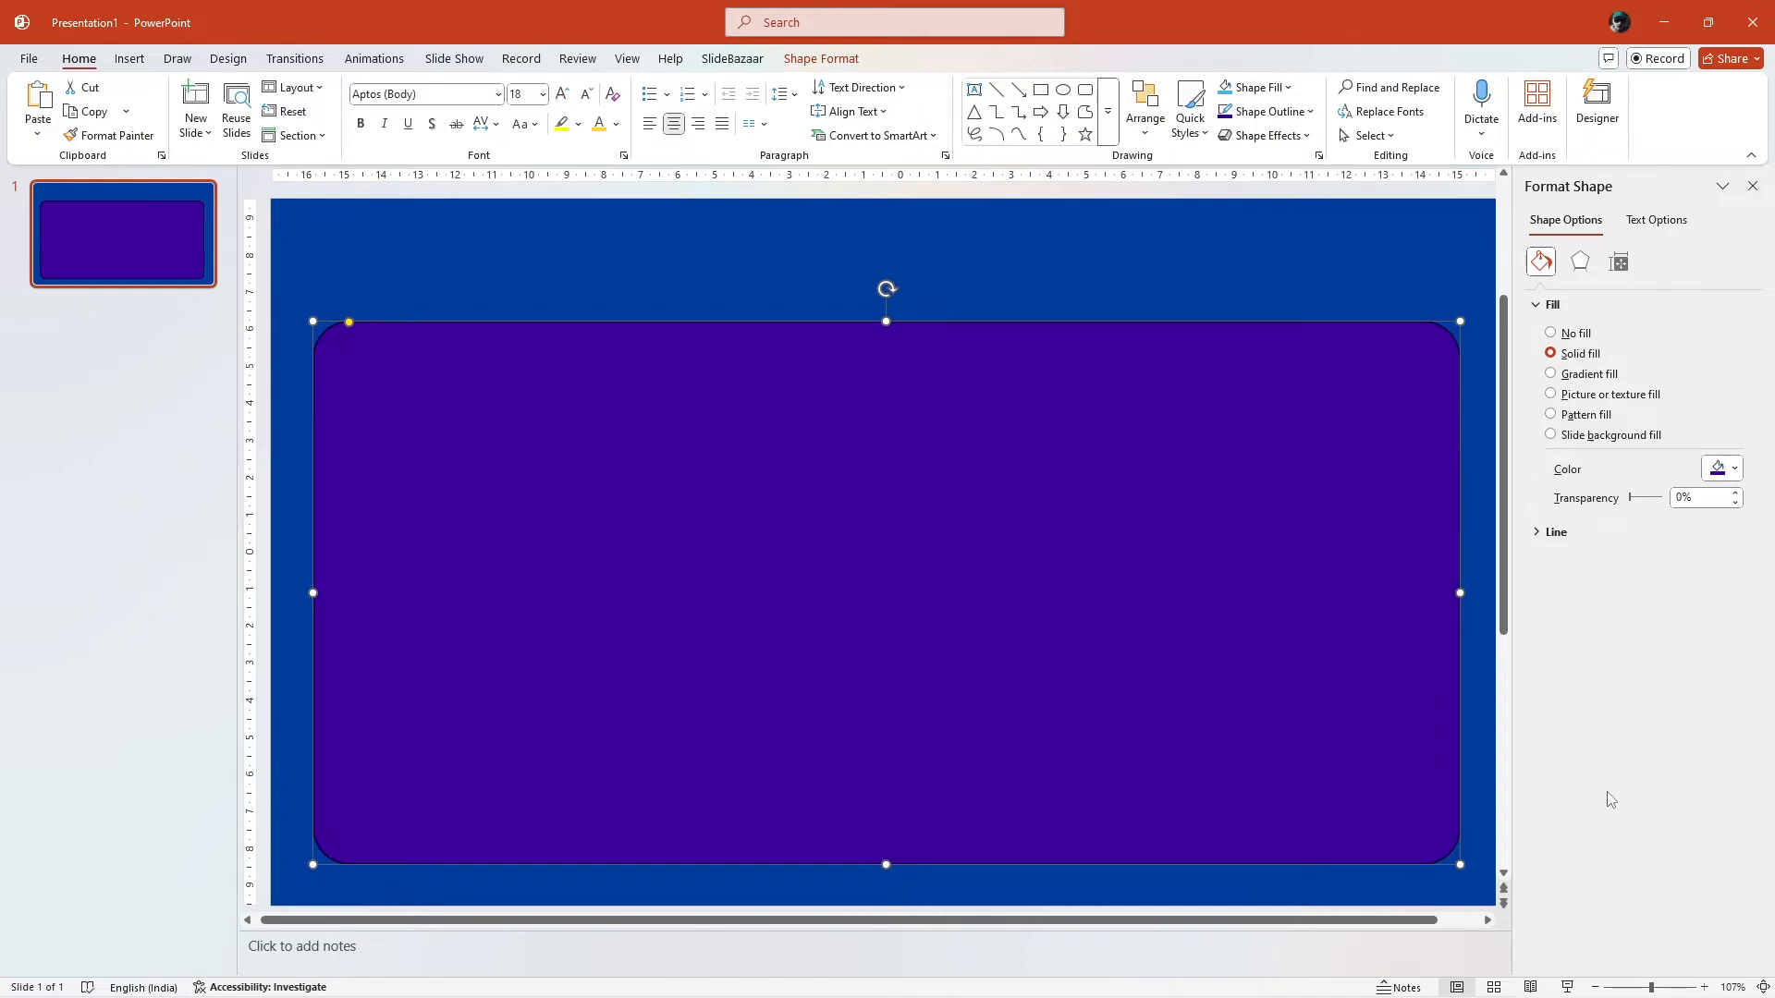
left_click(1733, 468)
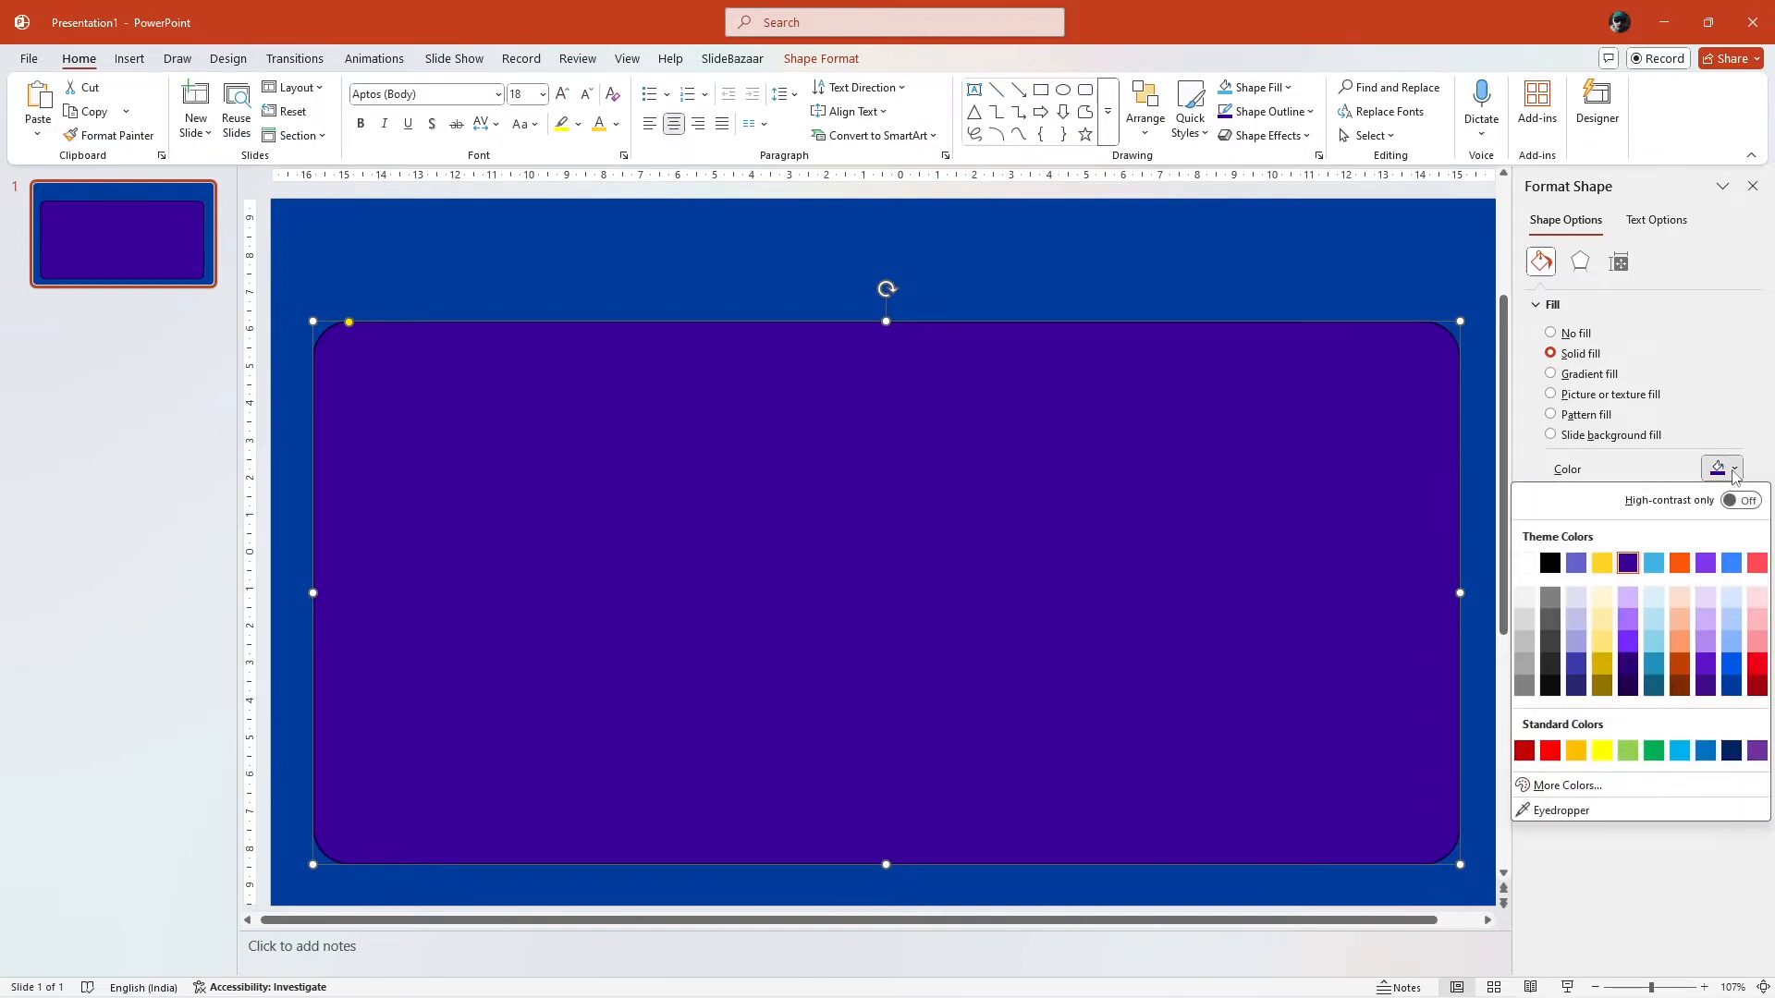
left_click(1601, 562)
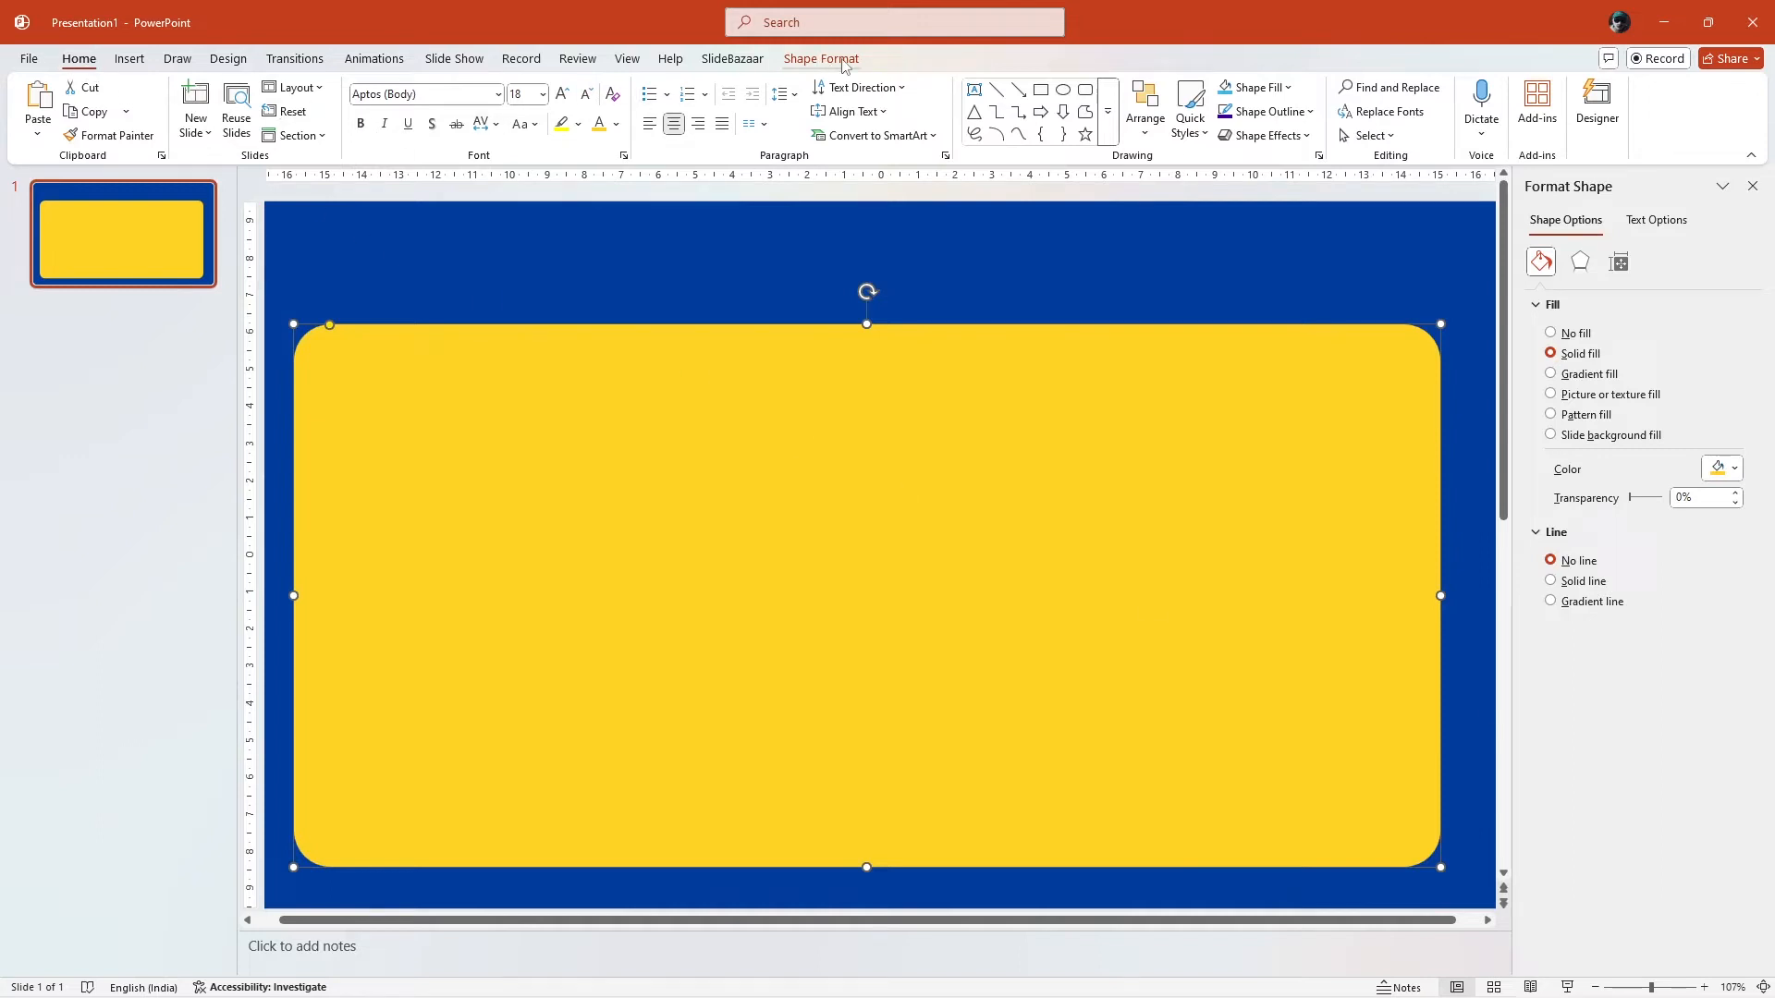
Step: Center the yellow card horizontally on the slide and show its outline settings
left_click(1144, 107)
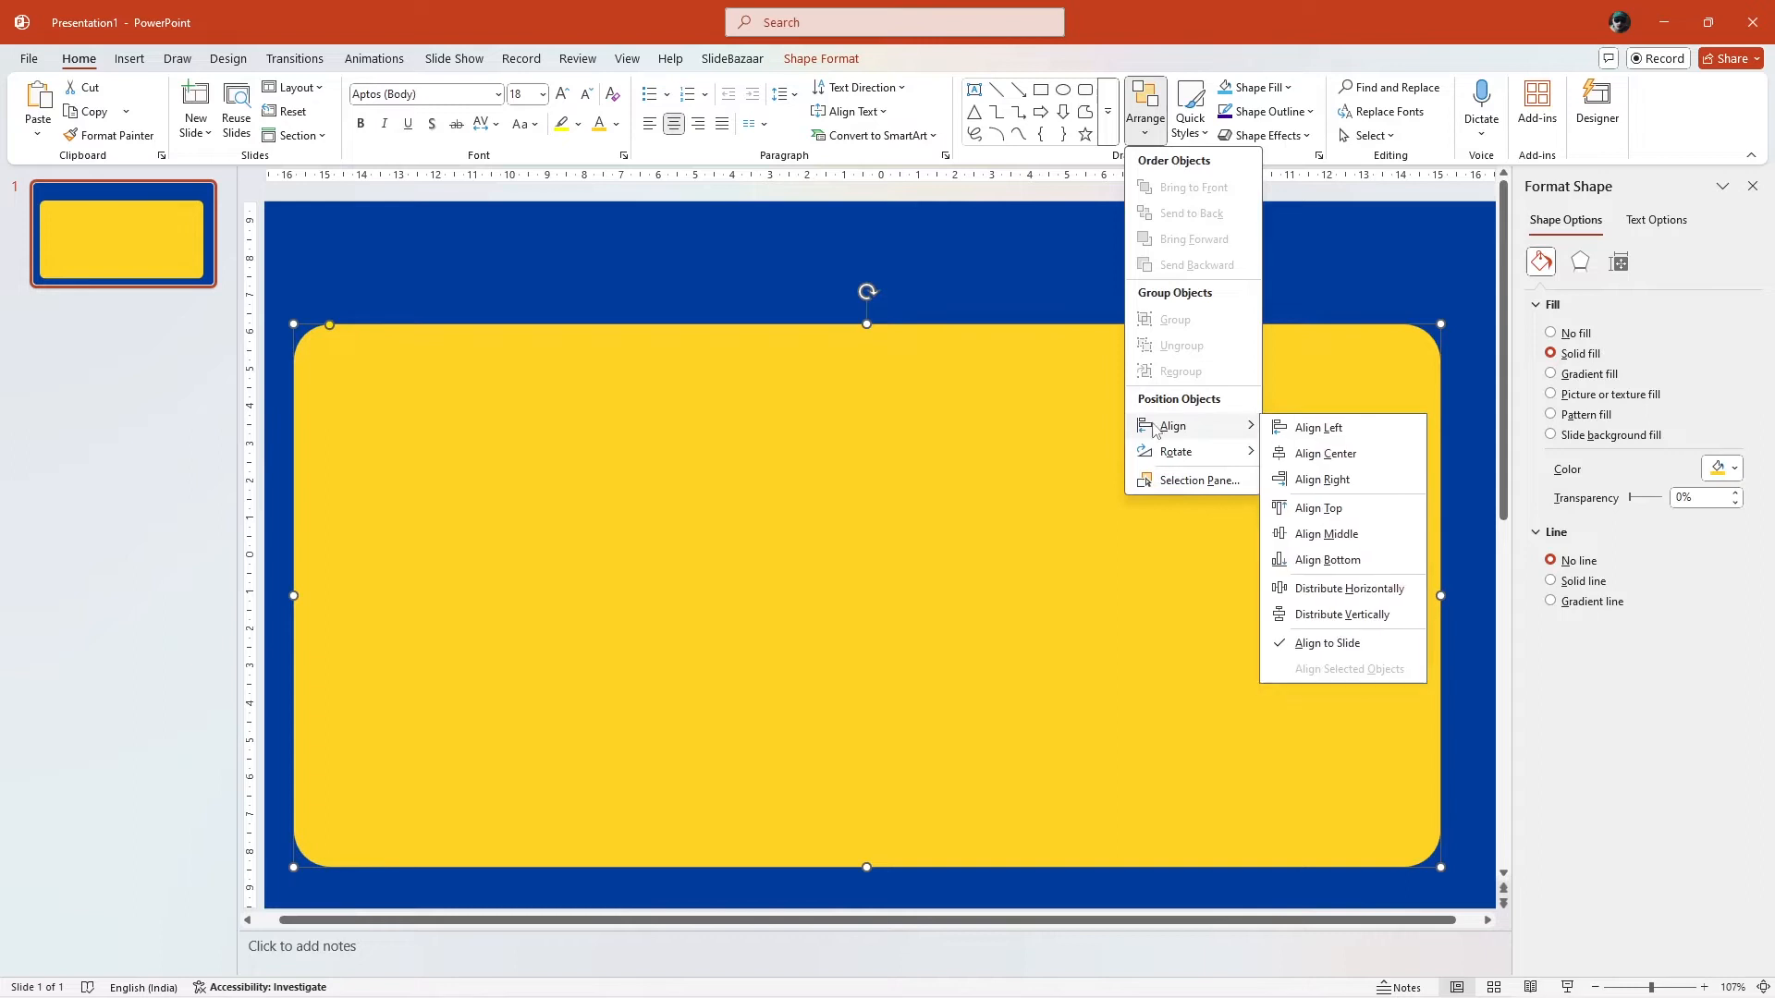
left_click(1324, 453)
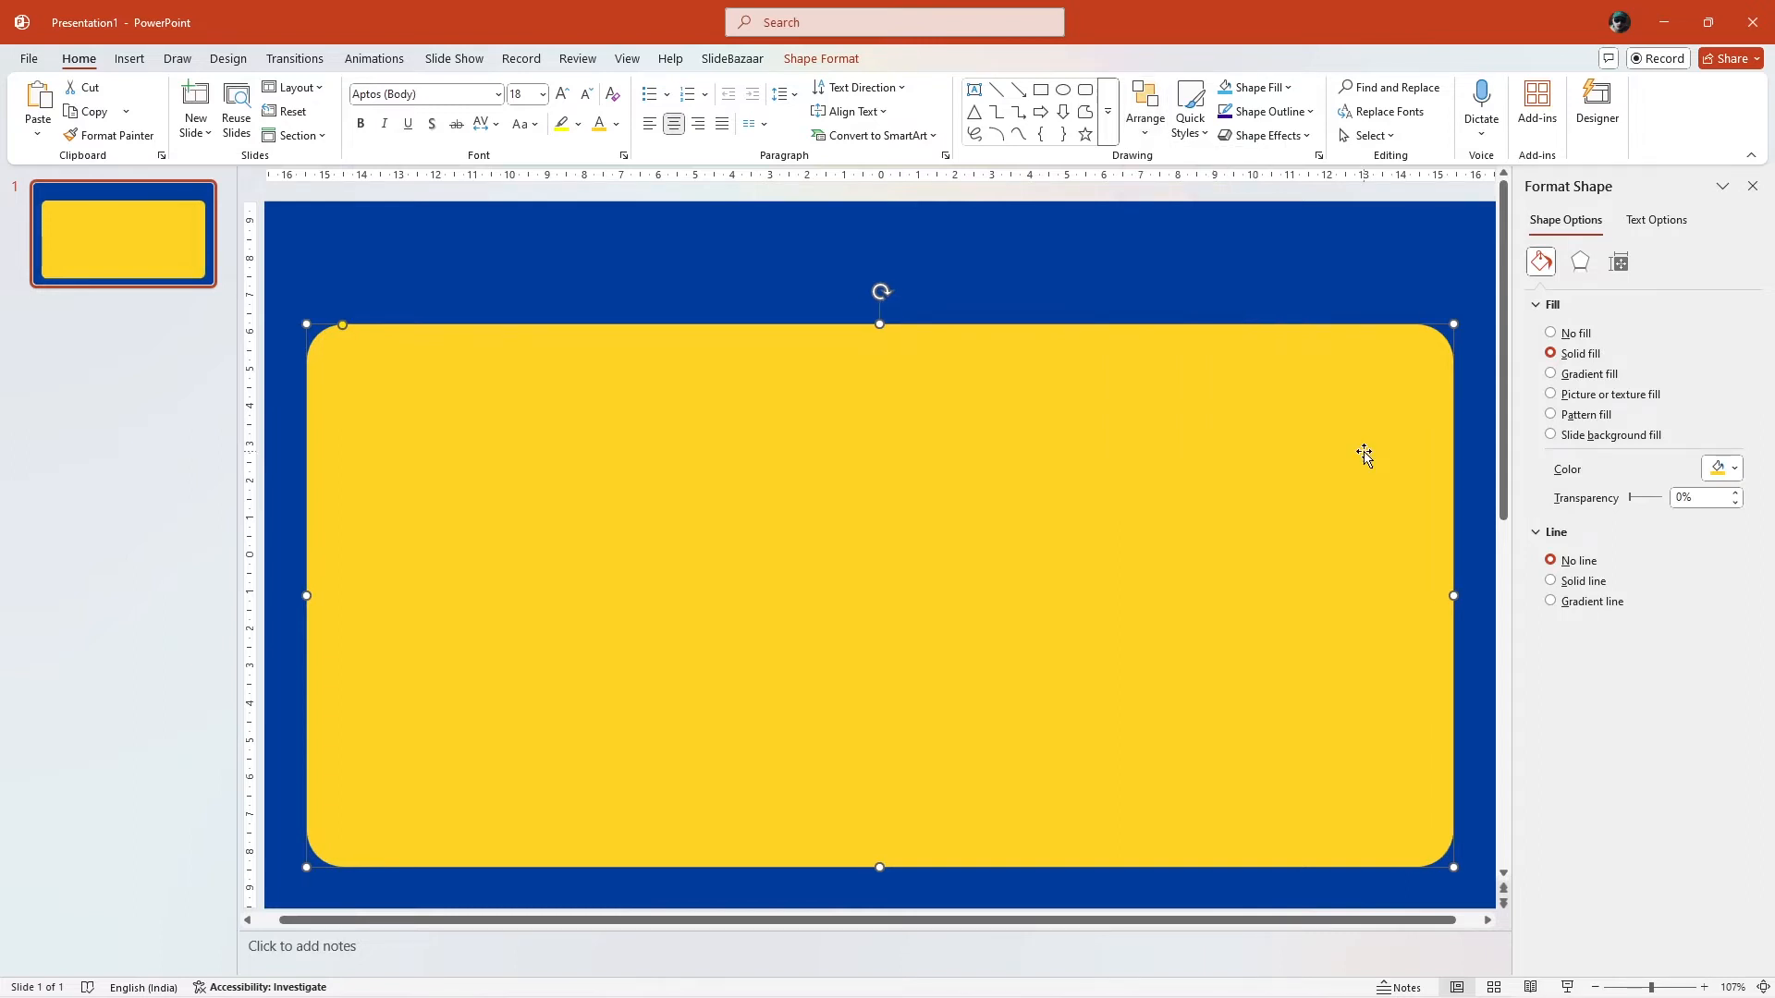
left_click(1555, 533)
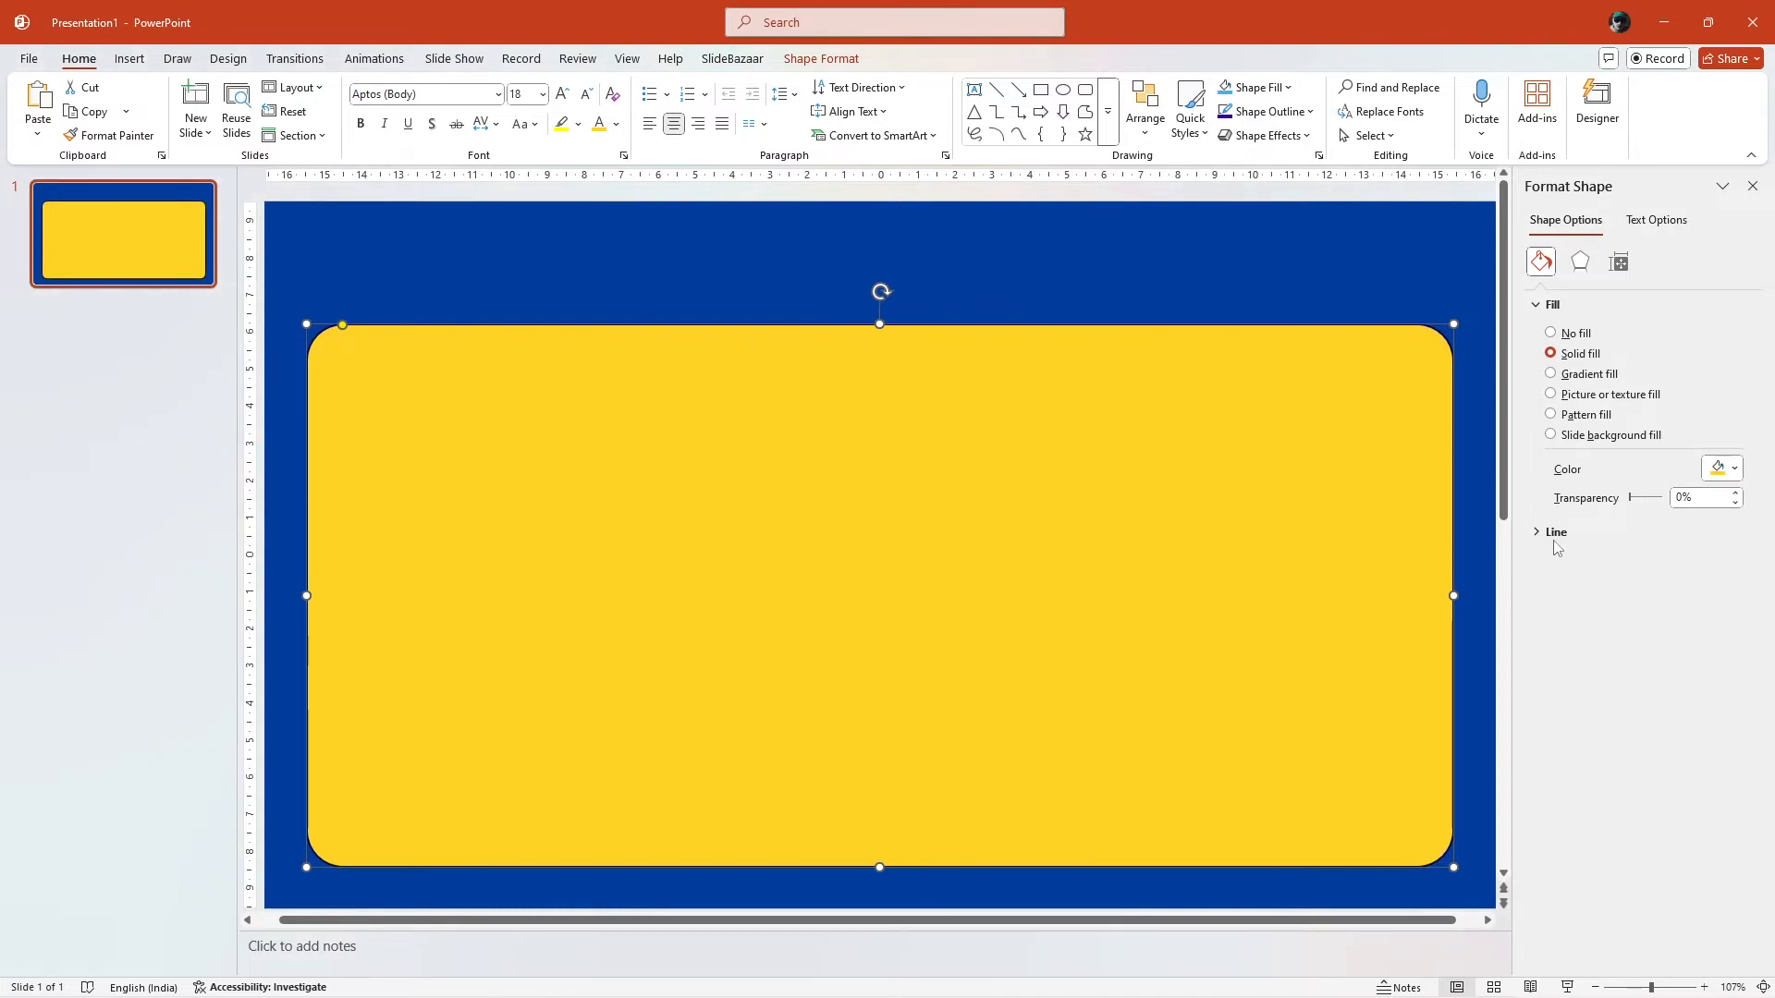
left_click(1557, 533)
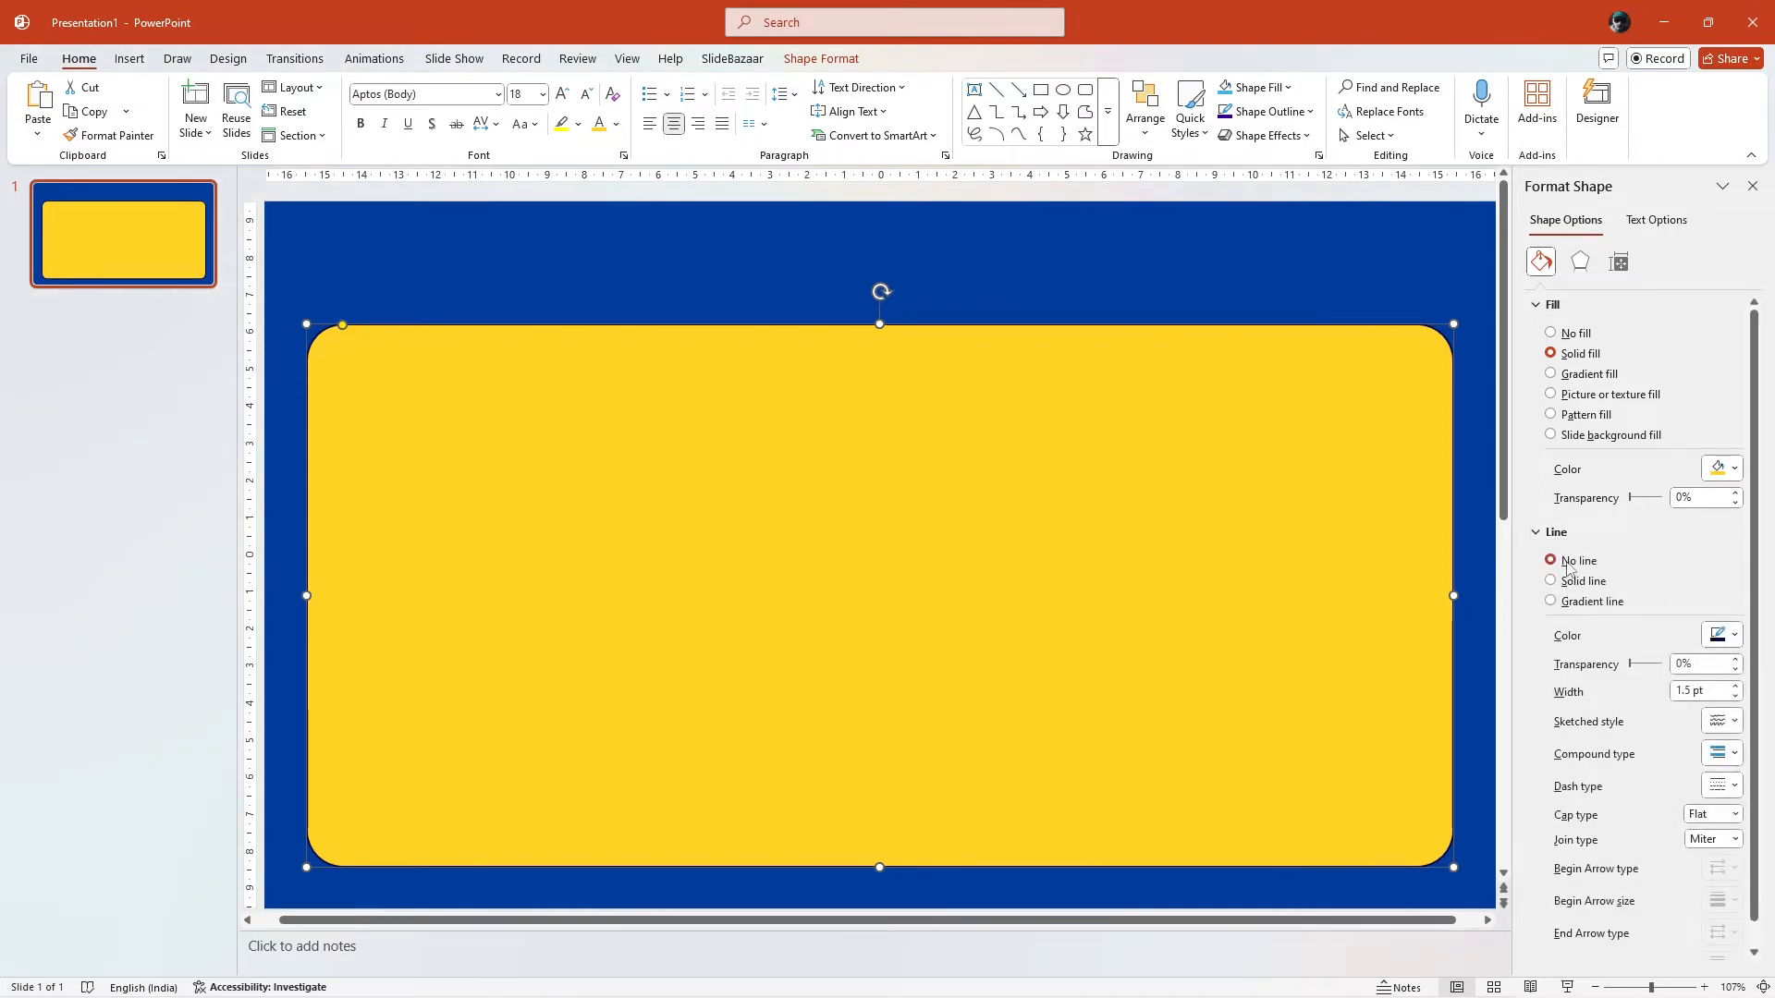
Step: Give the yellow card a soft preset outer shadow and adjust its blur
left_click(1579, 260)
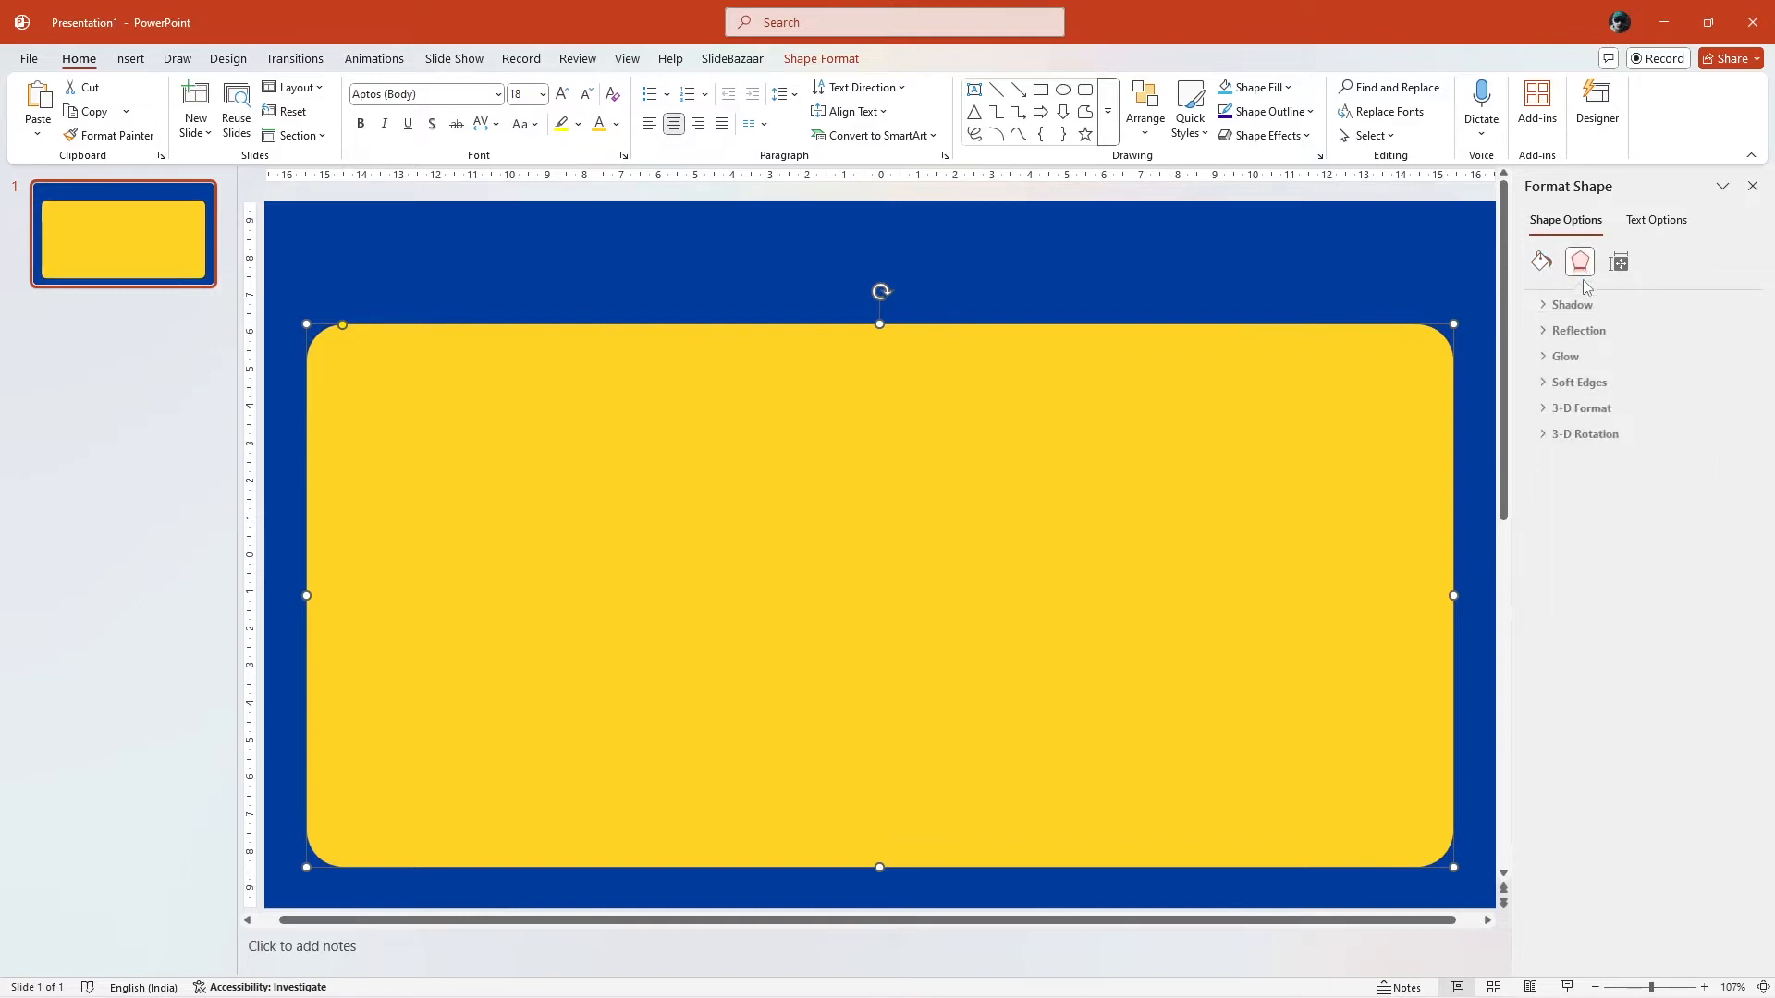
left_click(1570, 305)
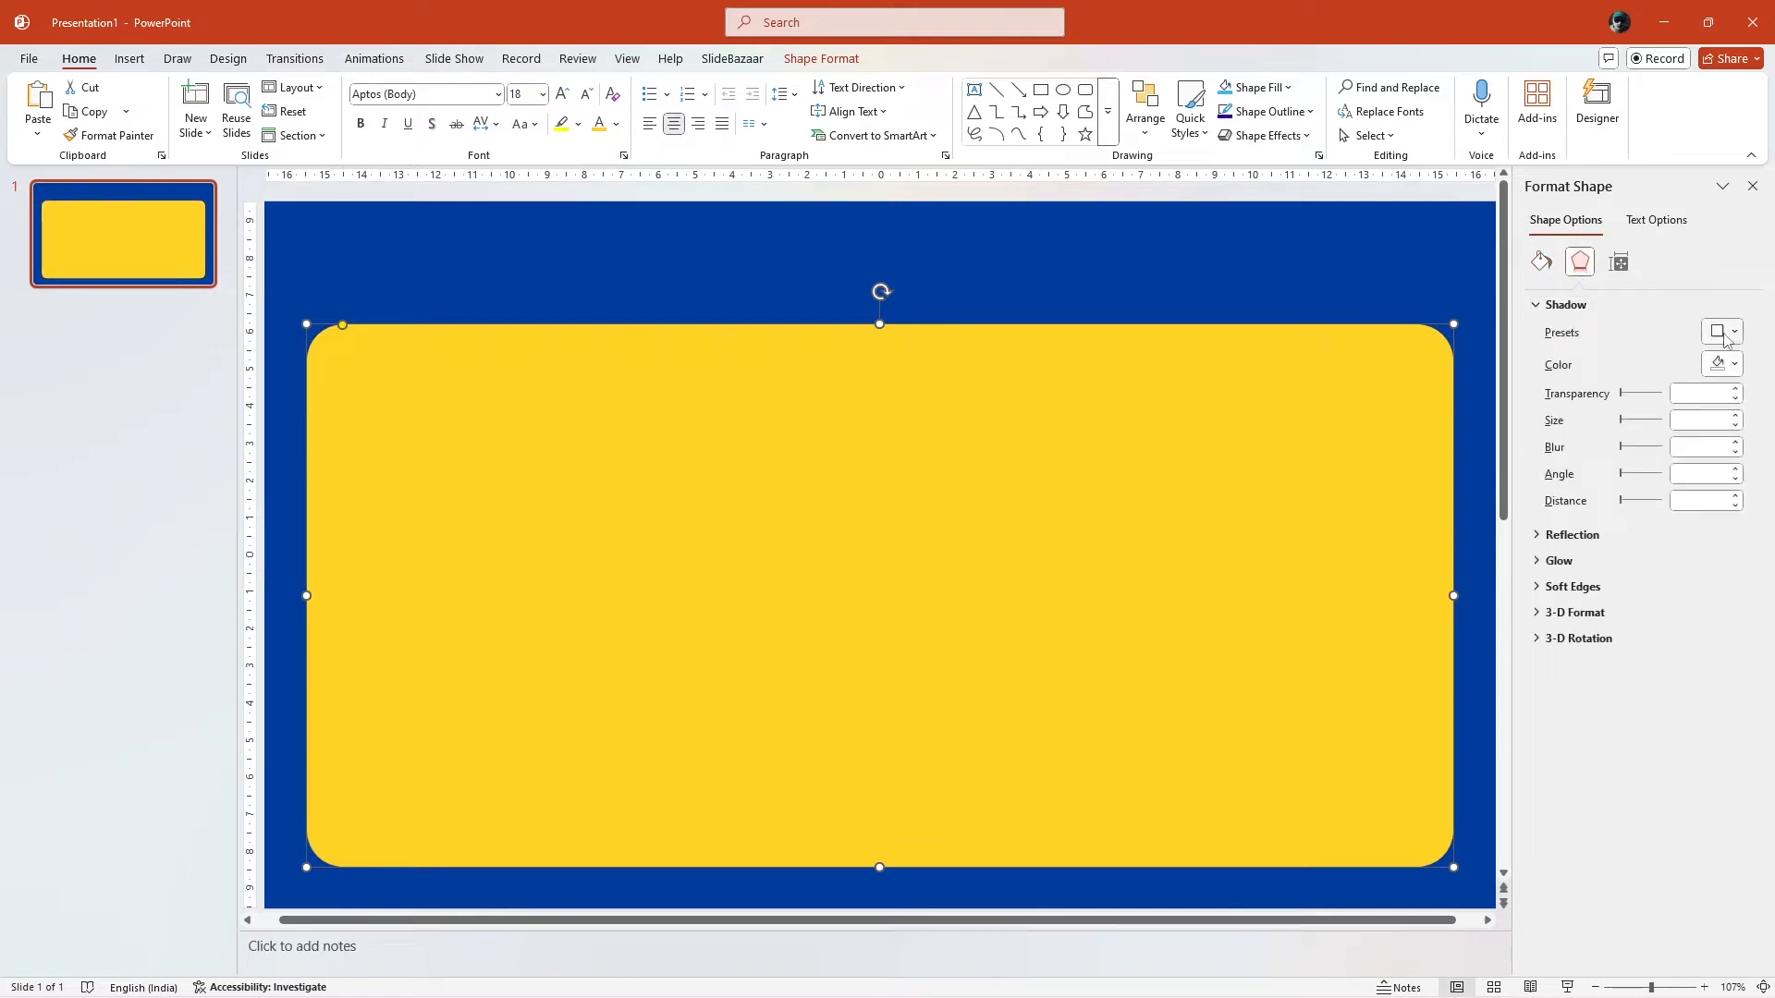
left_click(1733, 331)
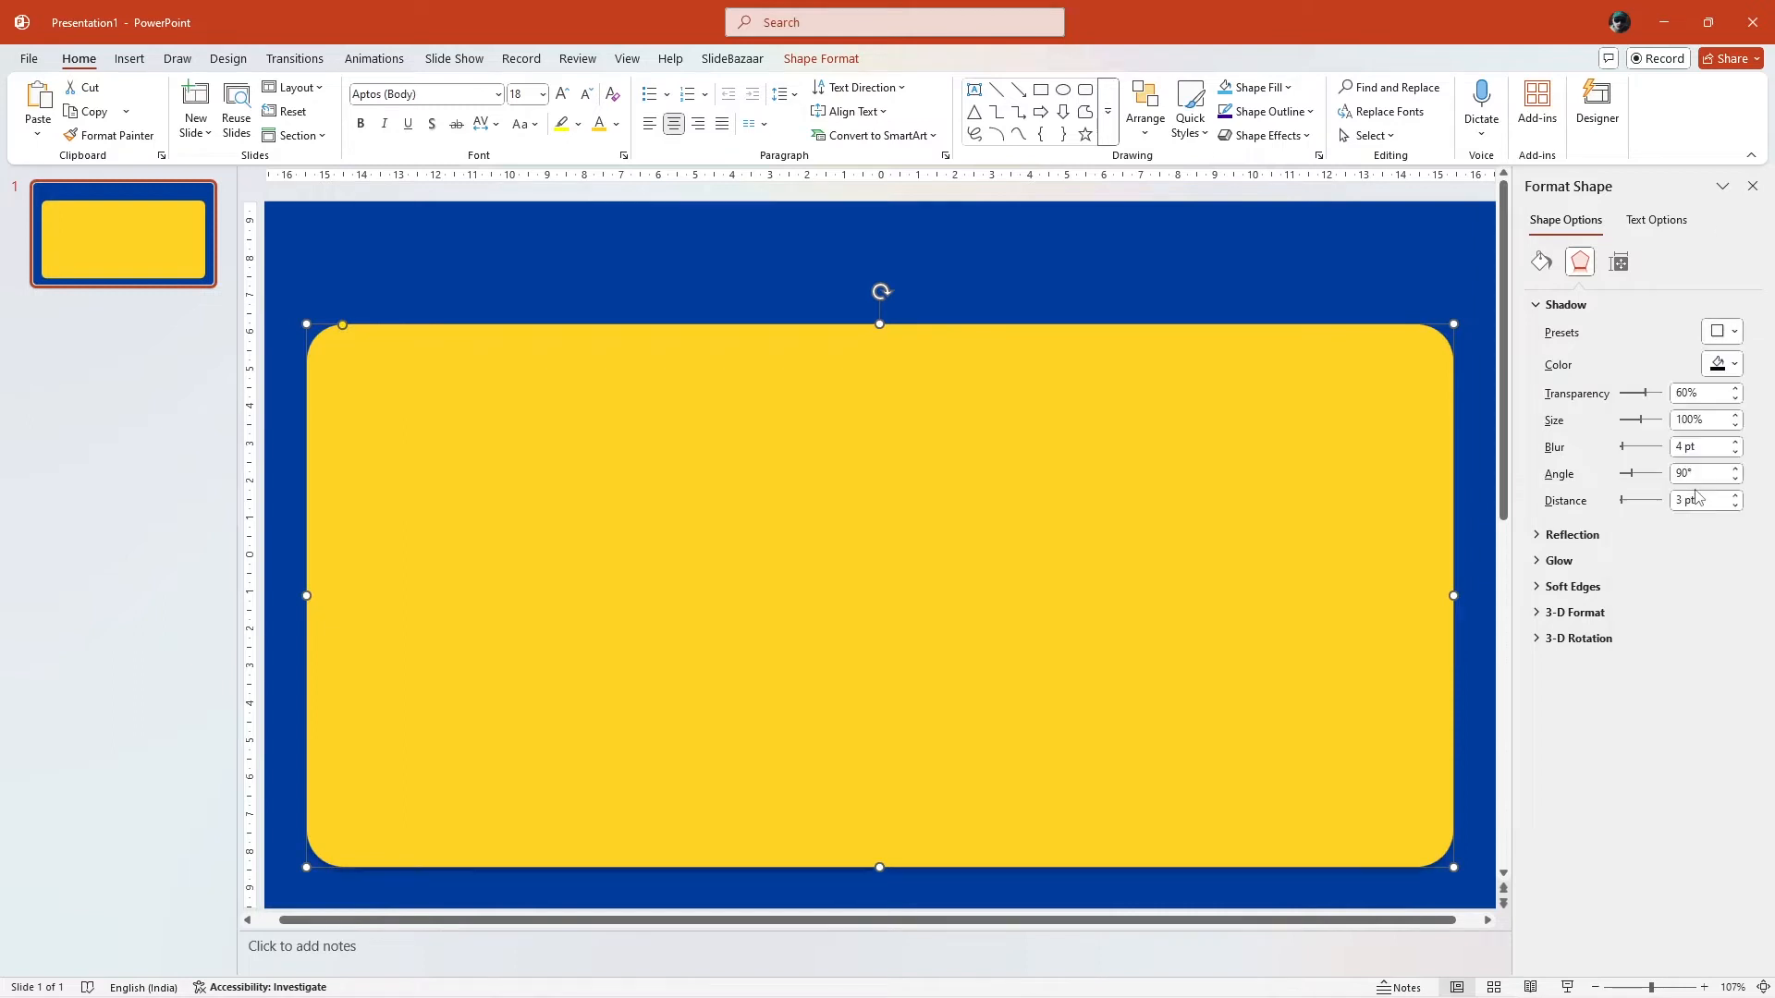
mouse_move(1622, 451)
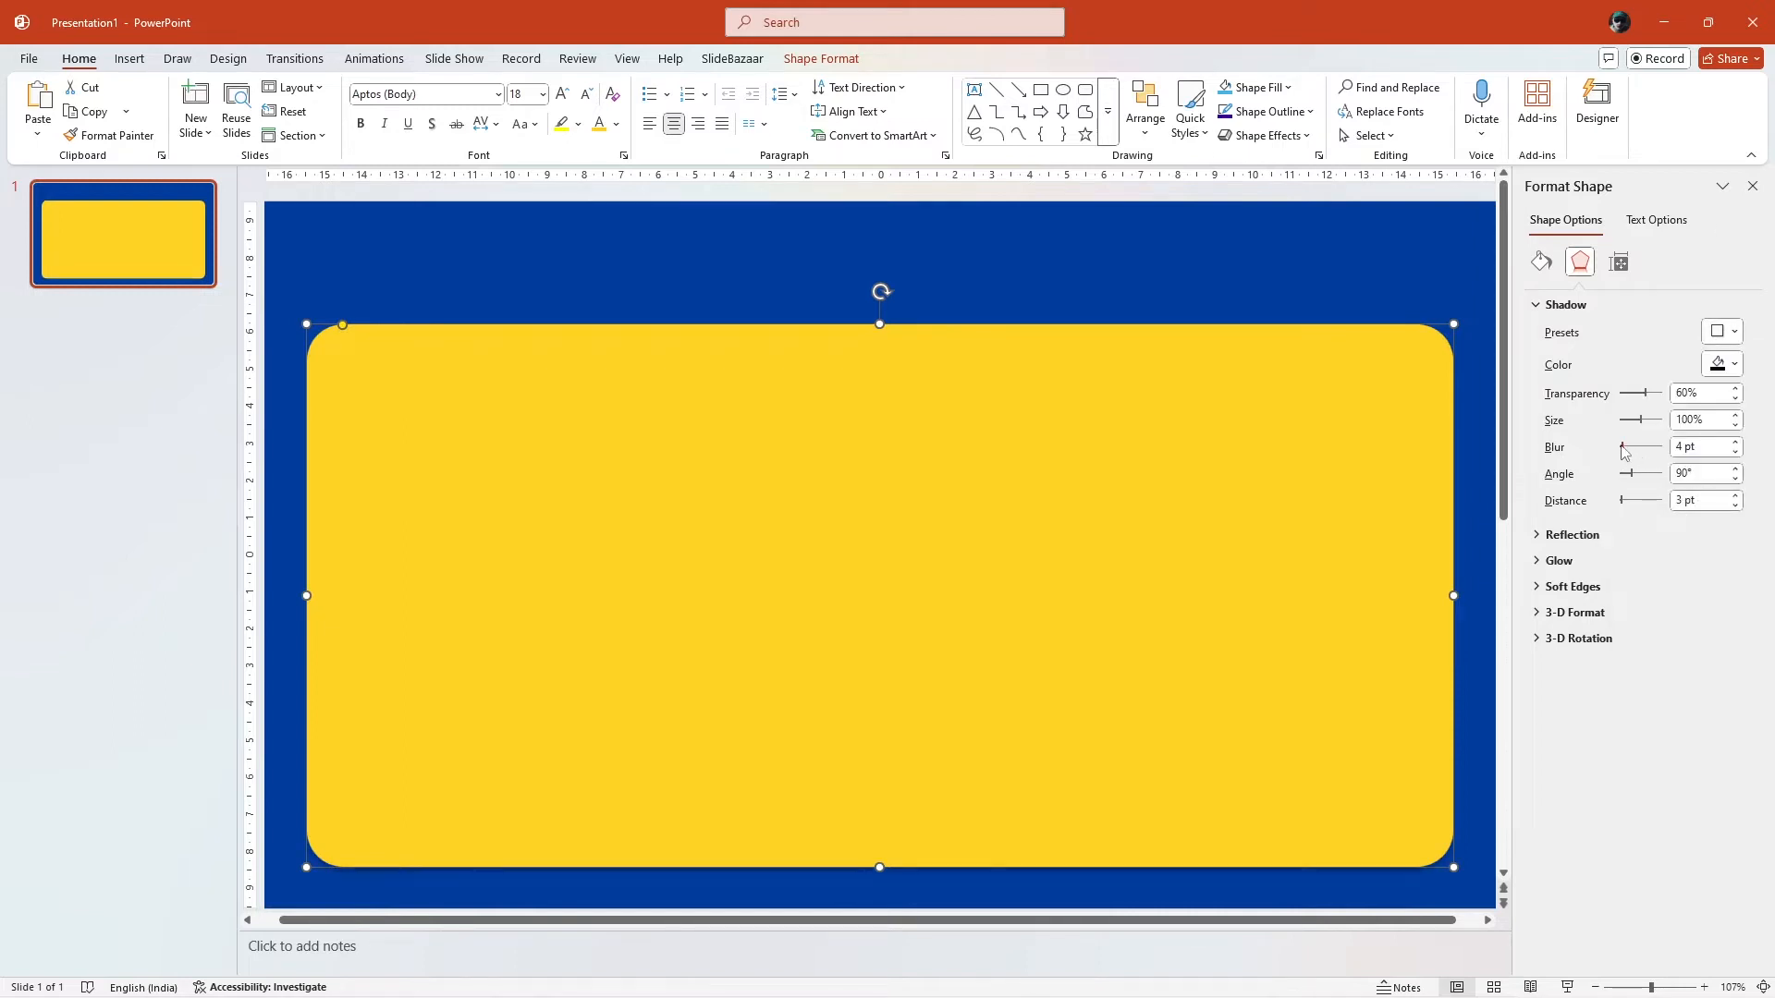
left_click_drag(1622, 447, 1632, 448)
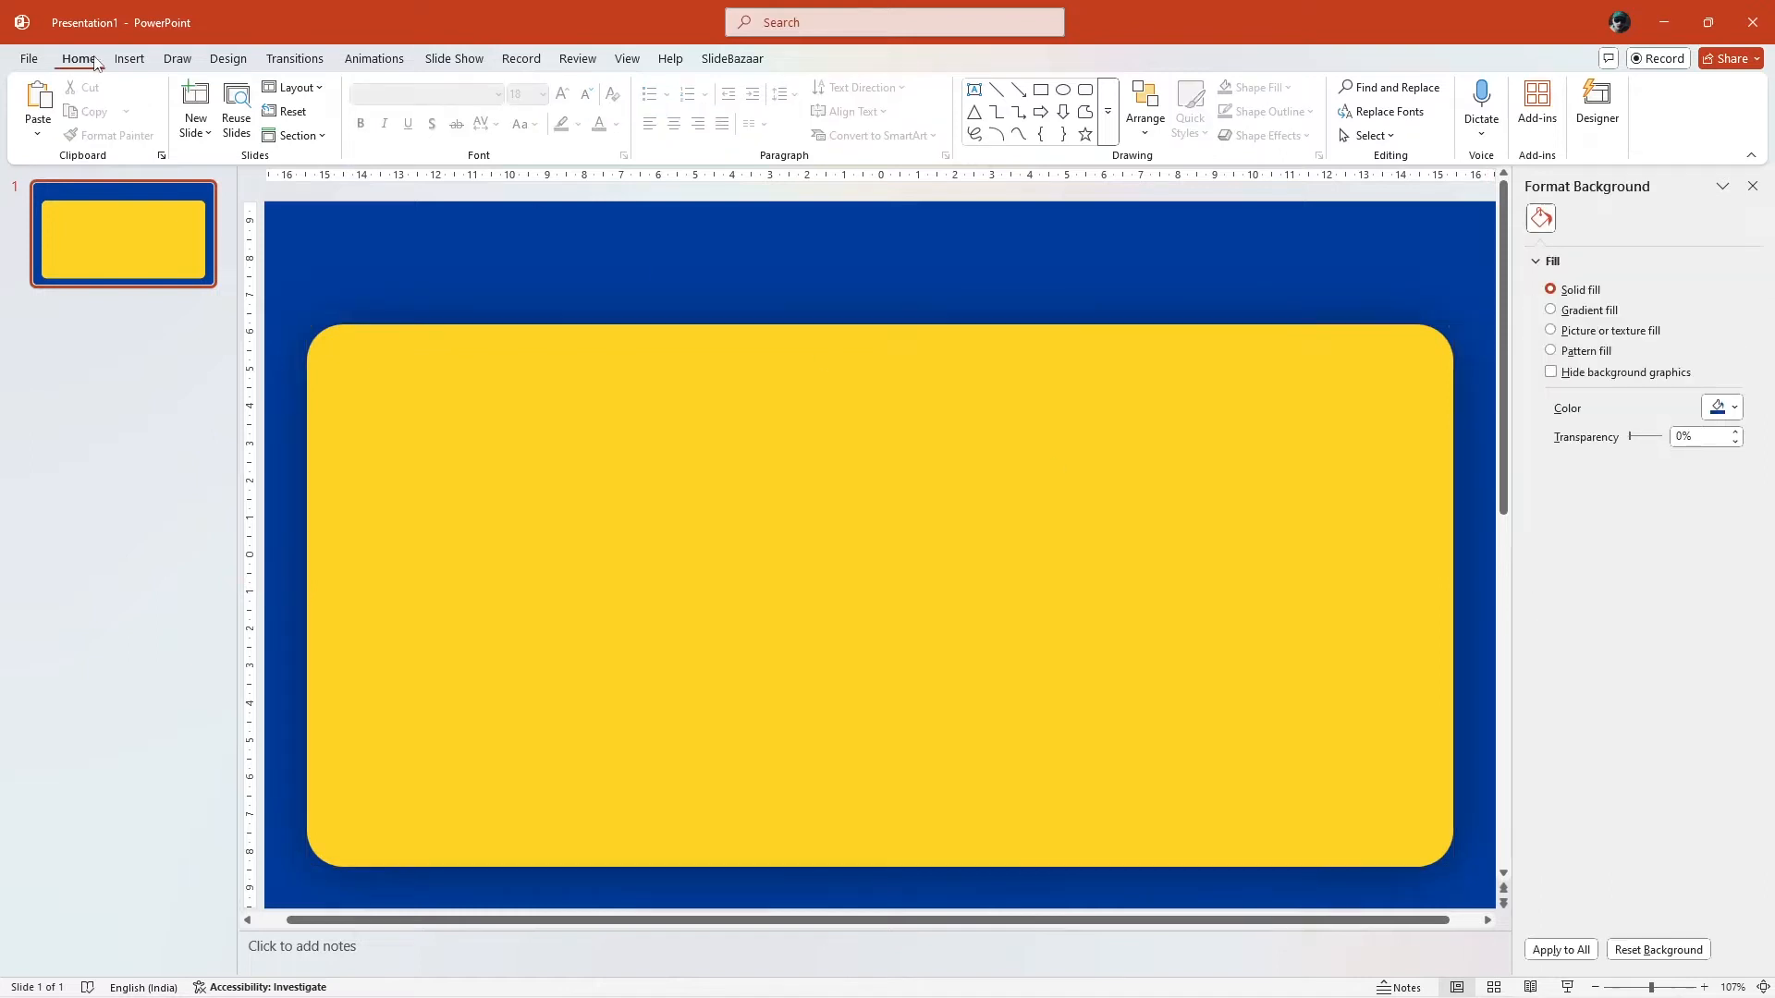
Step: Draw a small blue rounded rectangle in the yellow card's top-left corner
left_click(406, 107)
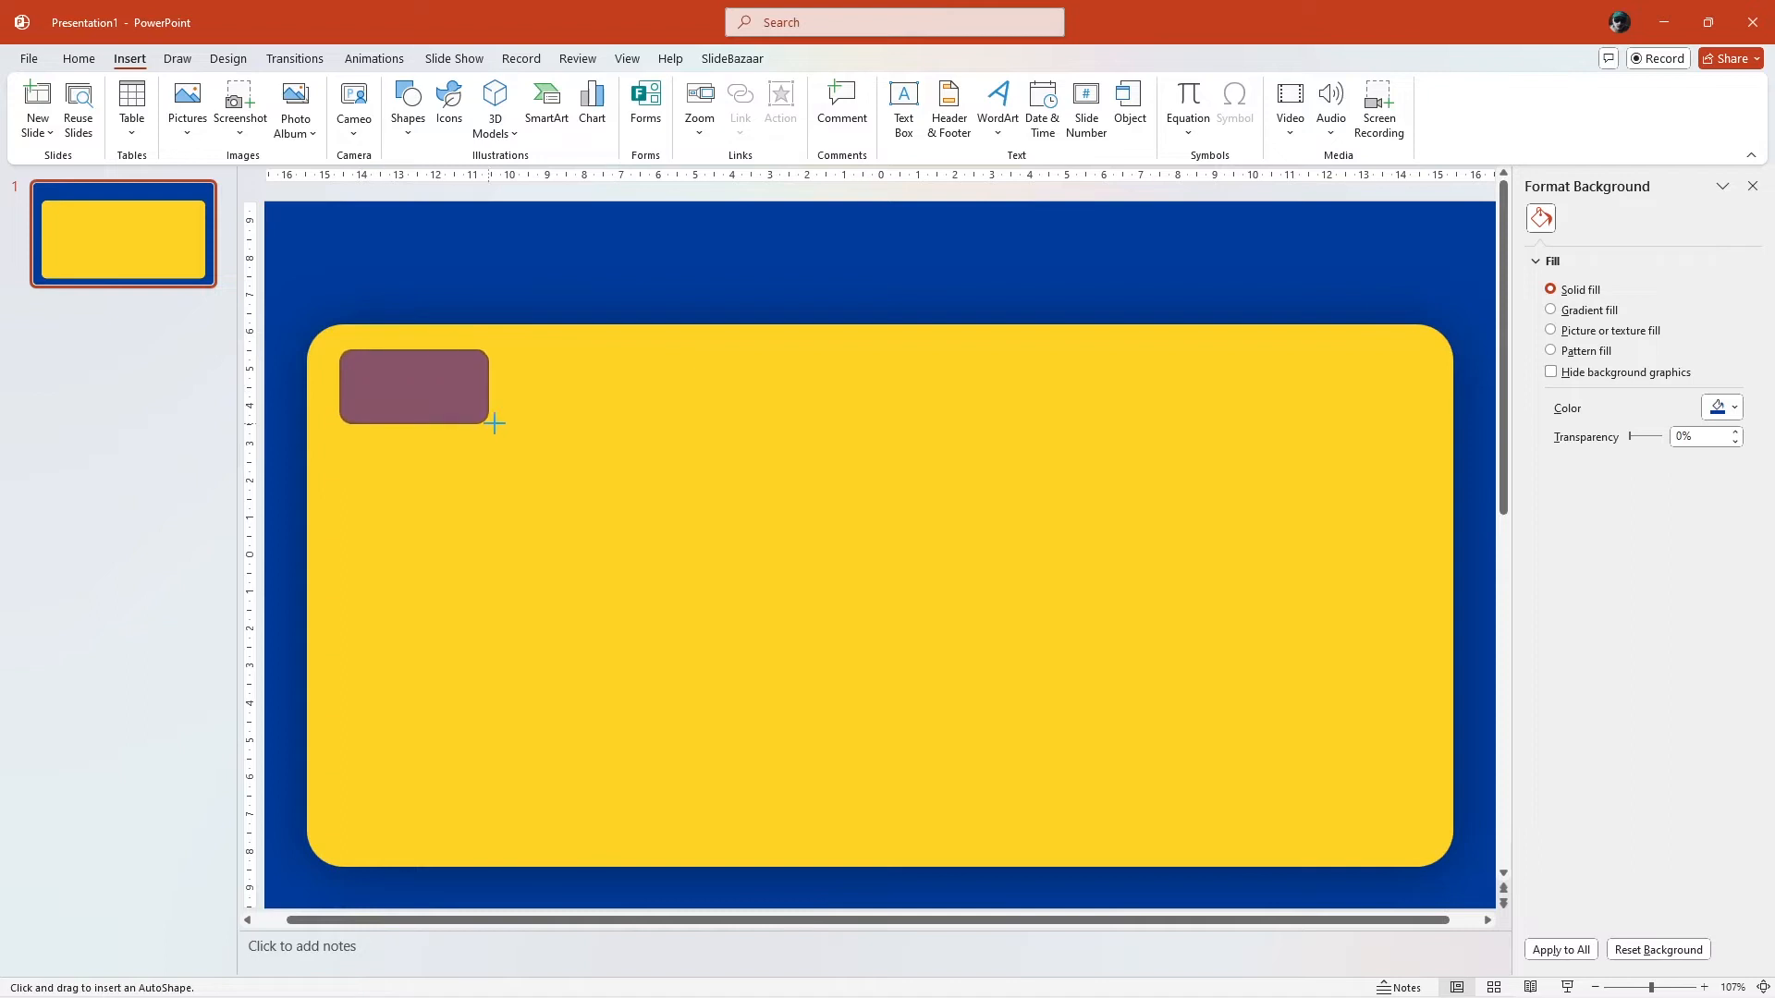
left_click_drag(496, 425, 657, 441)
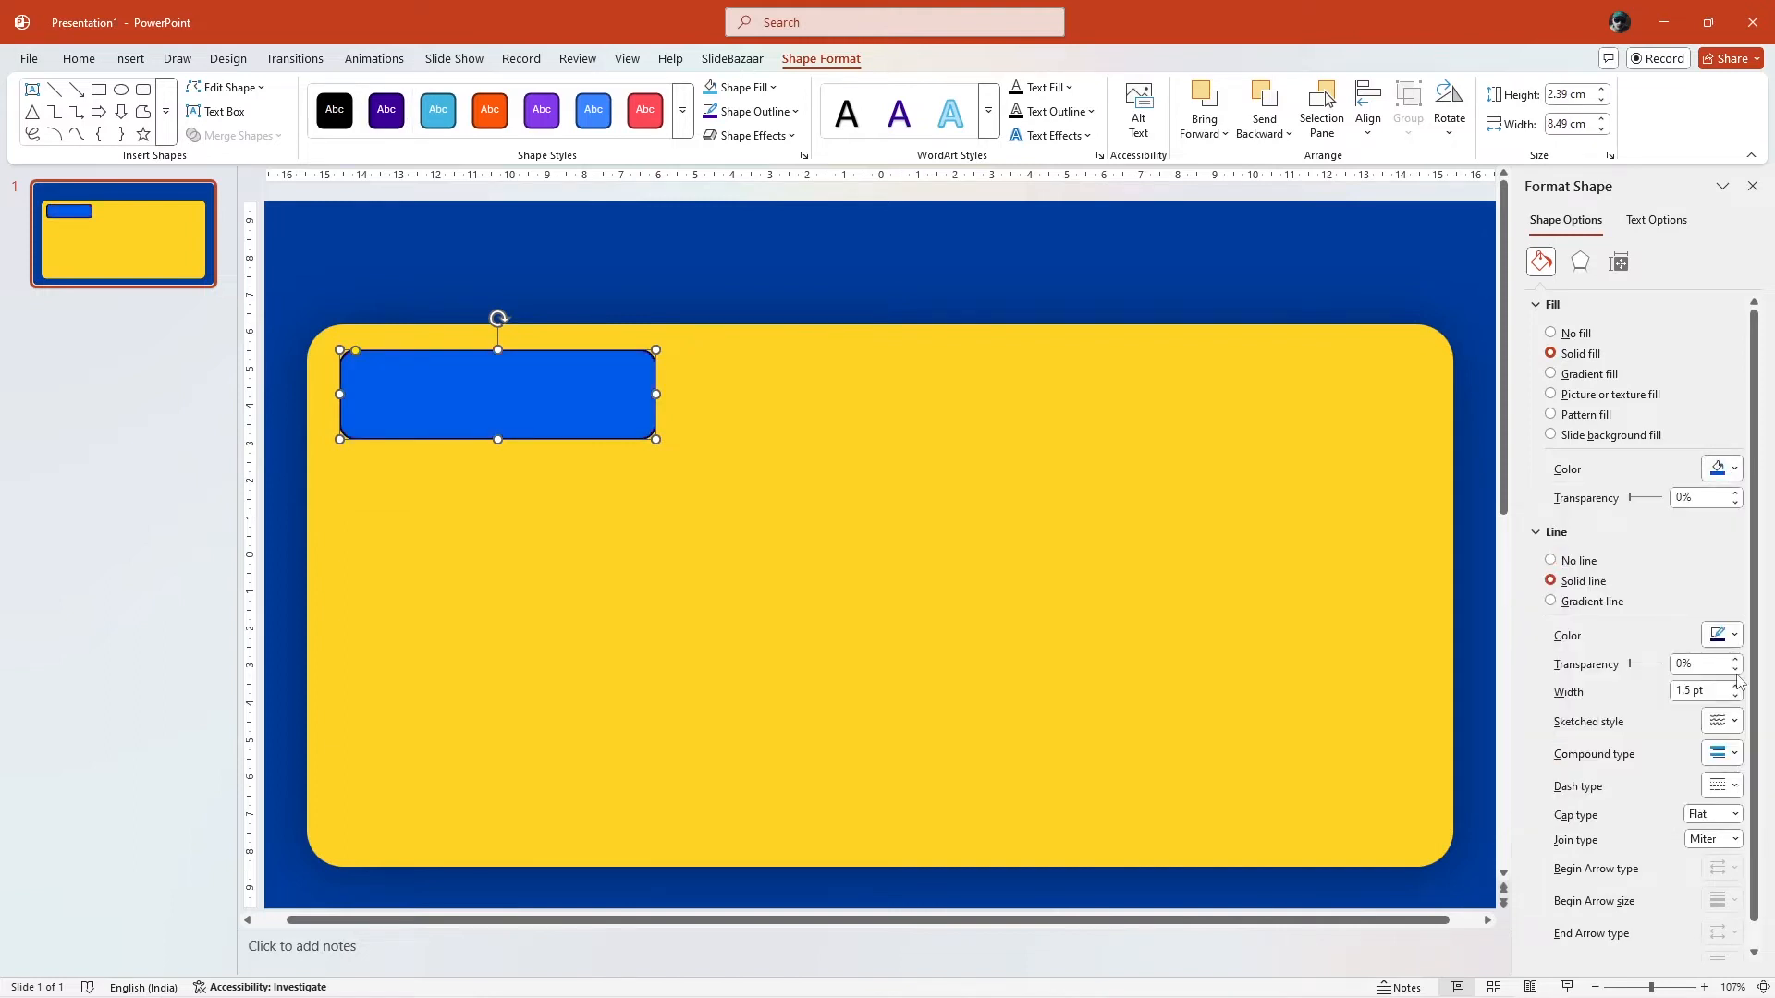
Step: Remove the outline from the small blue bar
left_click(1552, 560)
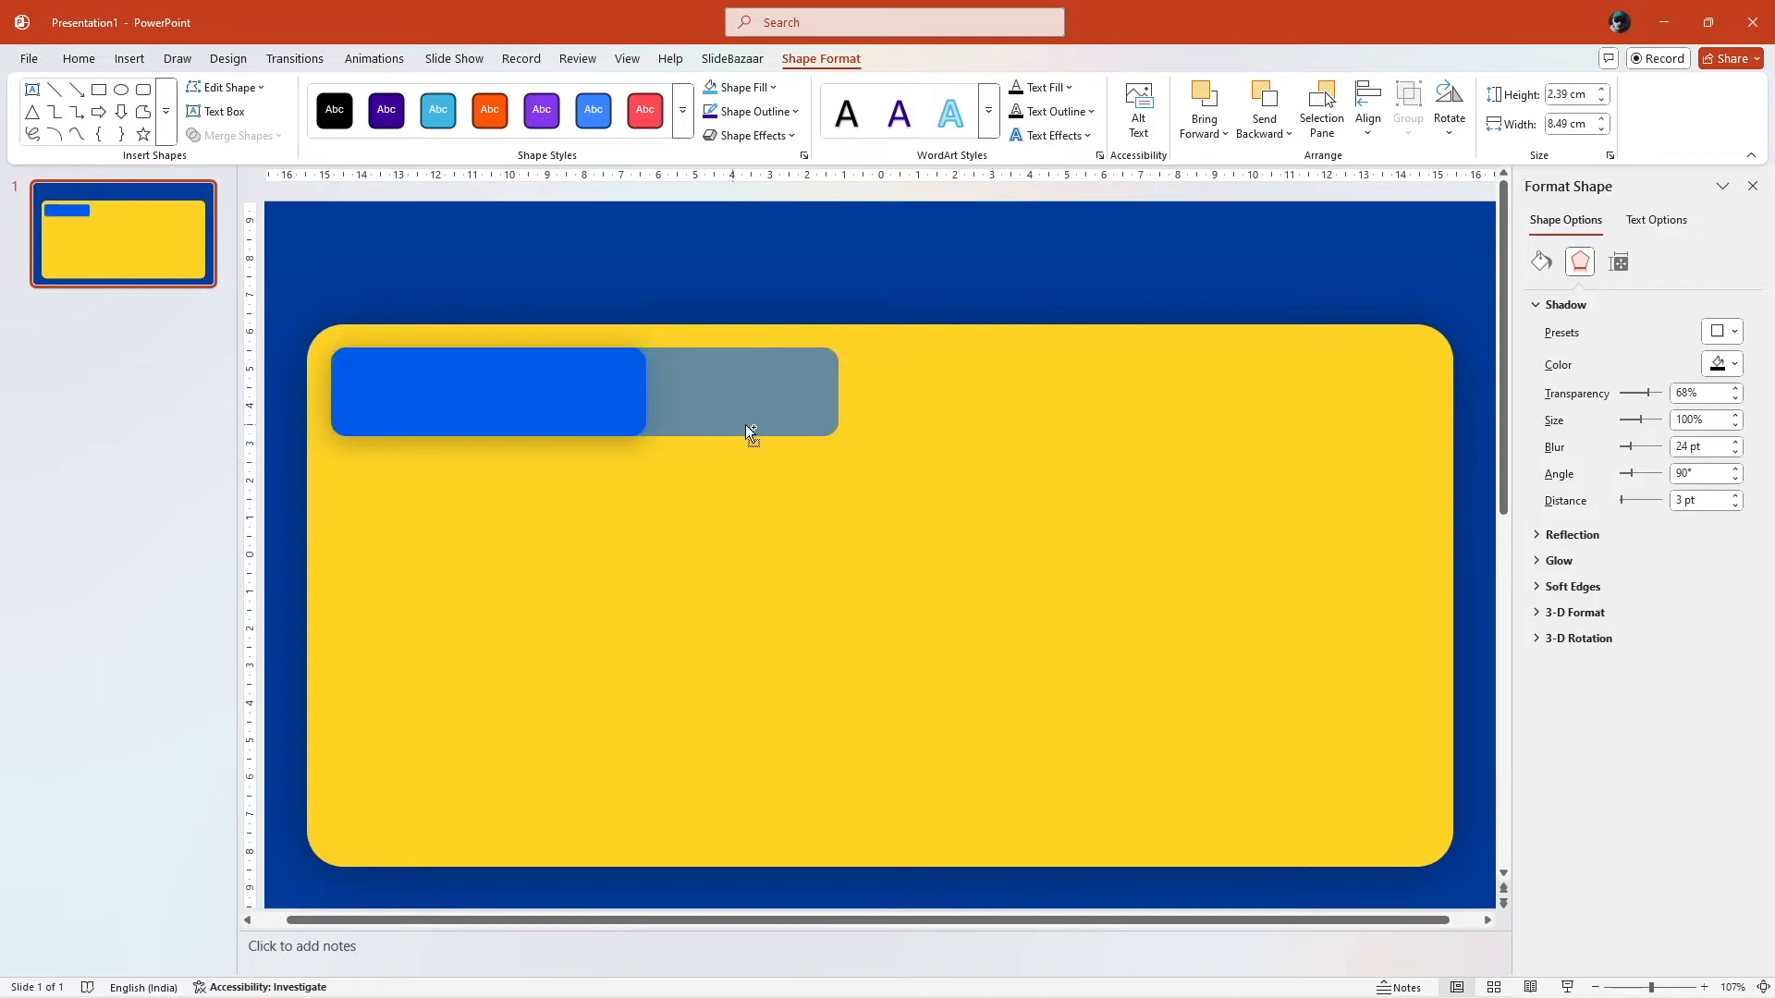
Step: Copy the blue bar to its right and select all three bars together
left_click_drag(741, 390, 827, 390)
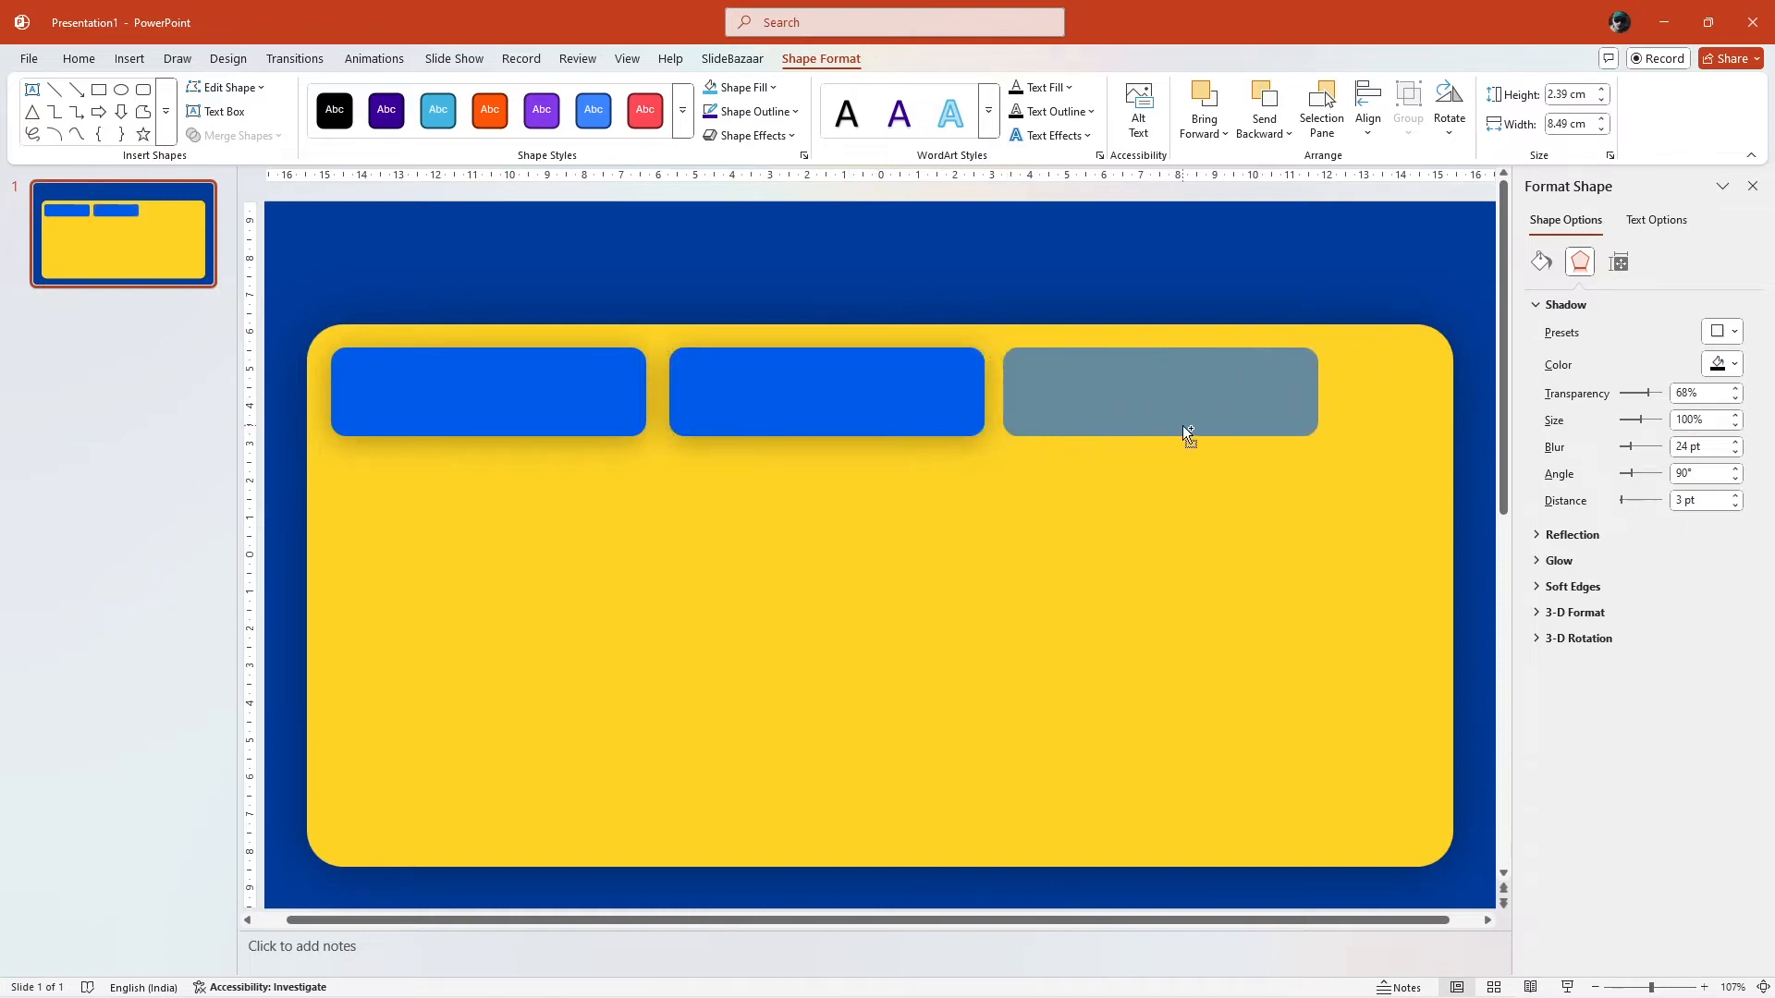
left_click(1161, 392)
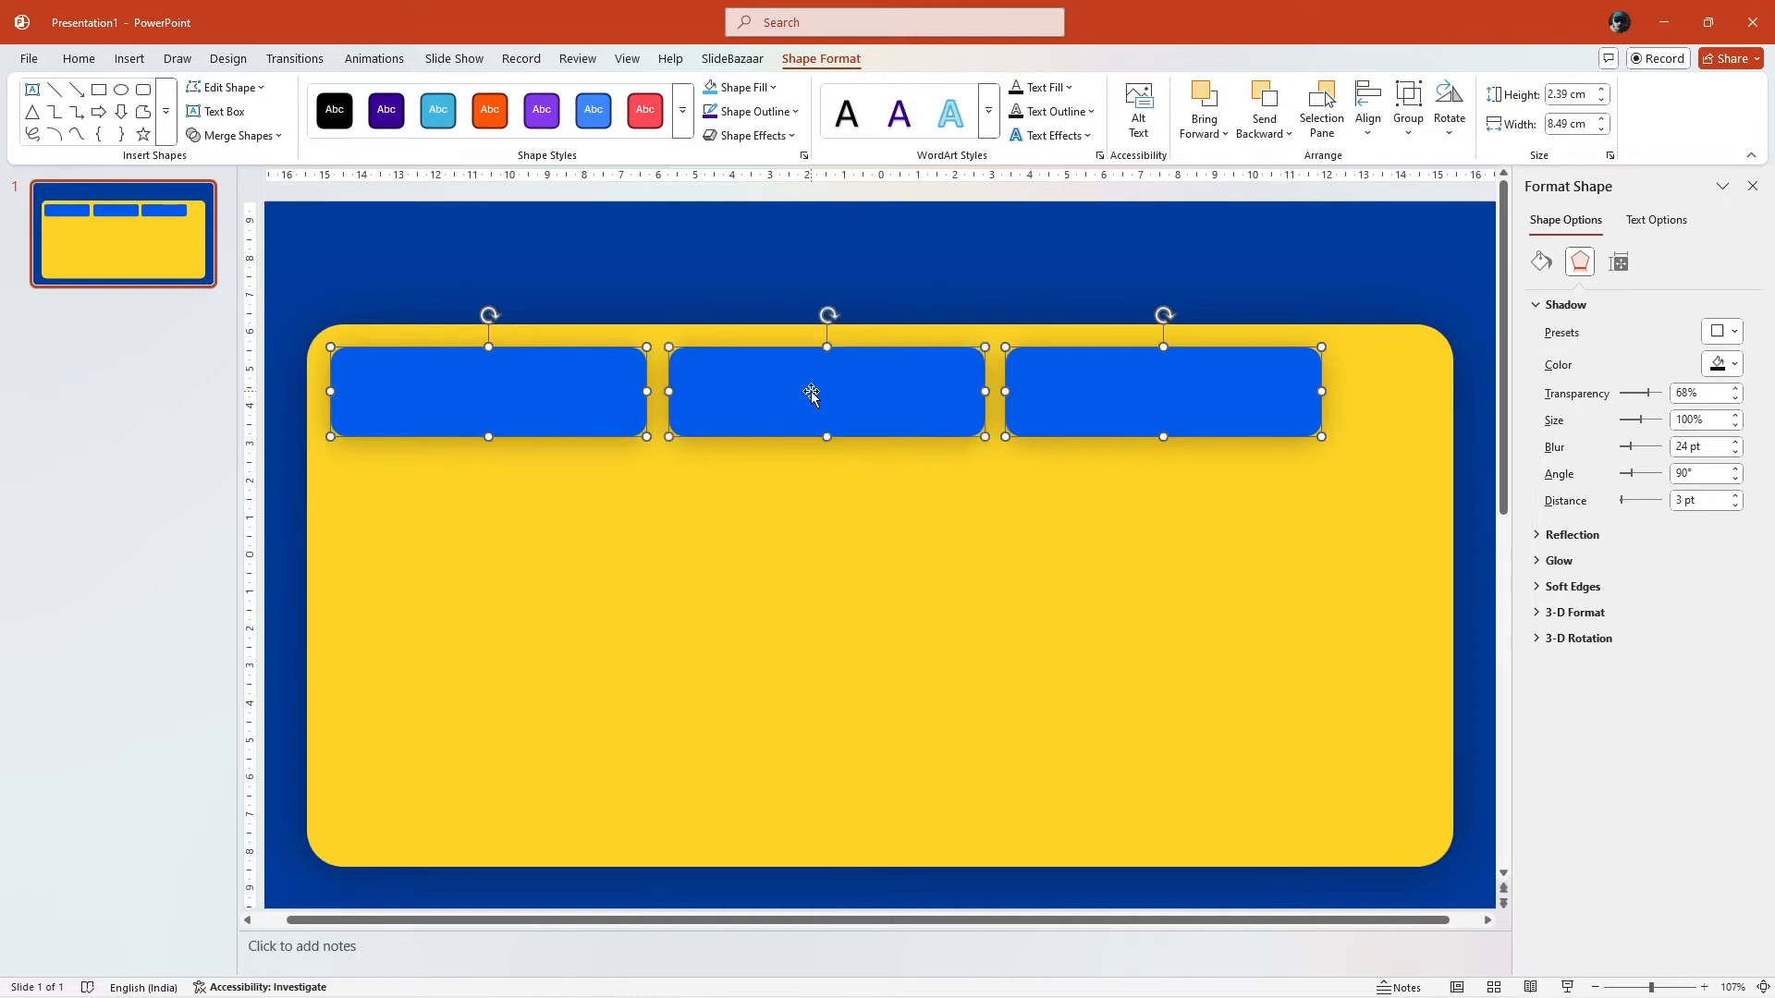
Step: Group the three bars, stretch them across the card's width, then ungroup
key("ctrl+g")
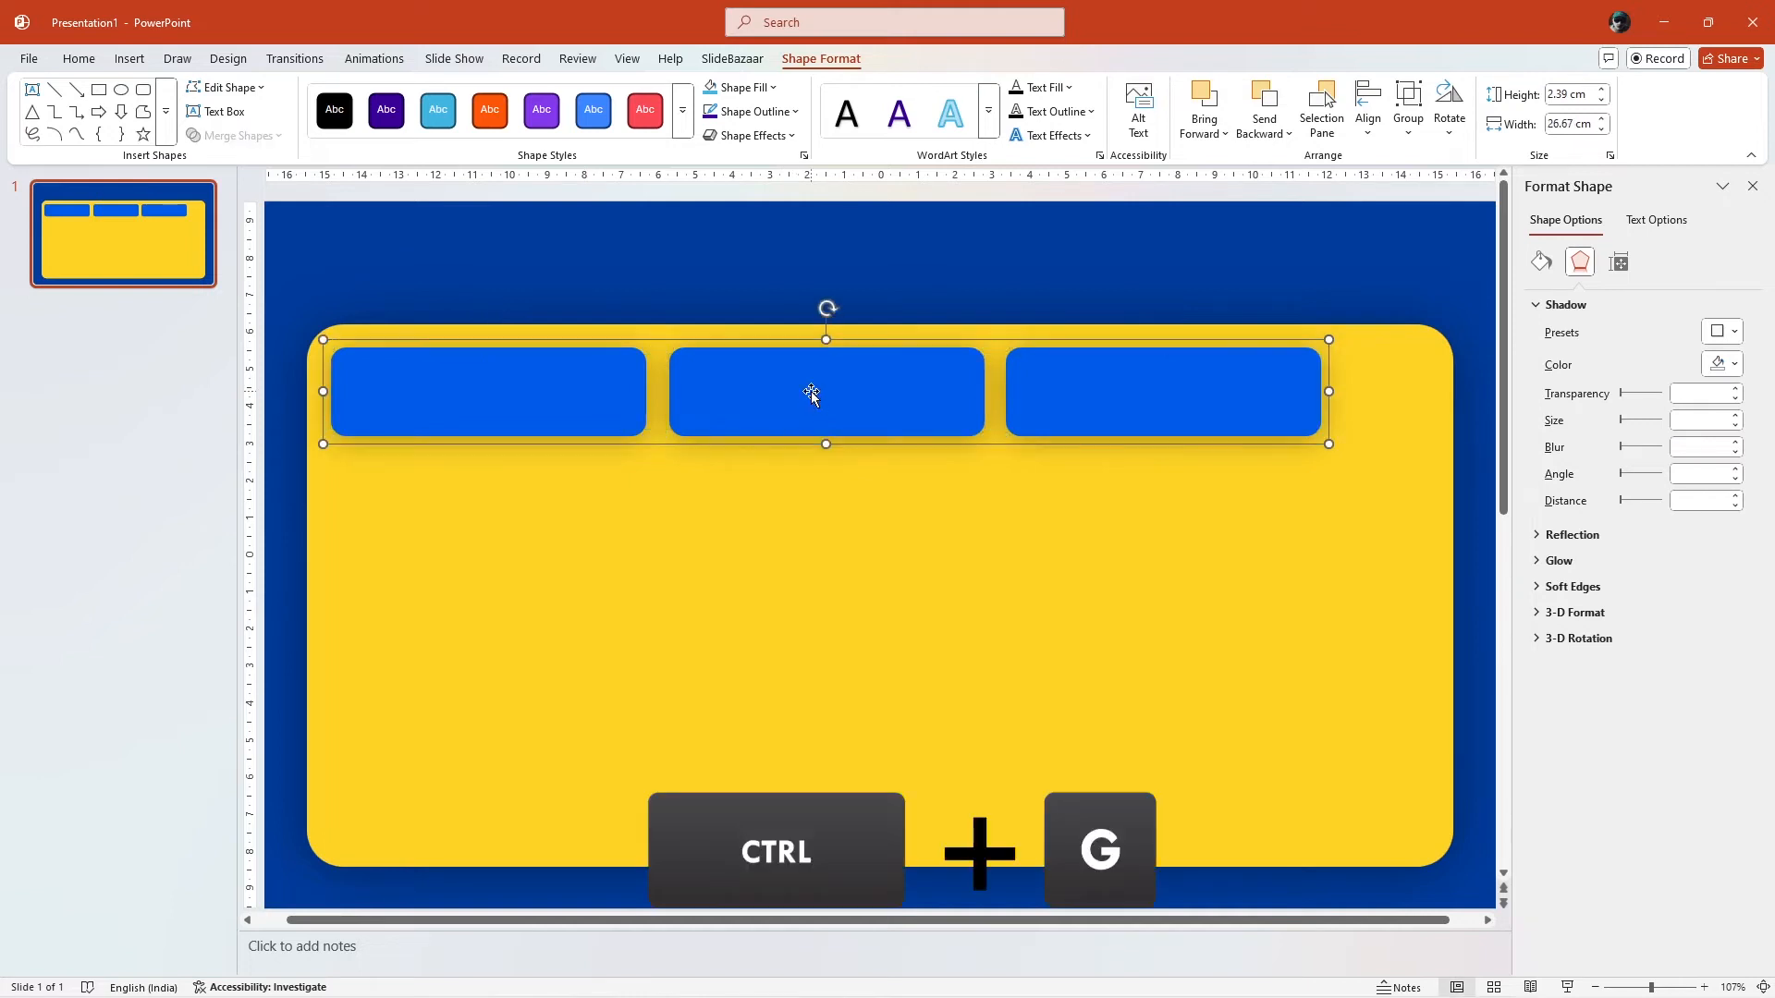
key("ctrl+g")
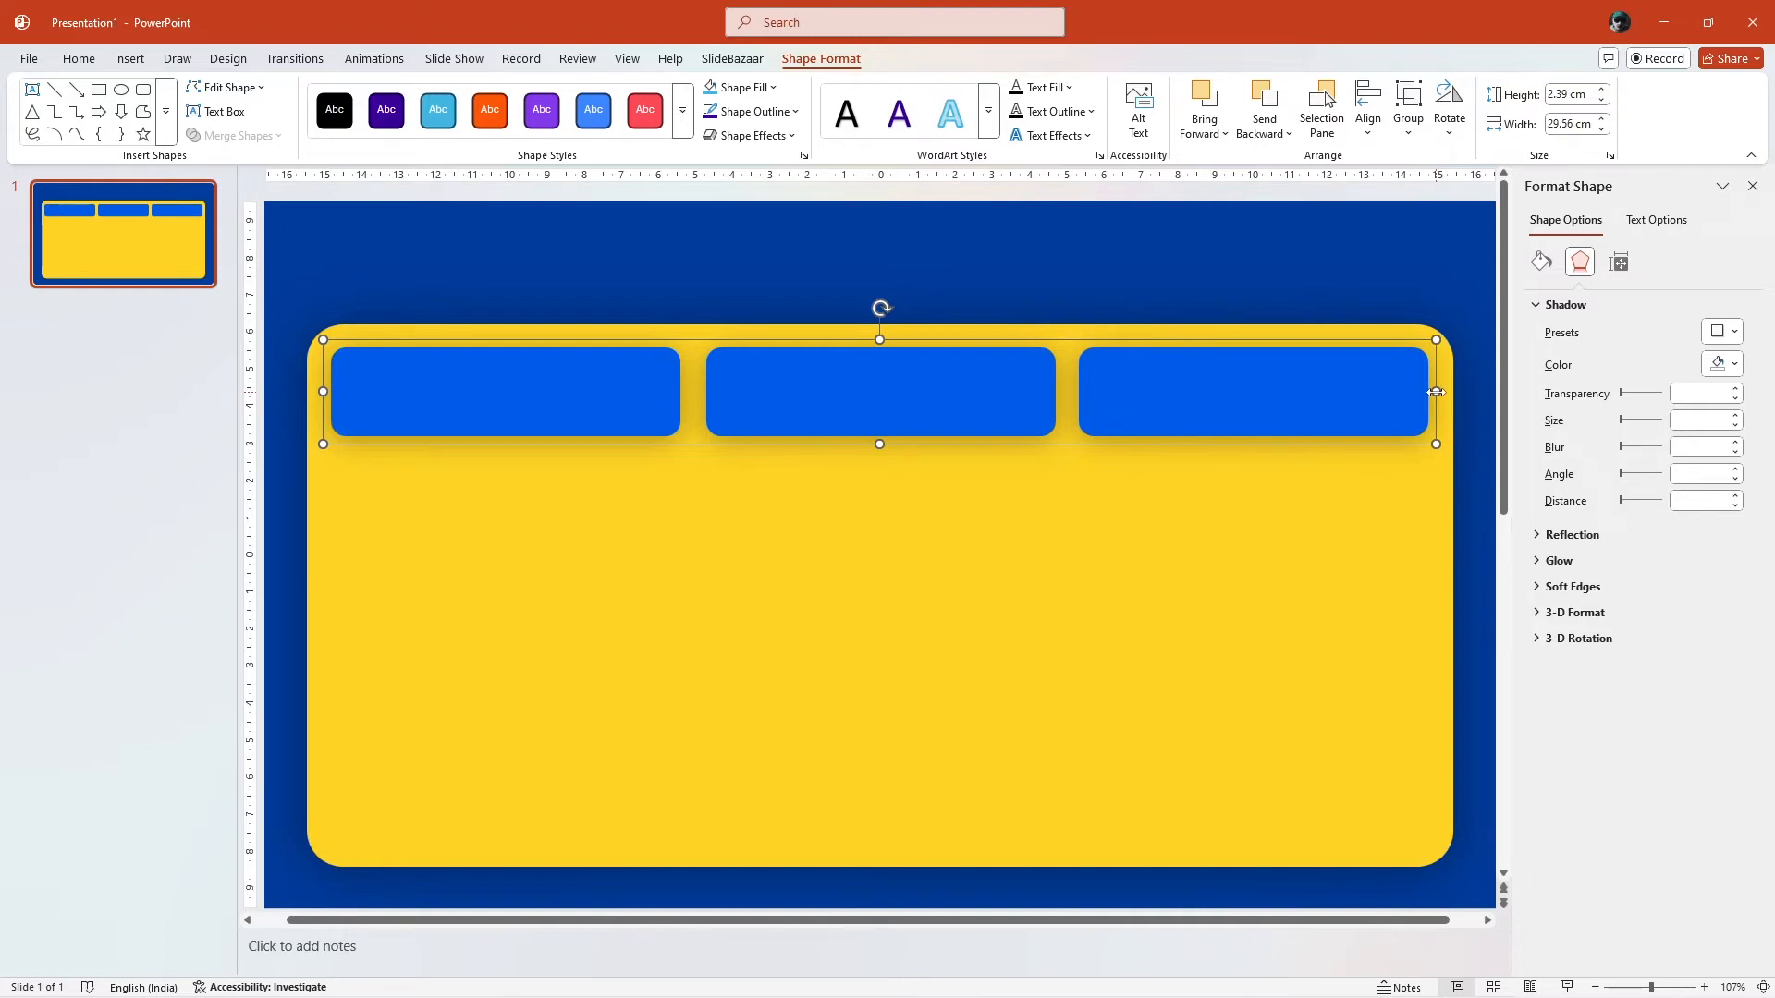
key("ctrl+shift+g")
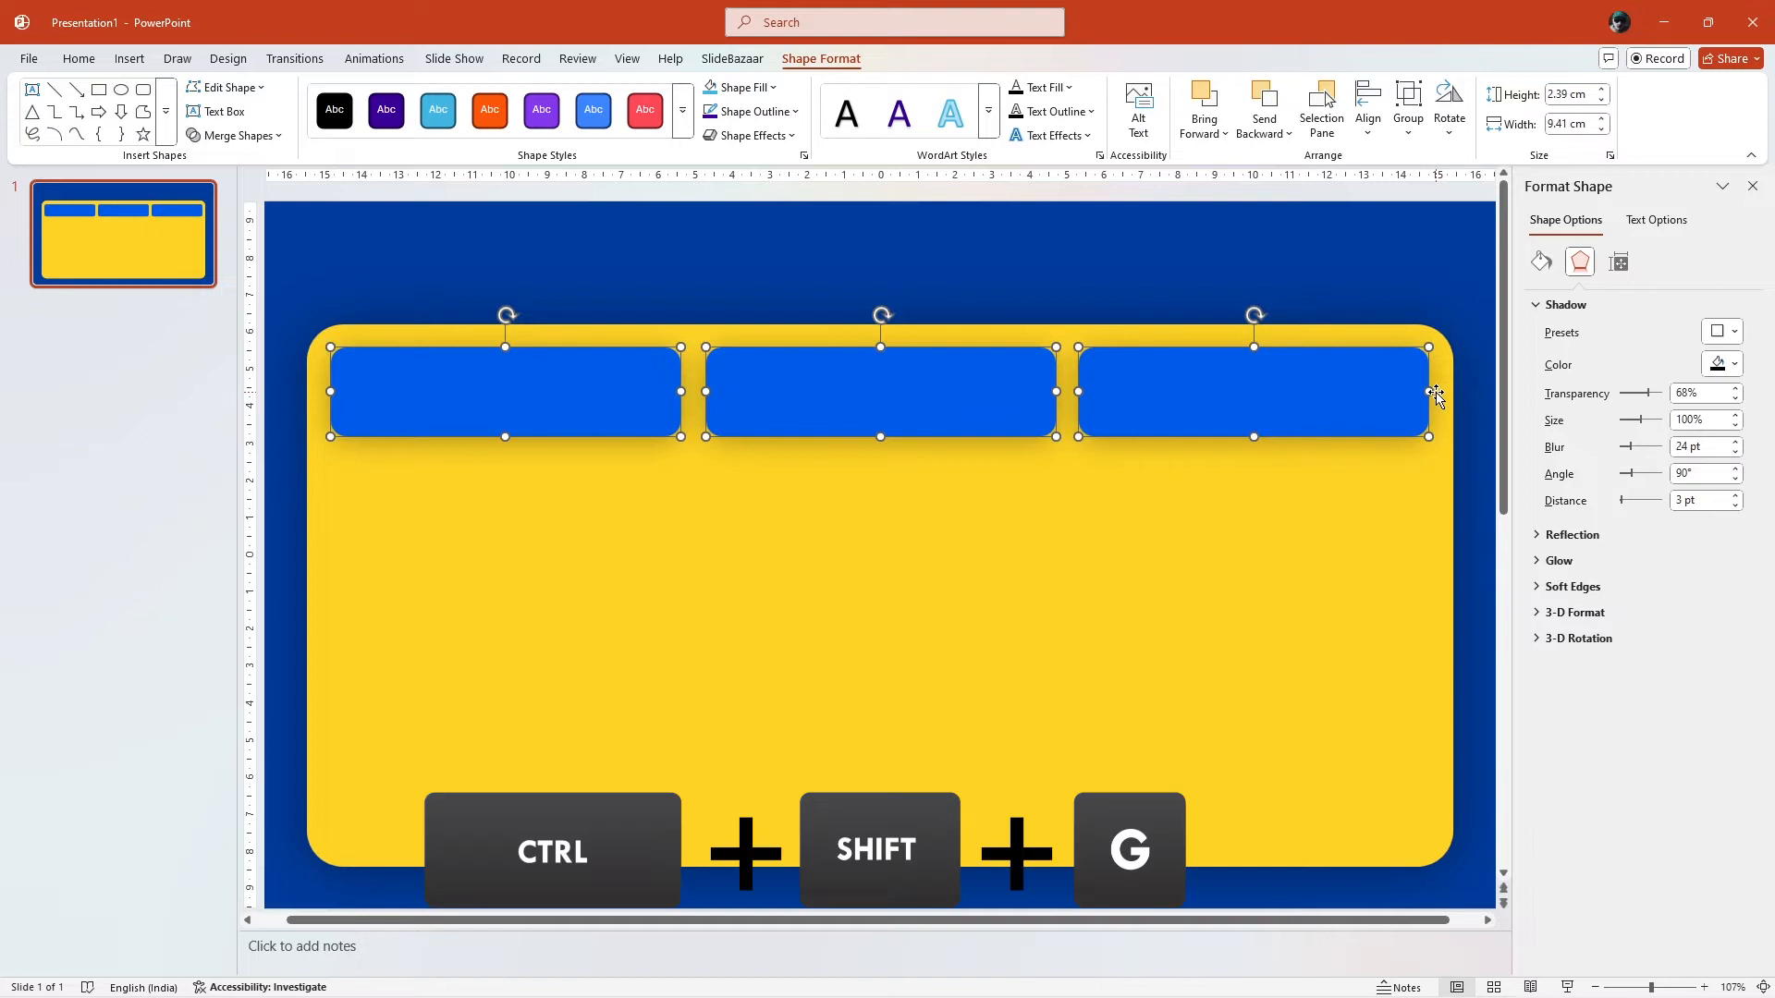
mouse_move(606, 405)
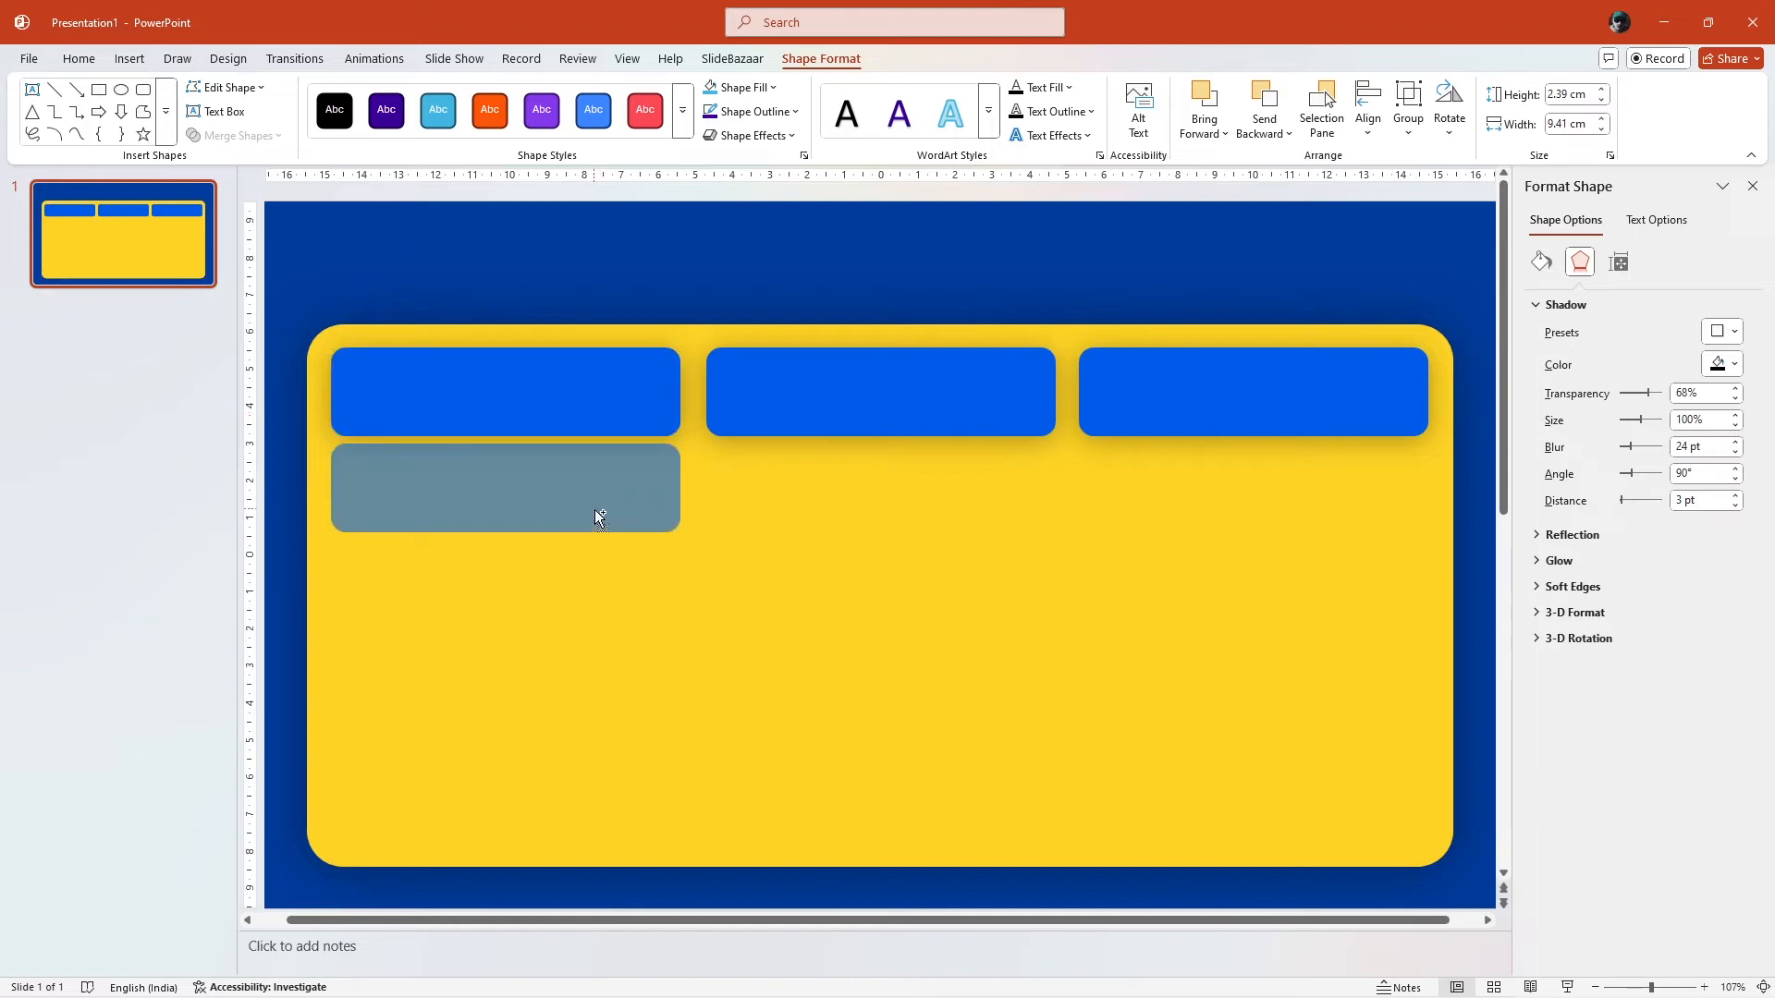
Step: Copy the first bar below it and lengthen it to about 10.93 cm height
left_click(503, 487)
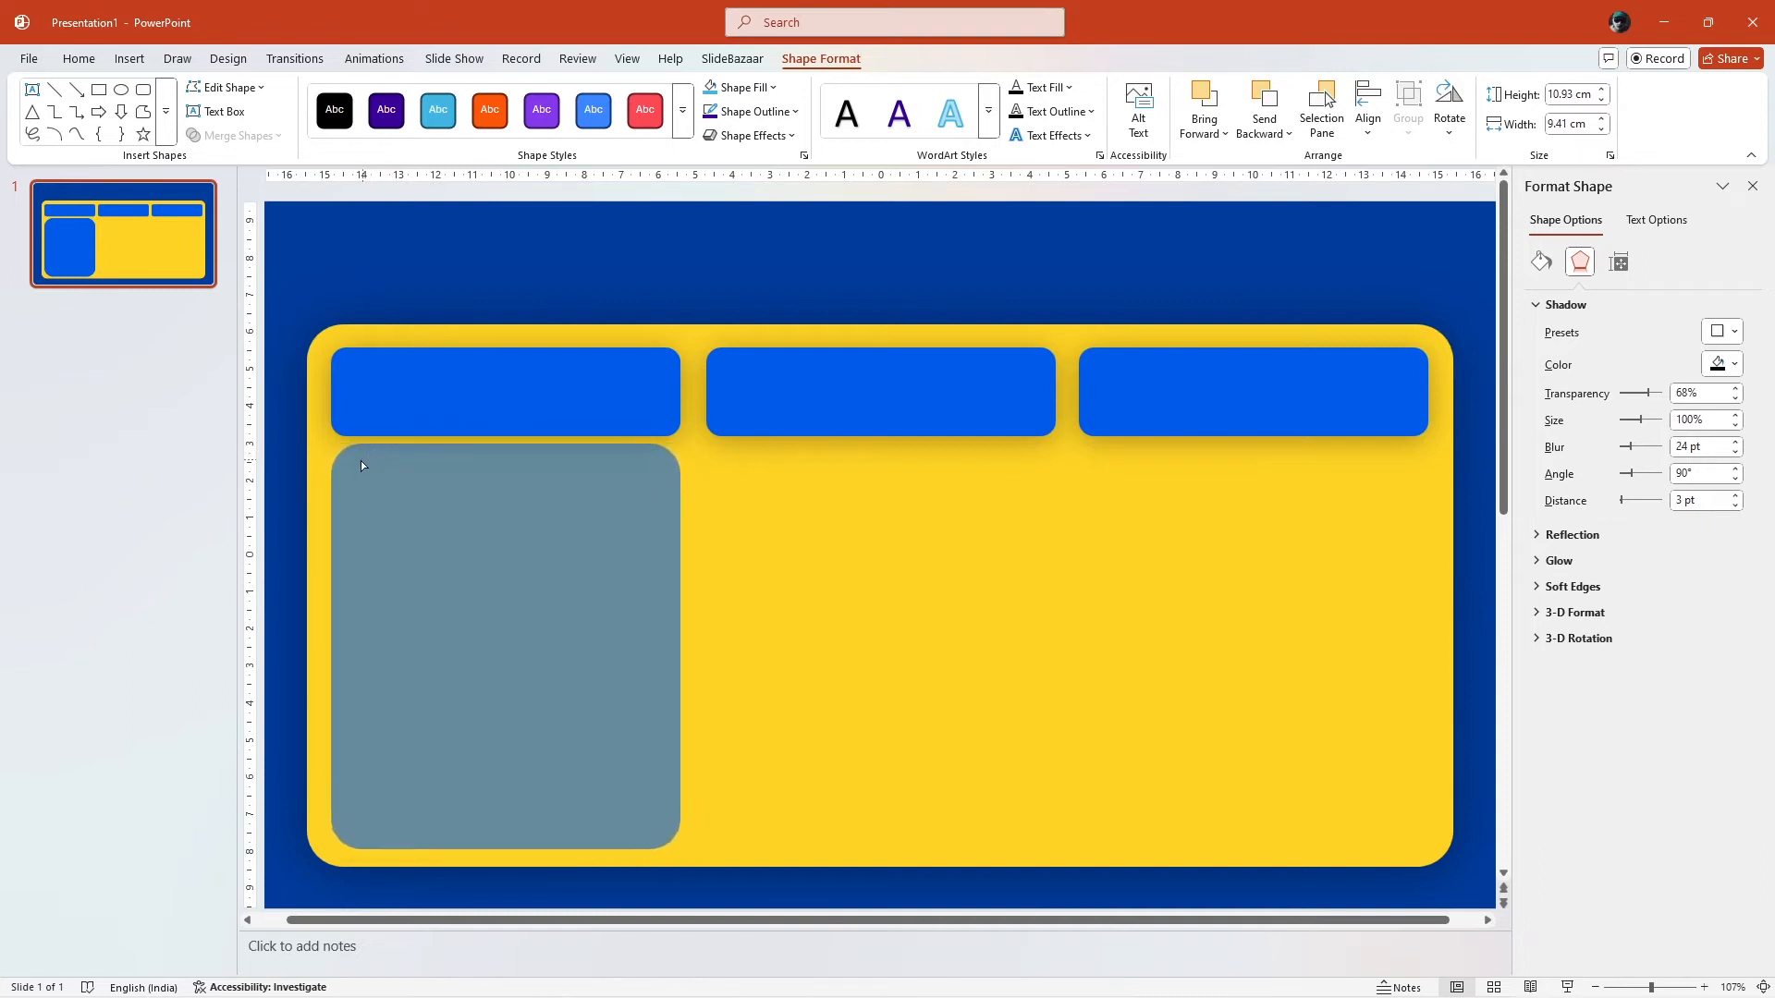
left_click(503, 645)
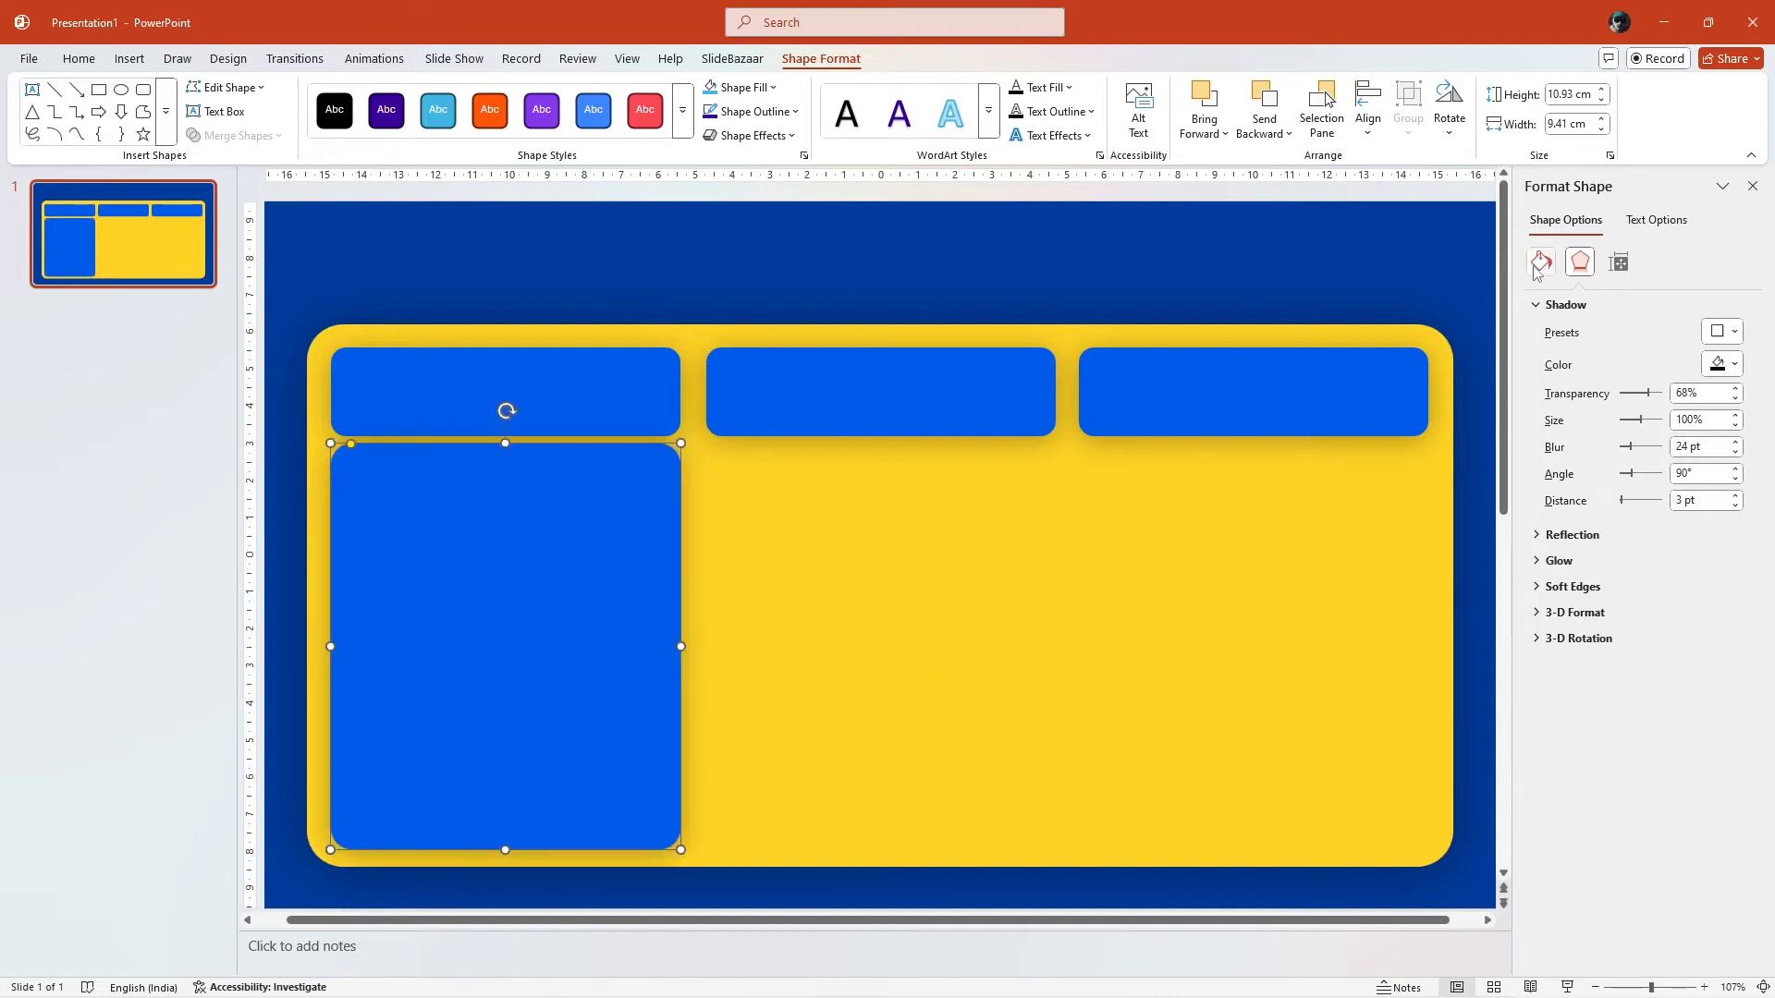
Step: Set the lower panel's fill colour to white in Format Shape
left_click(1538, 261)
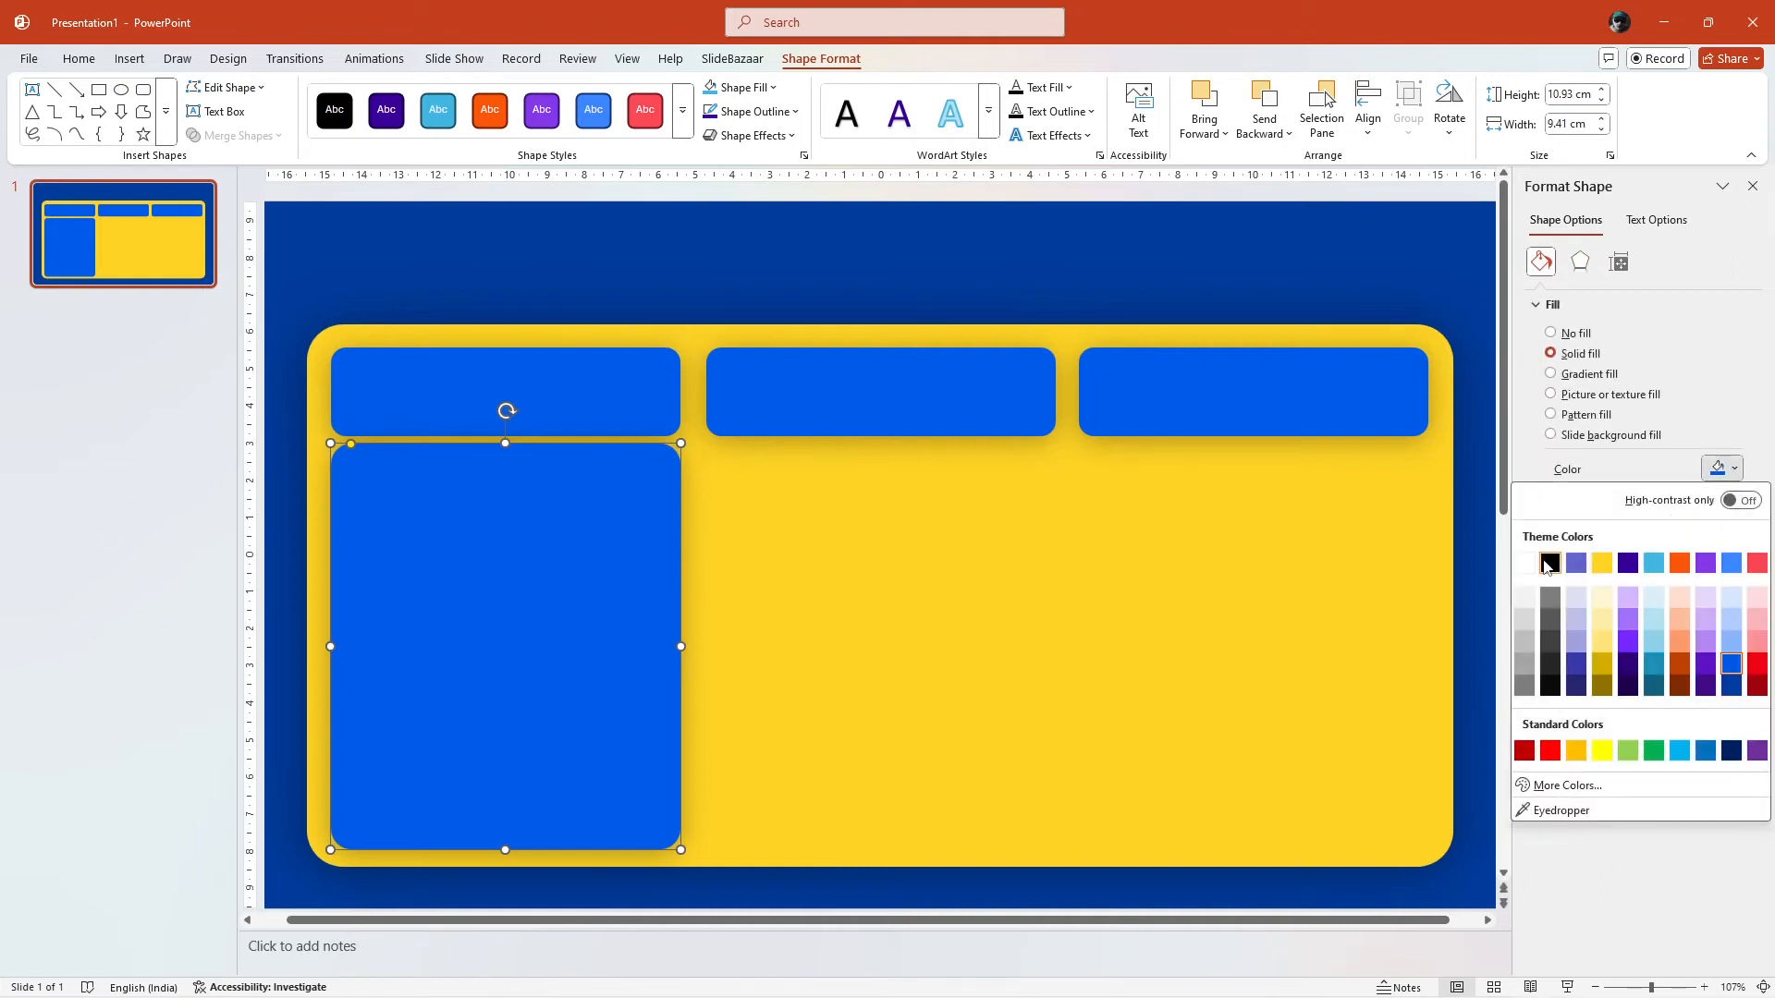
left_click(1548, 562)
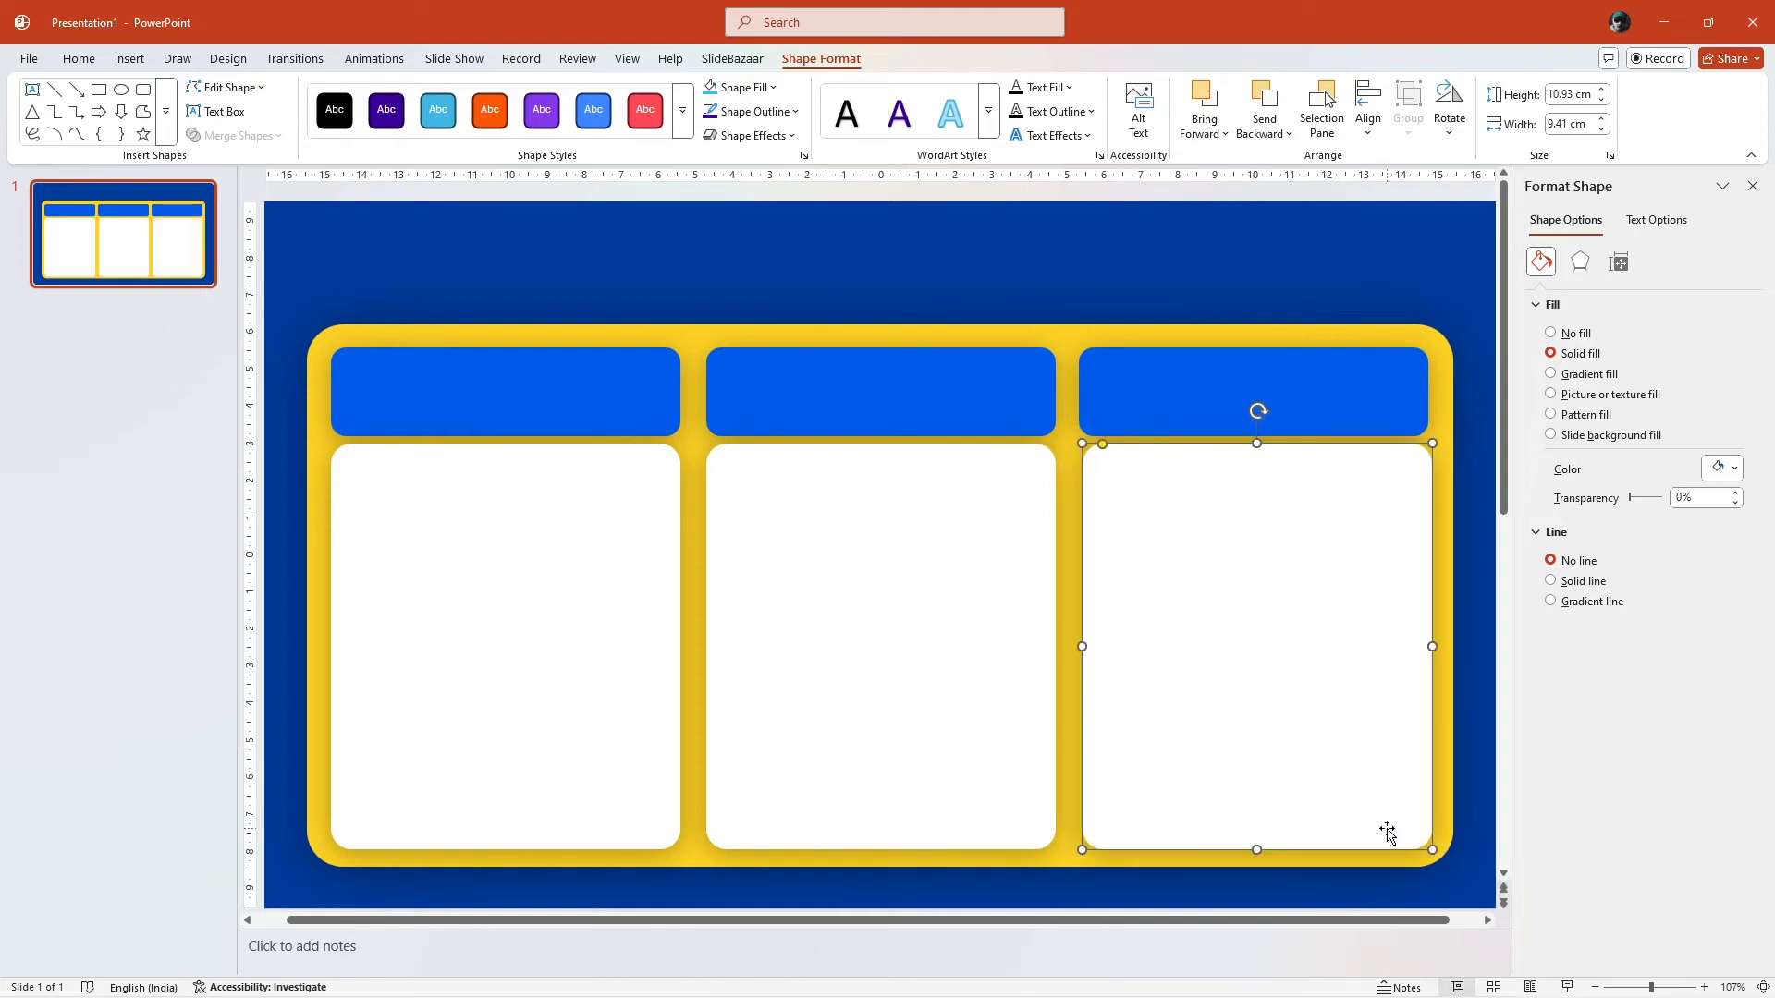
mouse_move(993, 758)
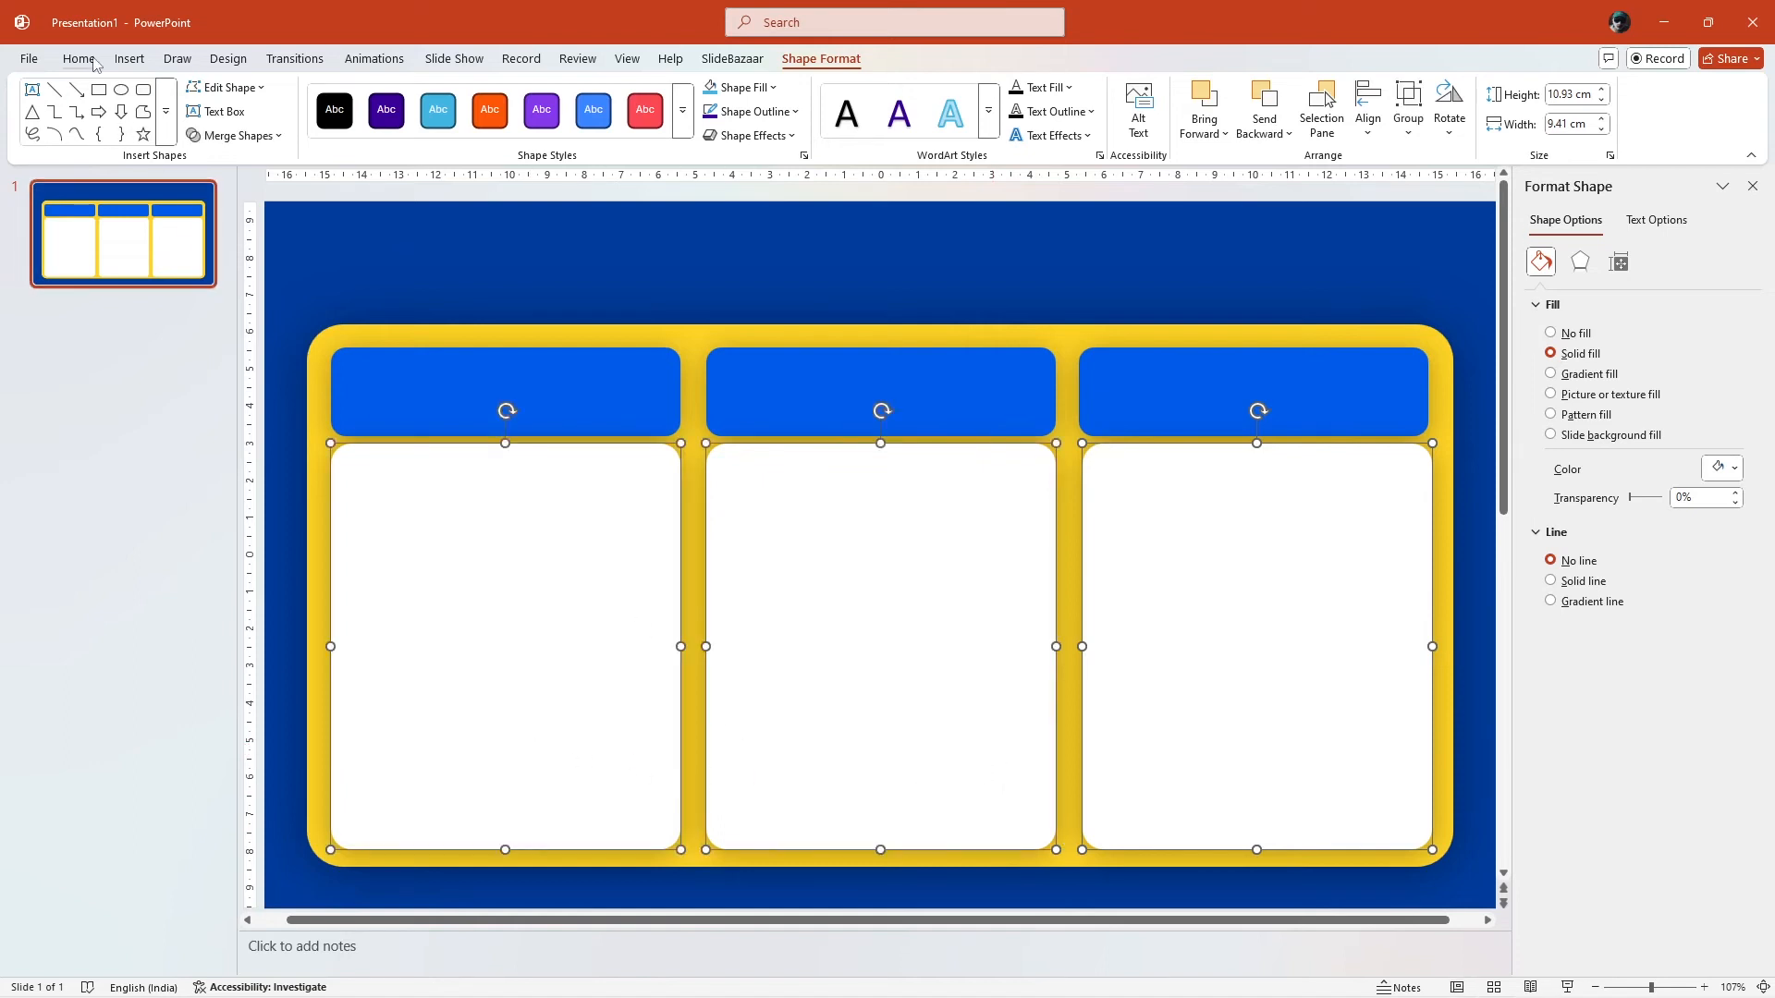
Step: Distribute the six bars and panels horizontally across the card
left_click(1142, 107)
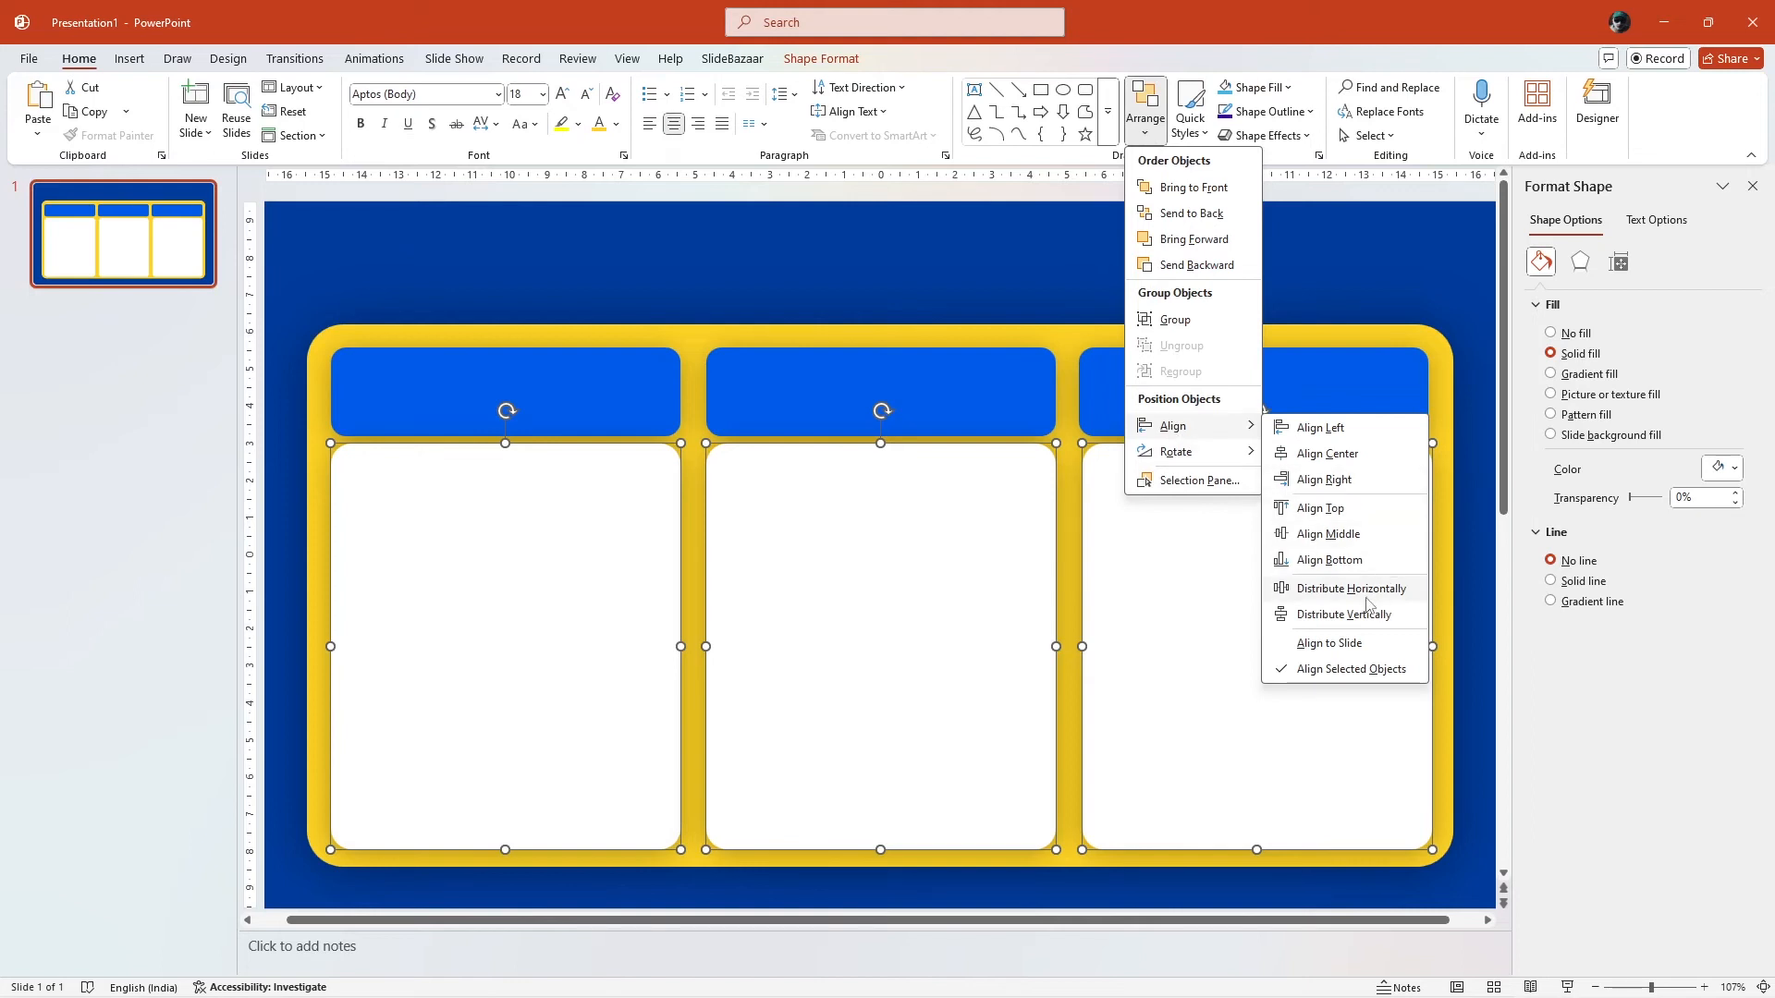
left_click(1341, 588)
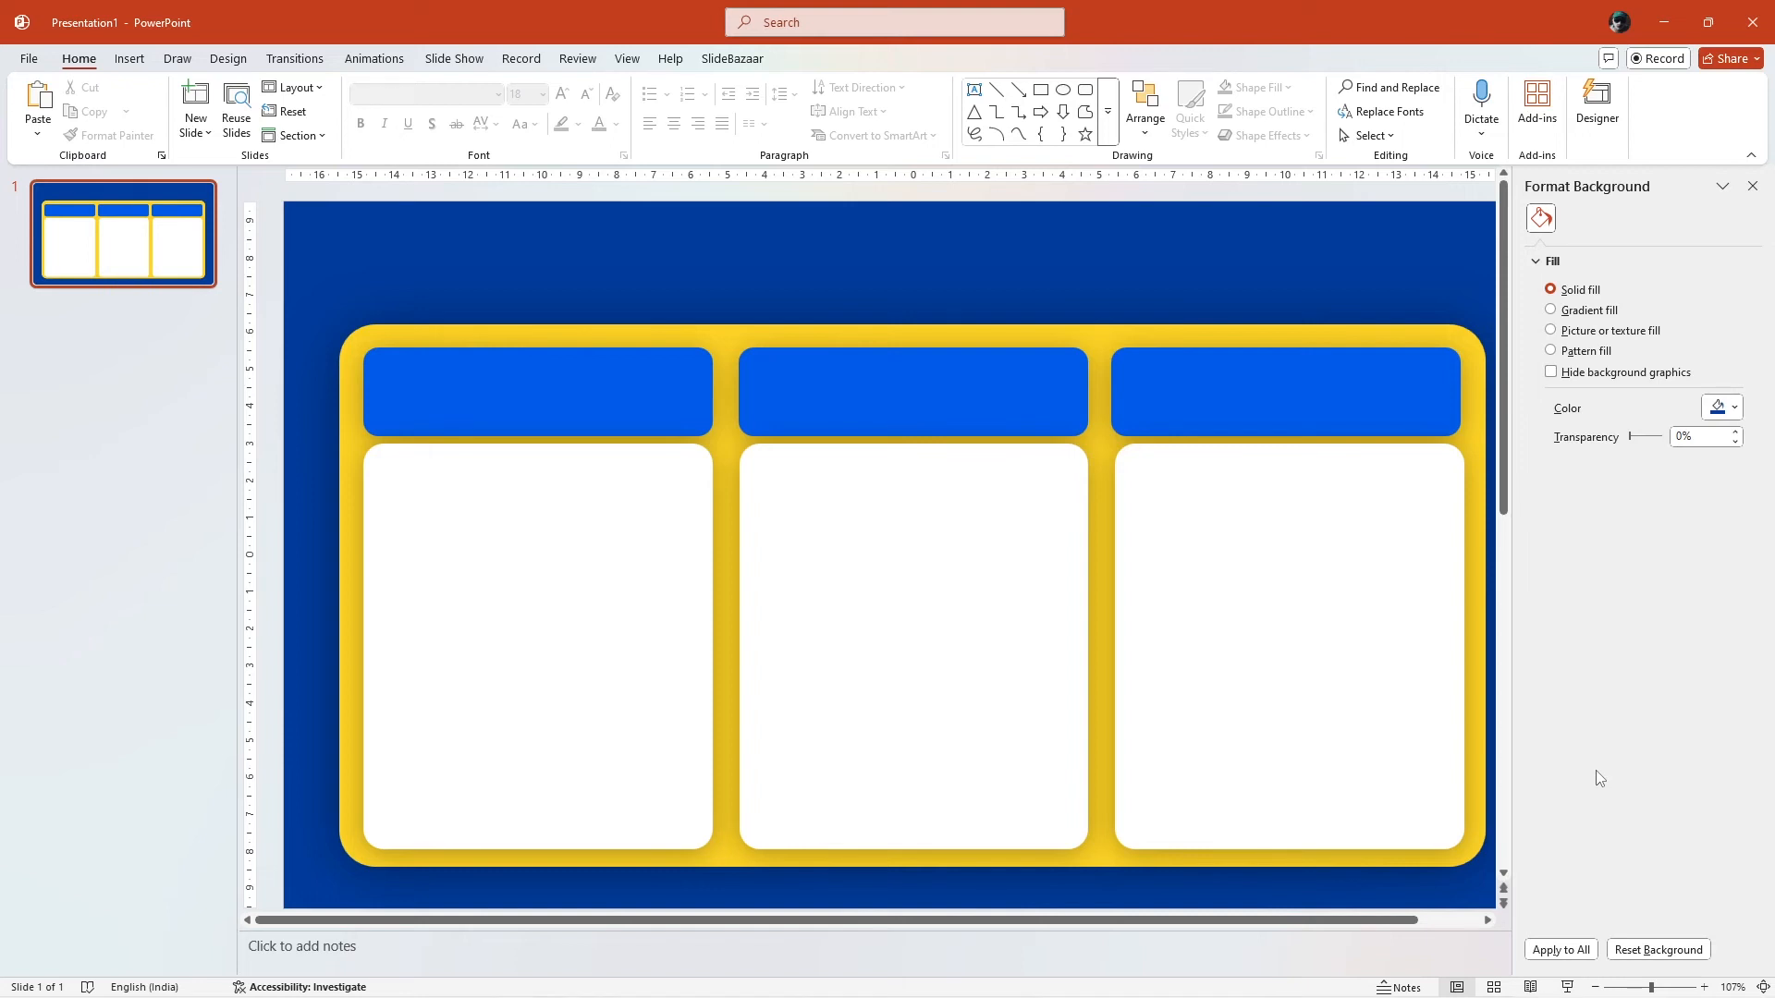
Step: Enter 'Text here' as the placeholder heading in the first blue bar
left_click(507, 390)
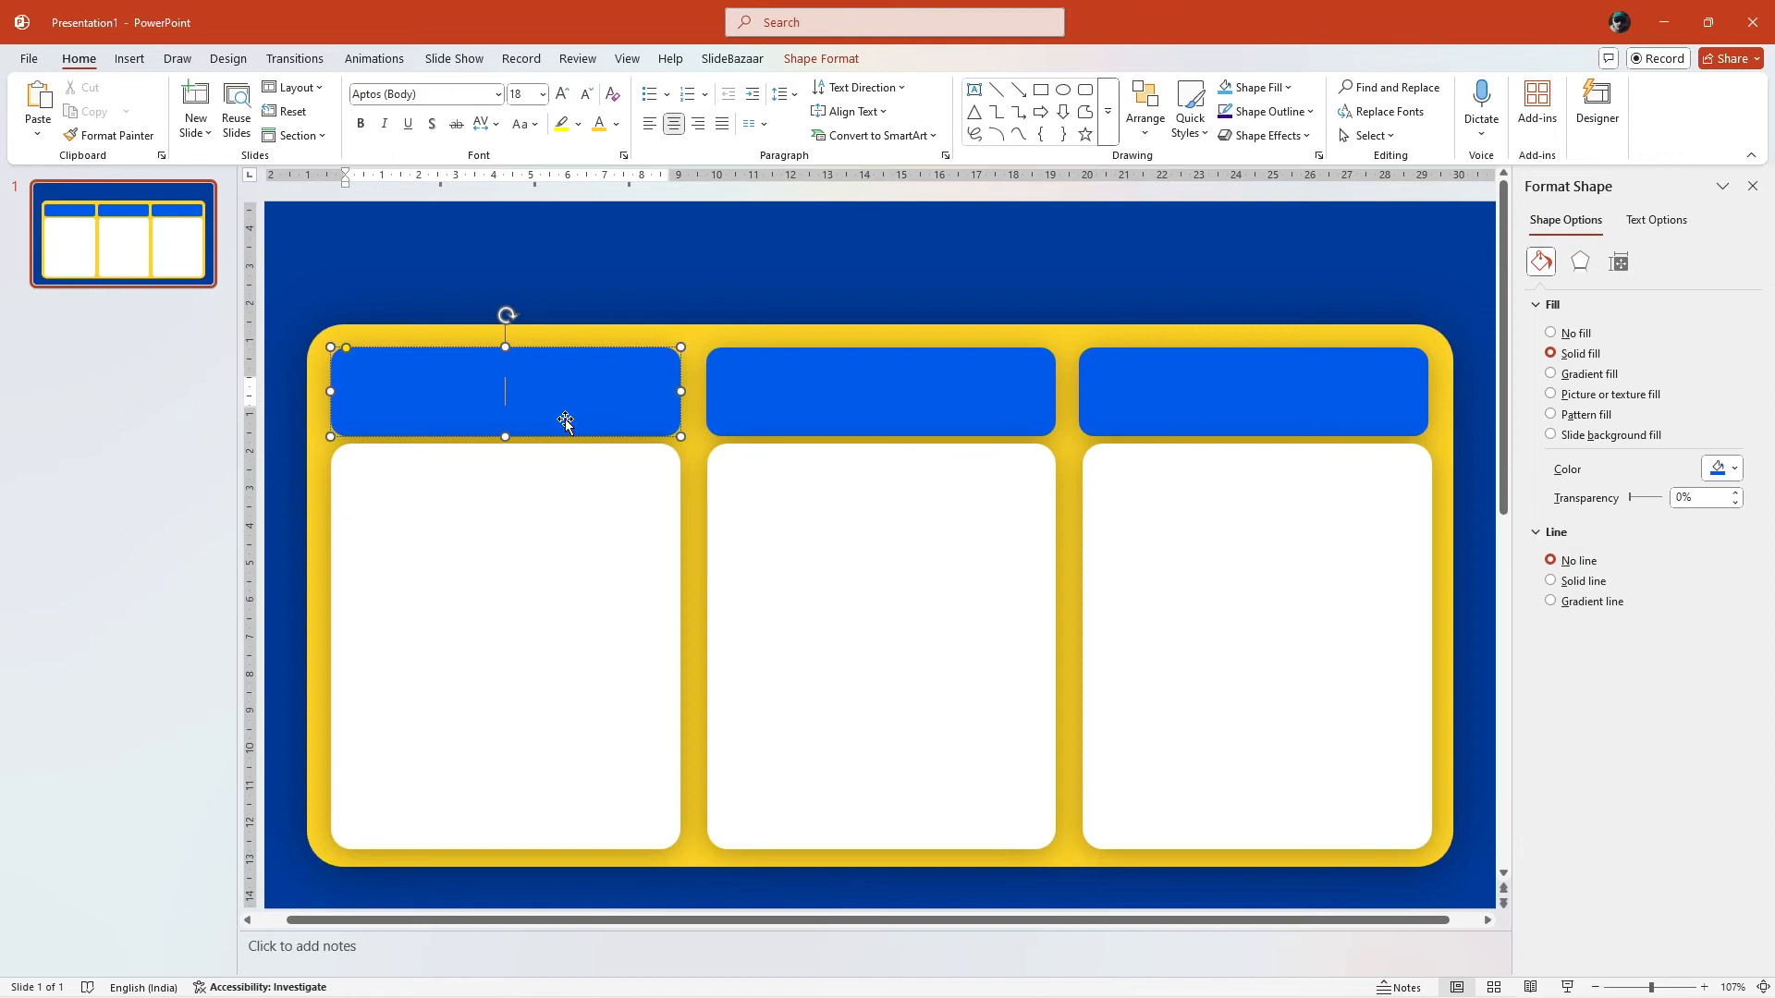
type("Text here")
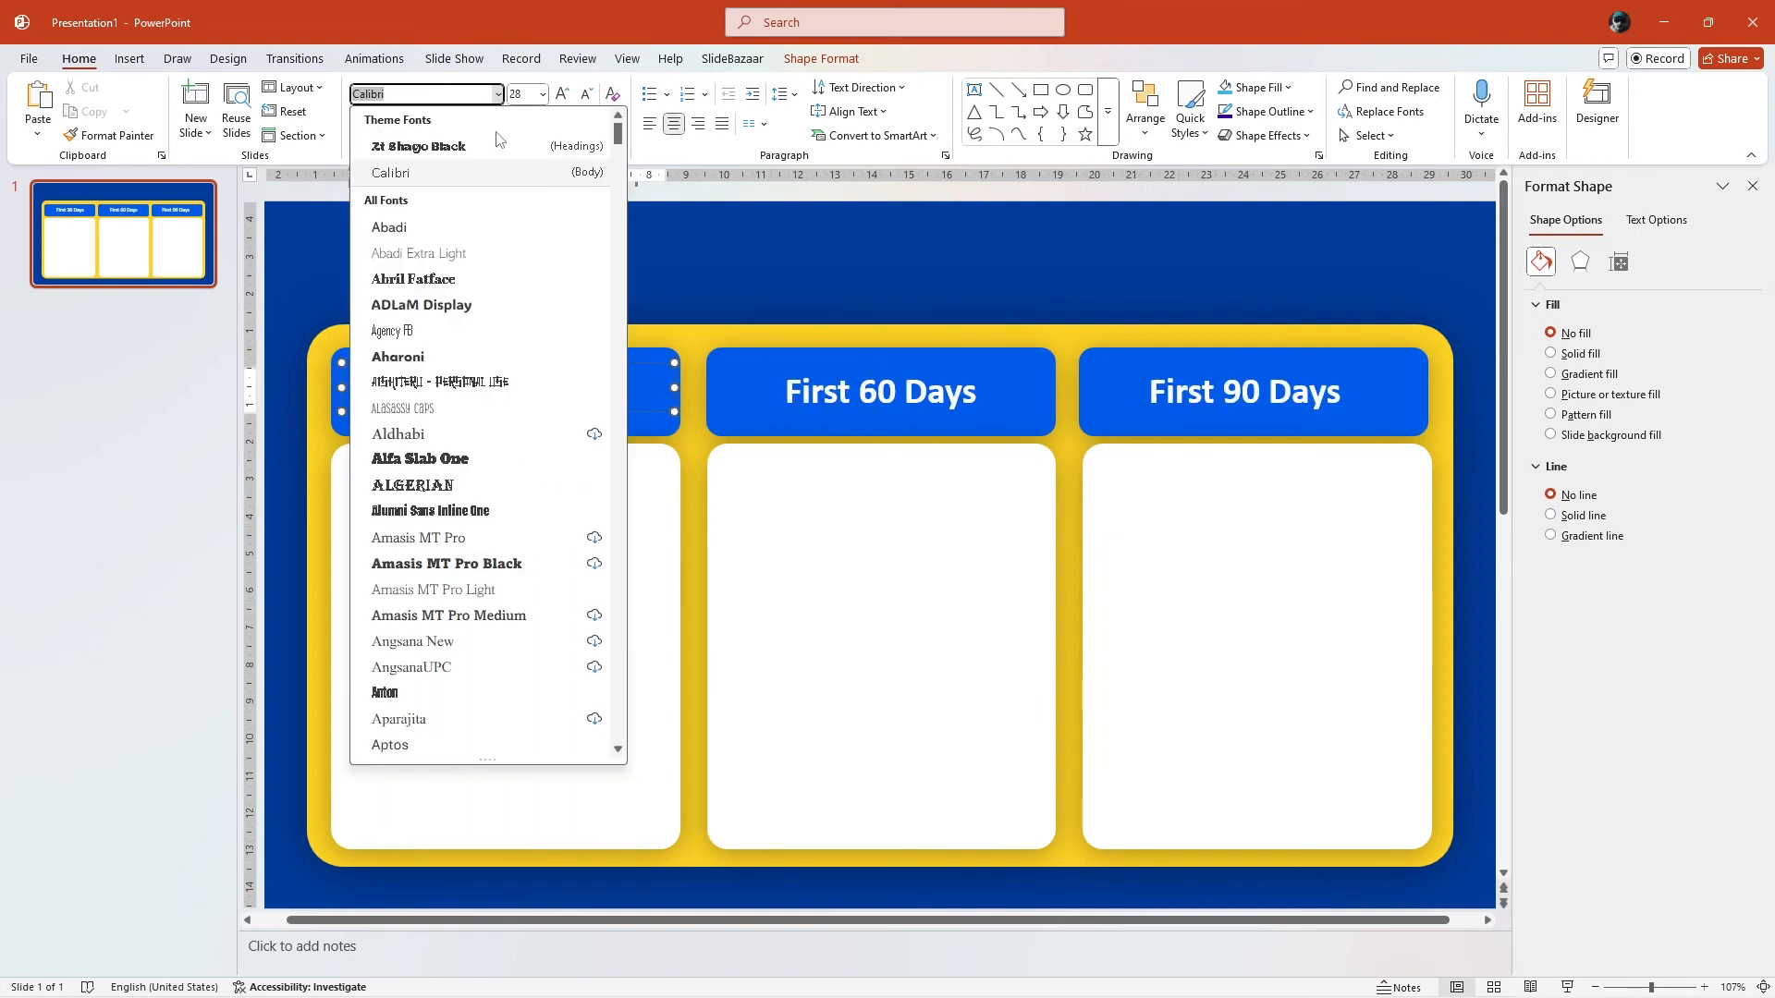
Step: Set the heading font to Calibri and choose its text size
left_click(540, 95)
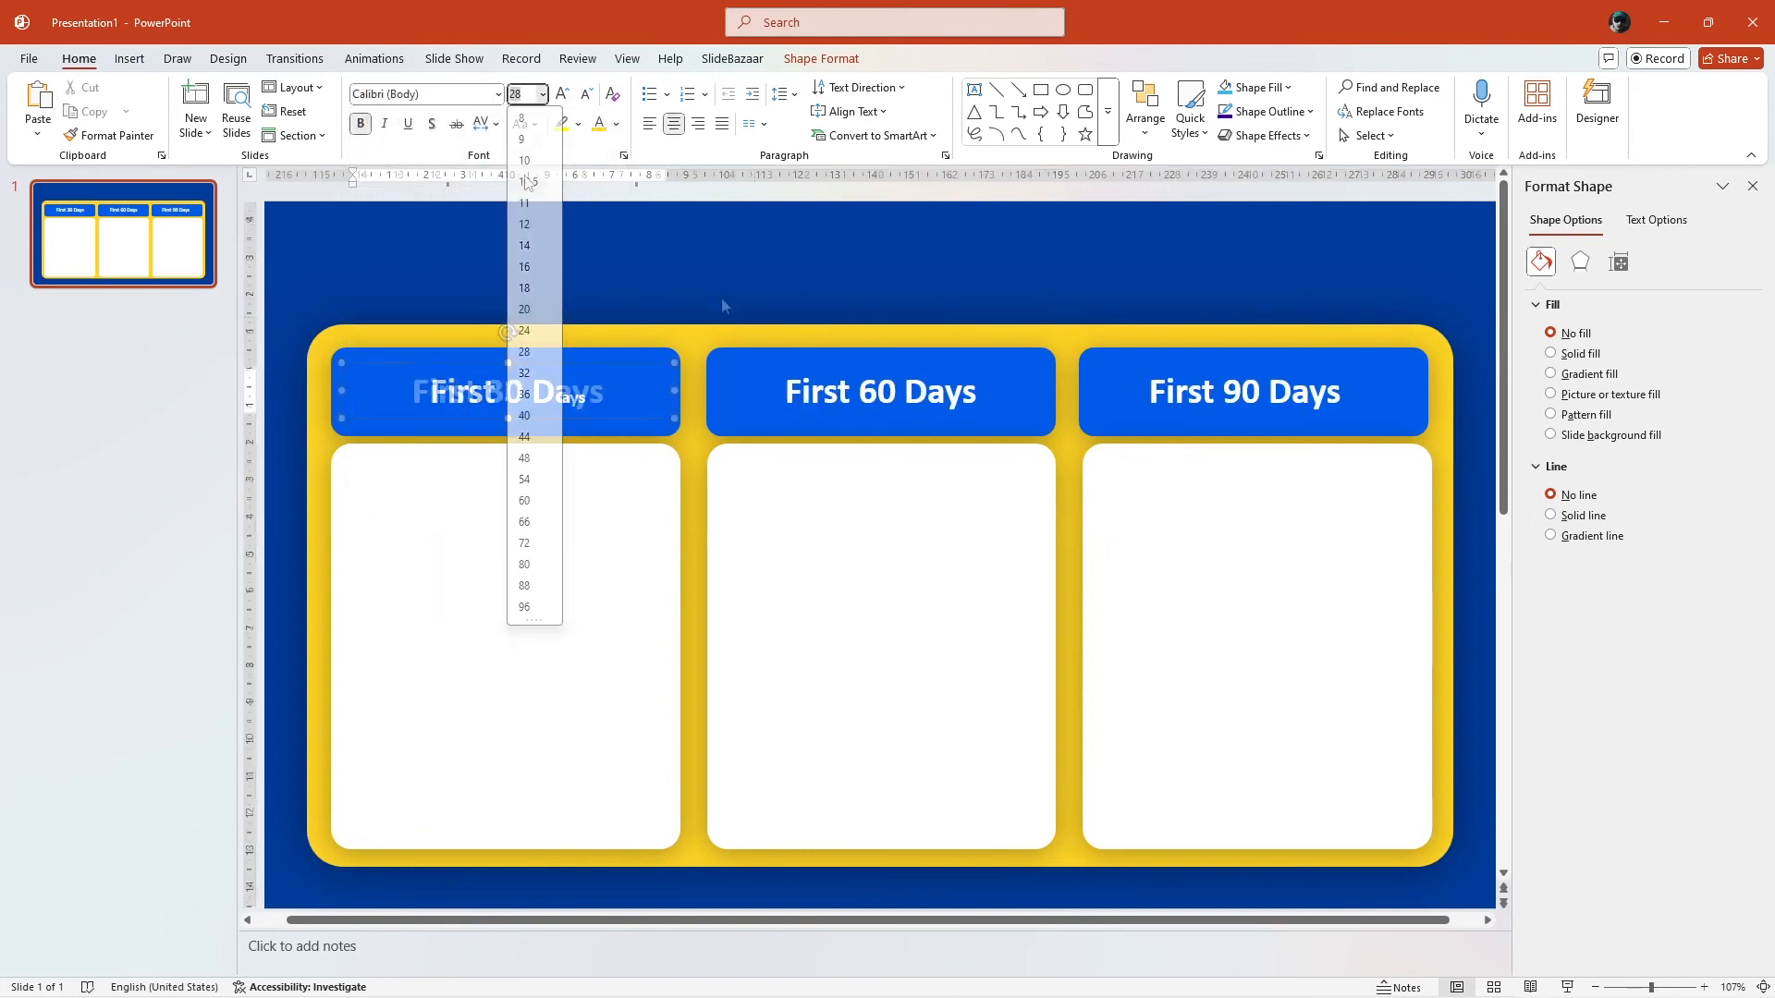
left_click(618, 124)
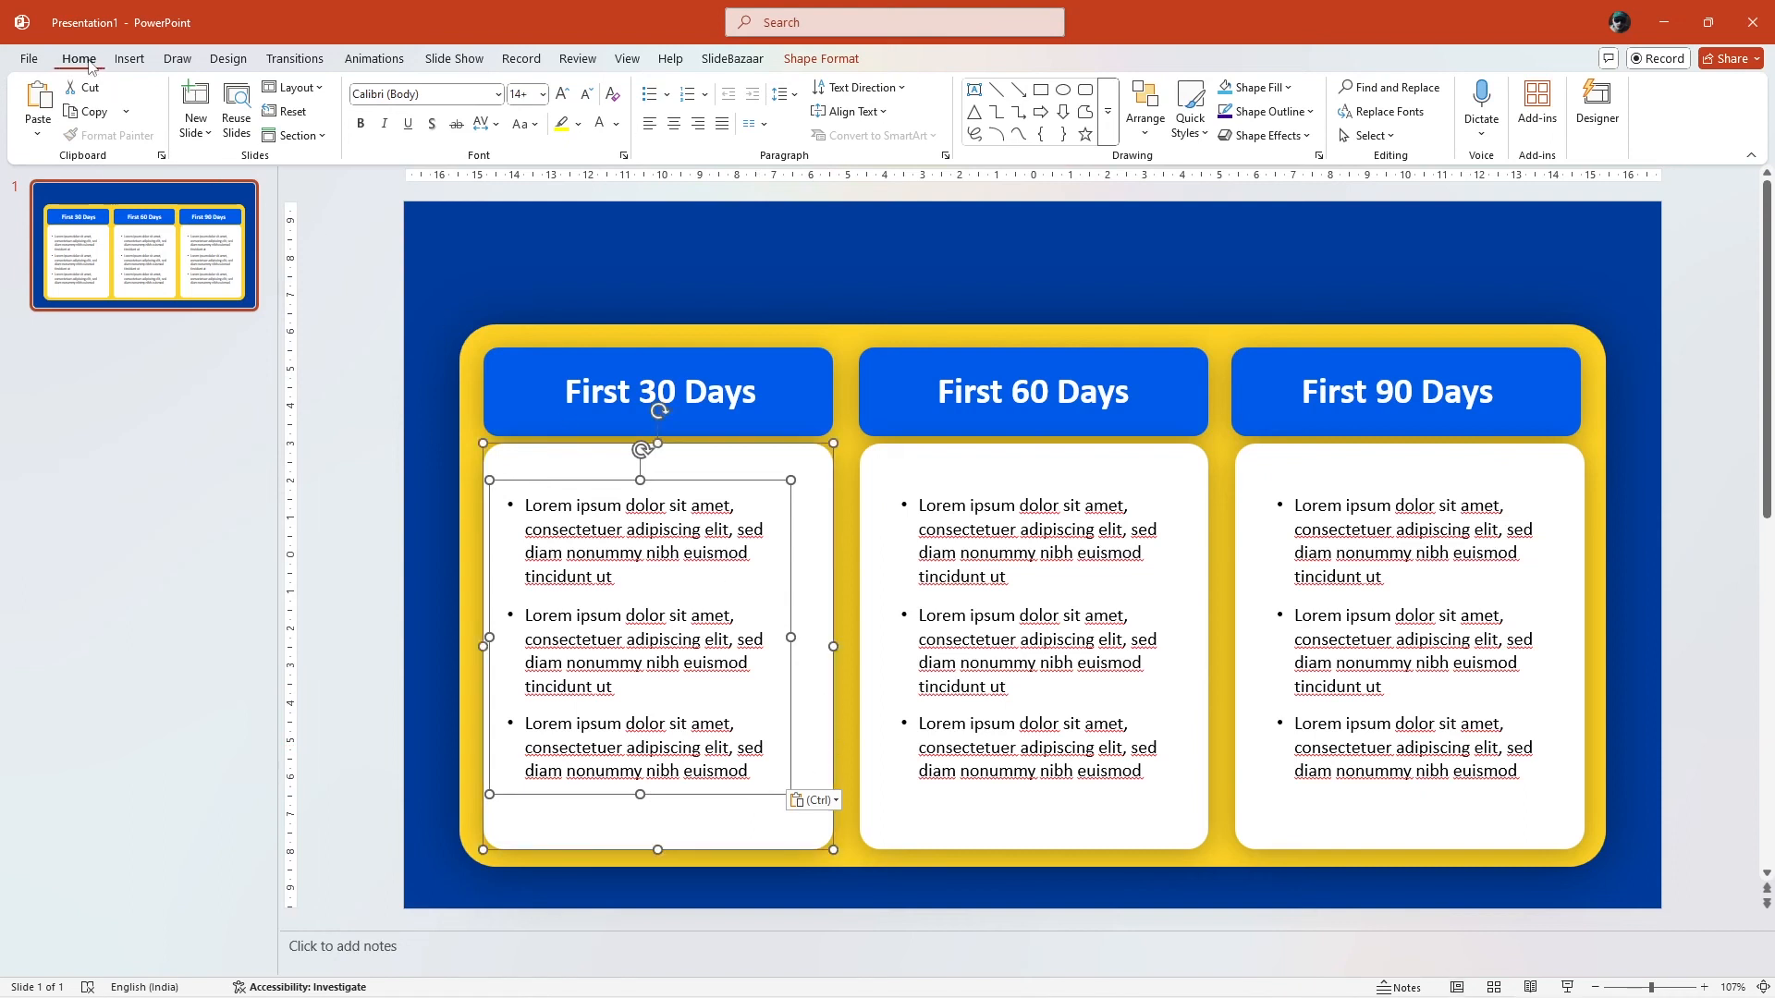
Step: Align the first column's bullet text box to the centre of its white panel
left_click(1144, 107)
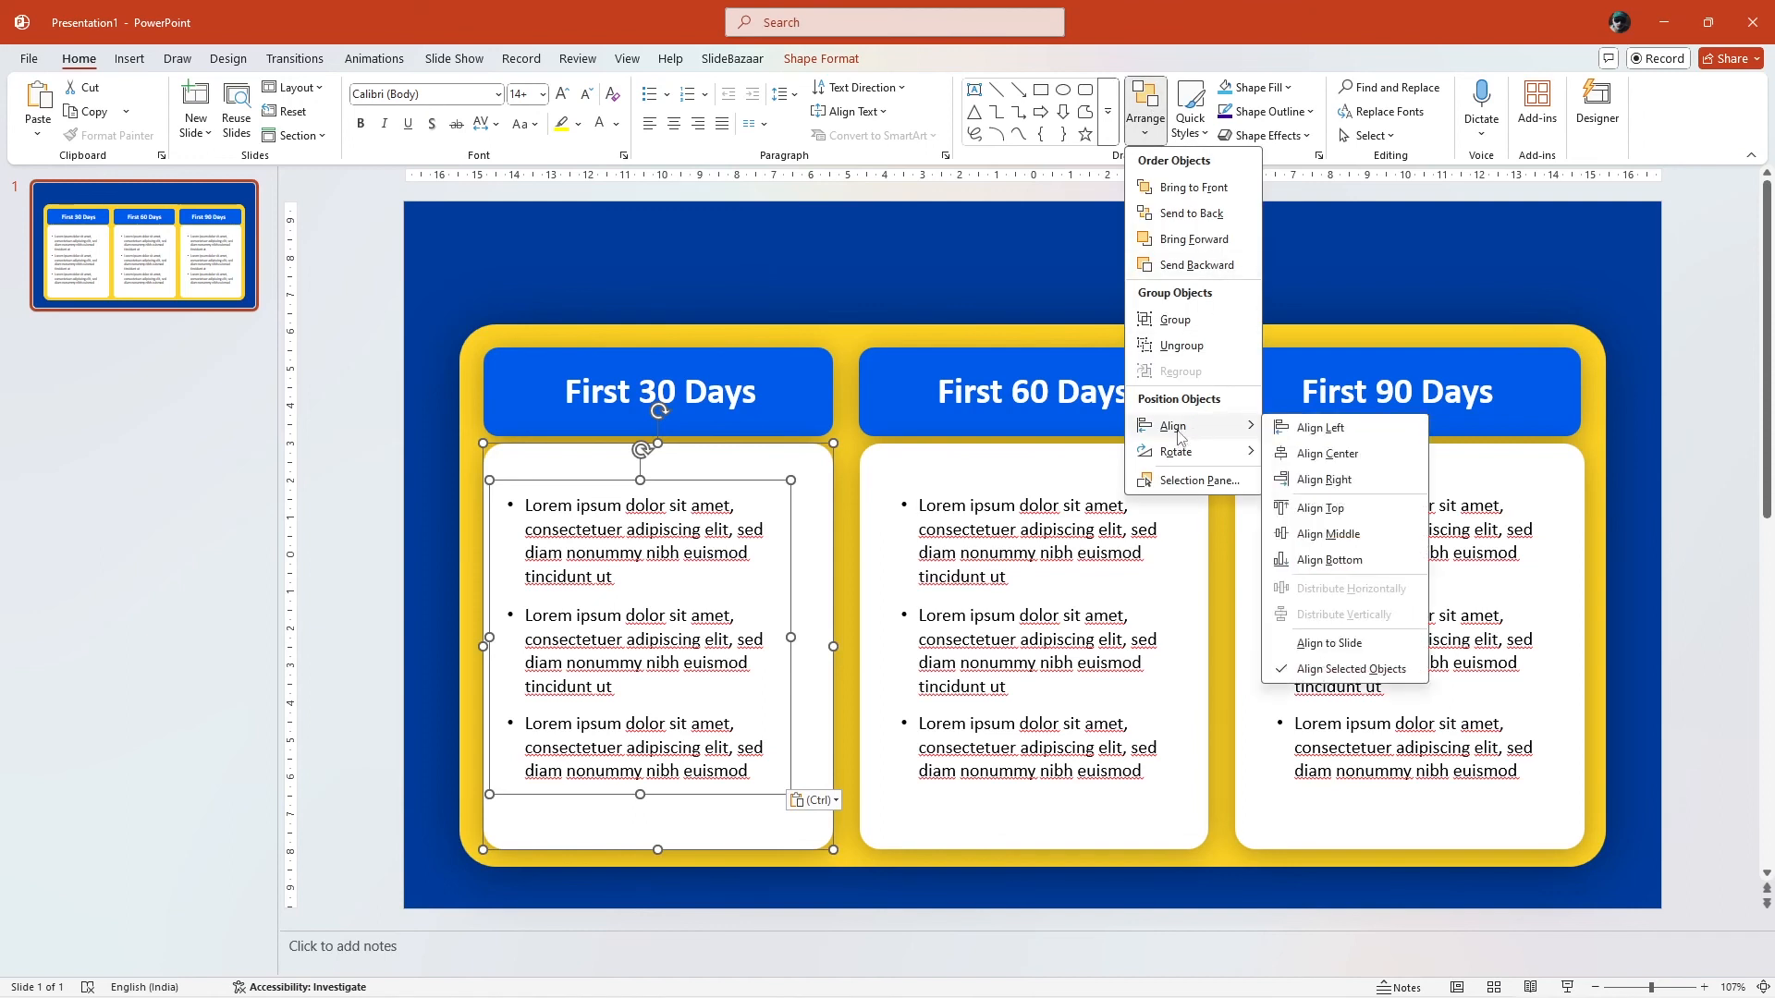
mouse_move(1326, 453)
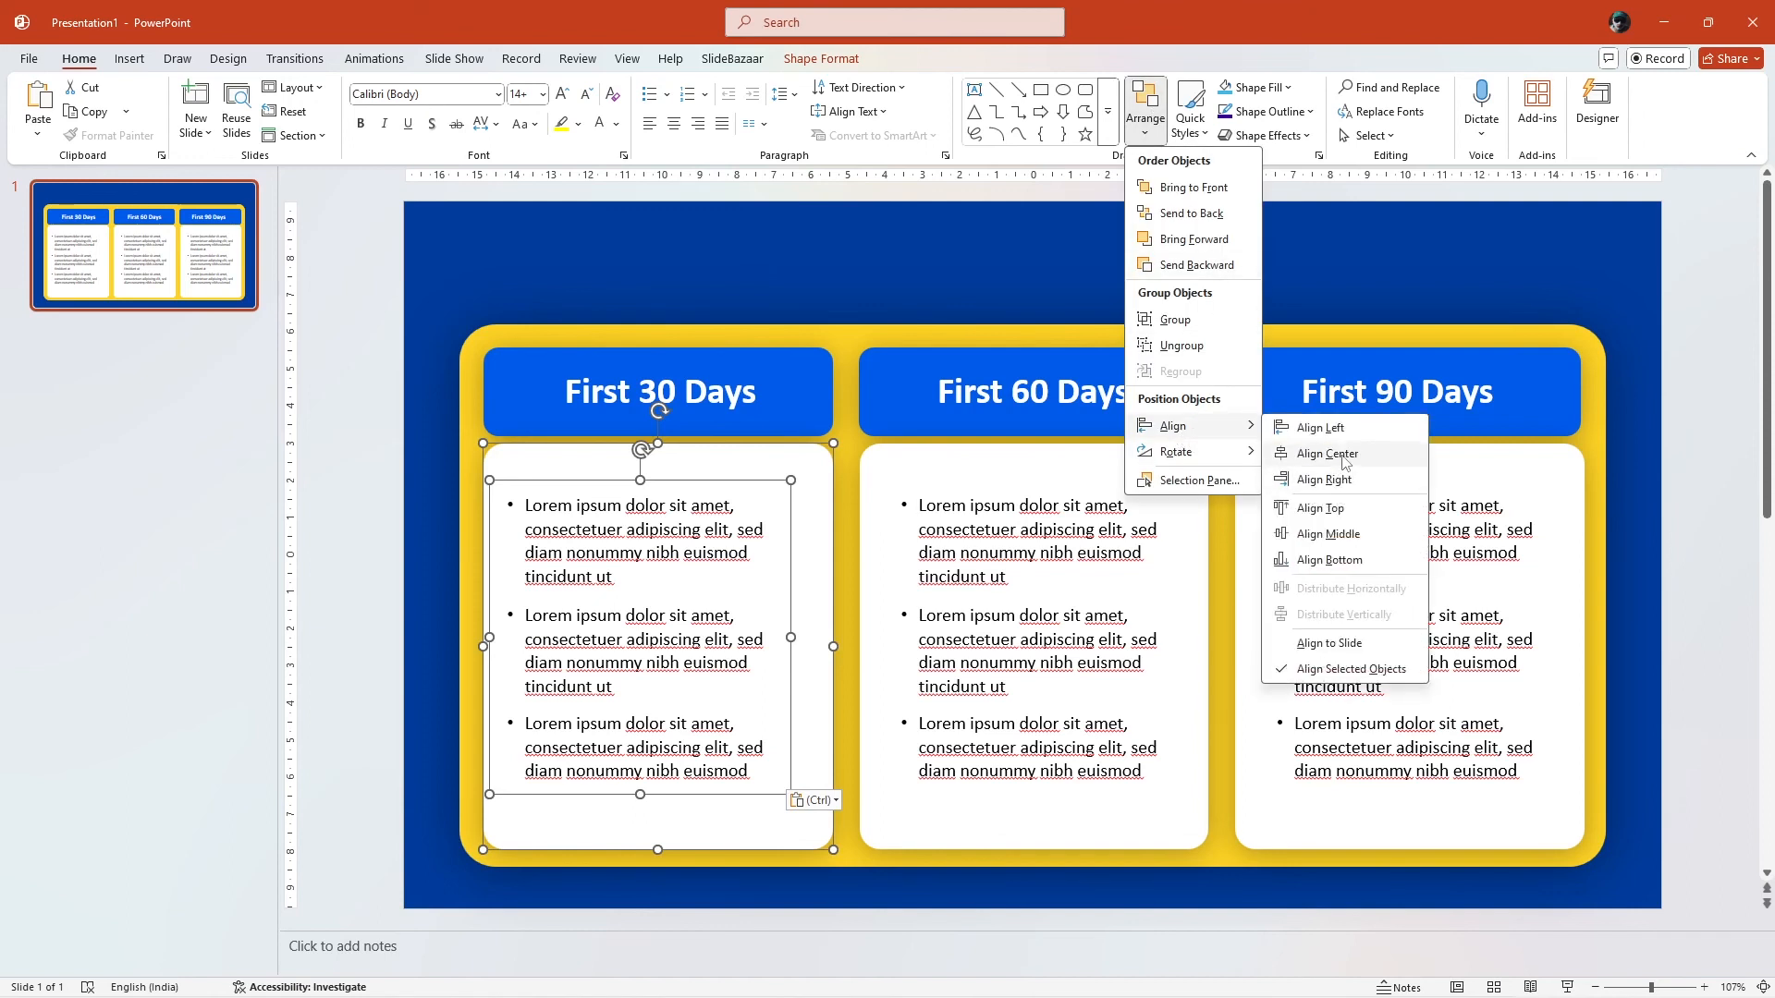
left_click(1327, 454)
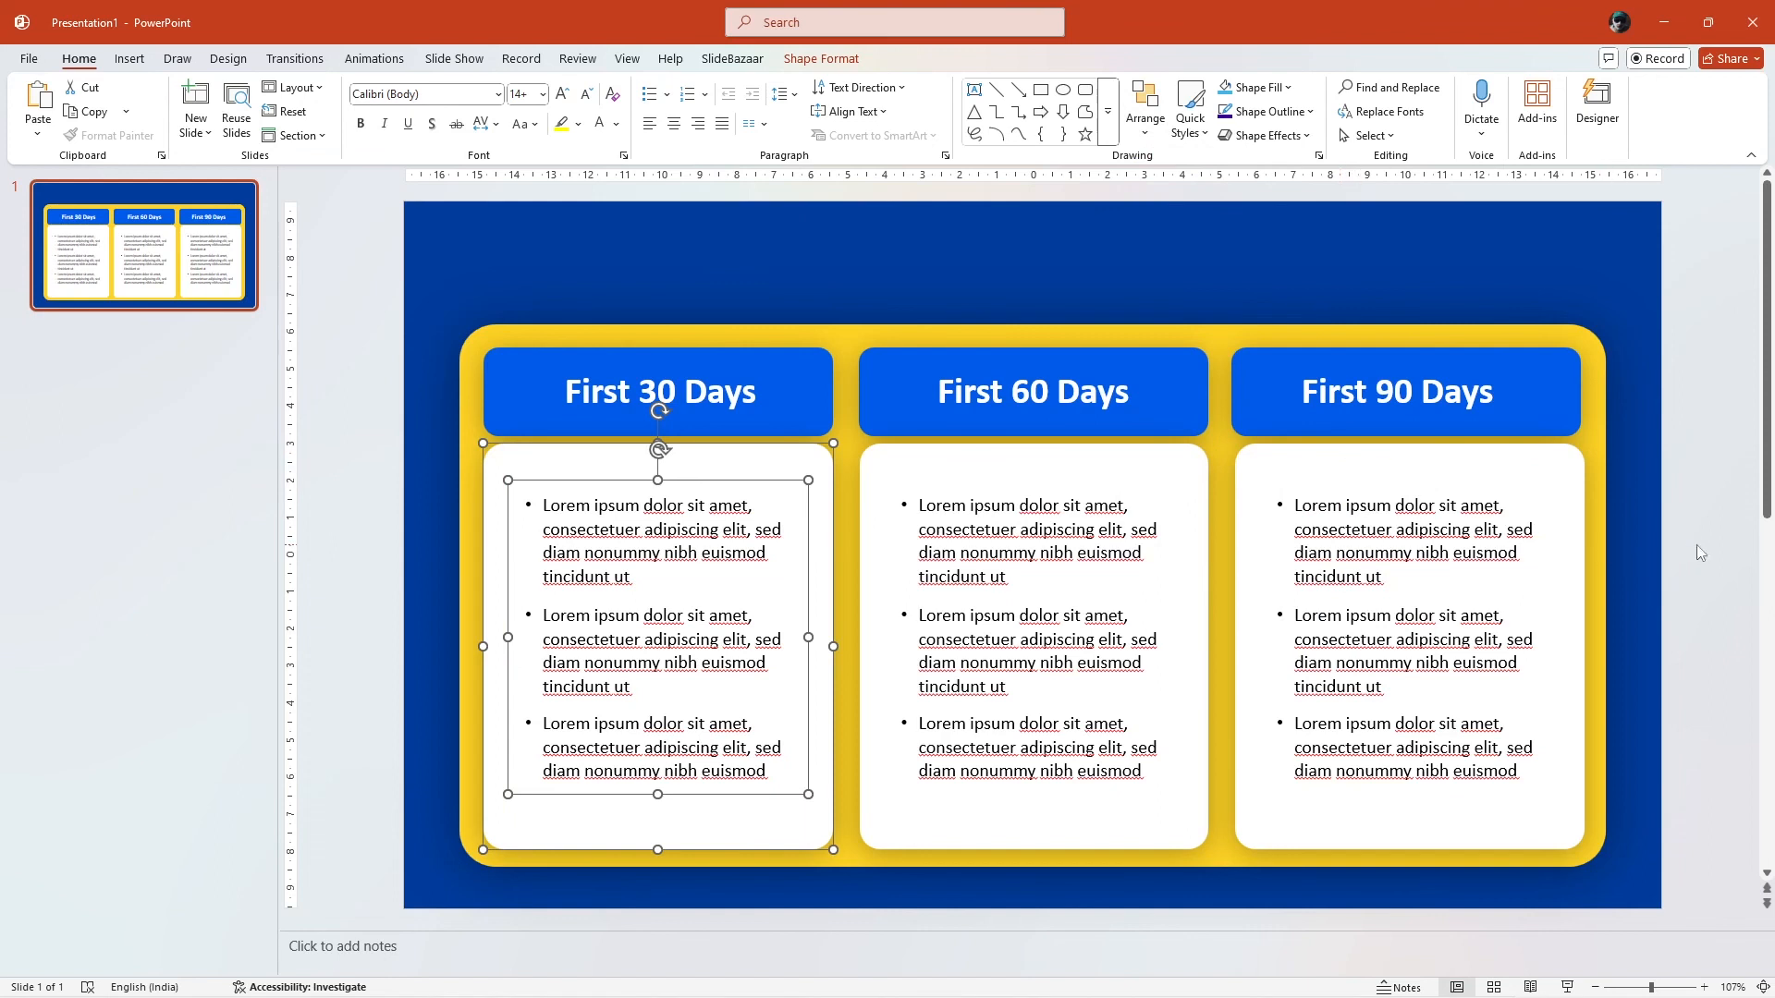